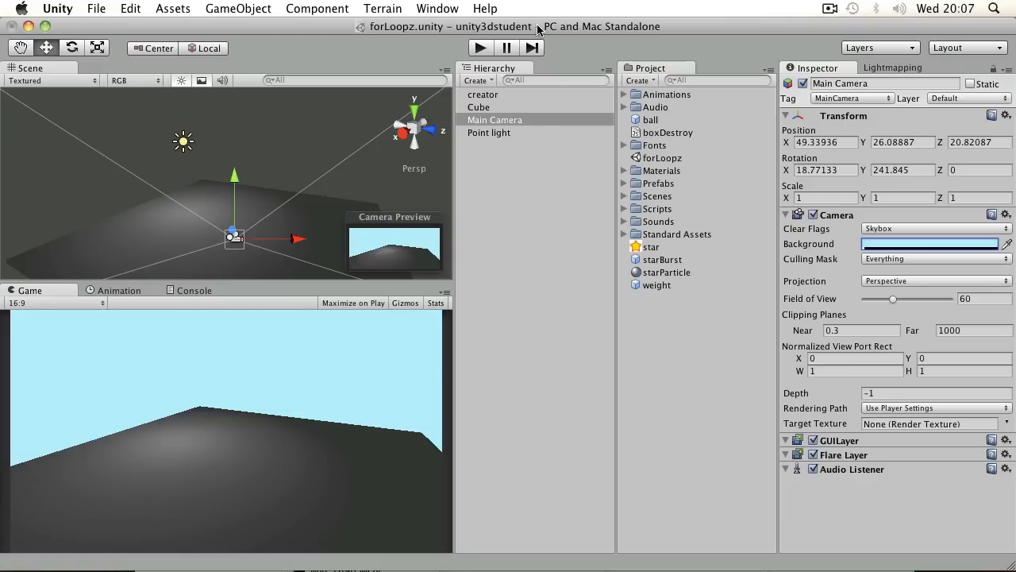
Create a new JavaScript asset in the Project panel and name it looper.
left_click(483, 96)
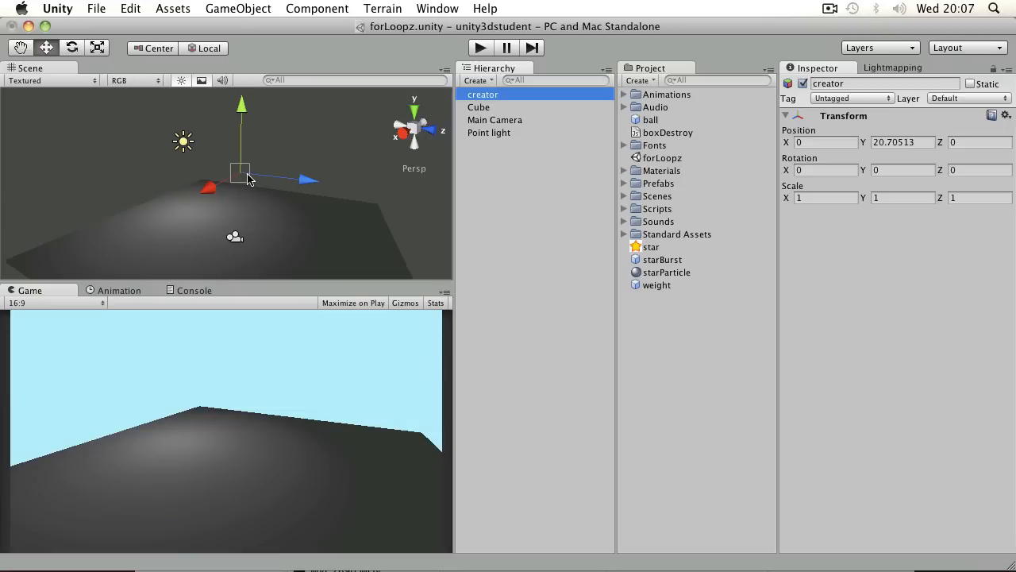
mouse_move(246, 181)
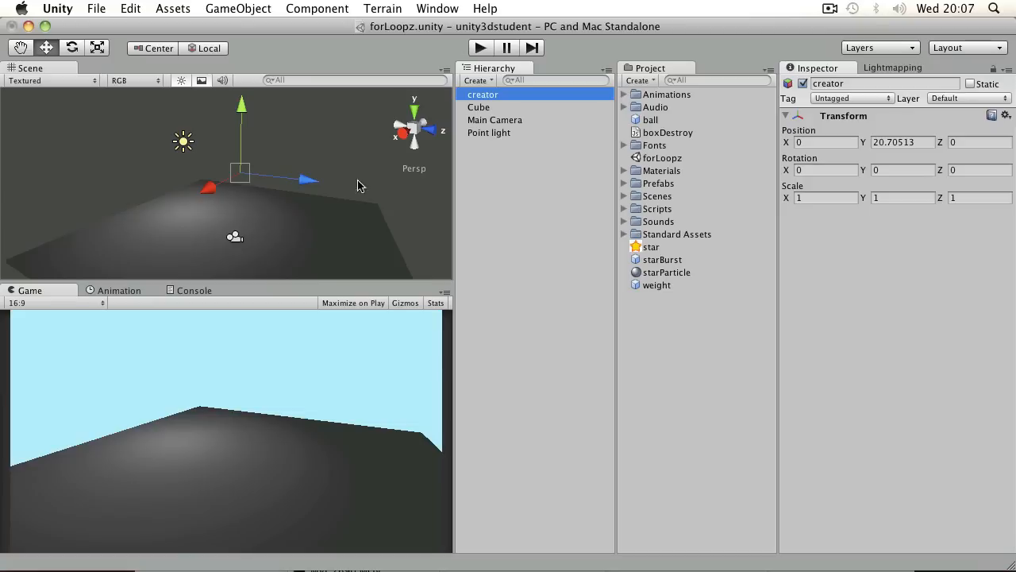
left_click(638, 79)
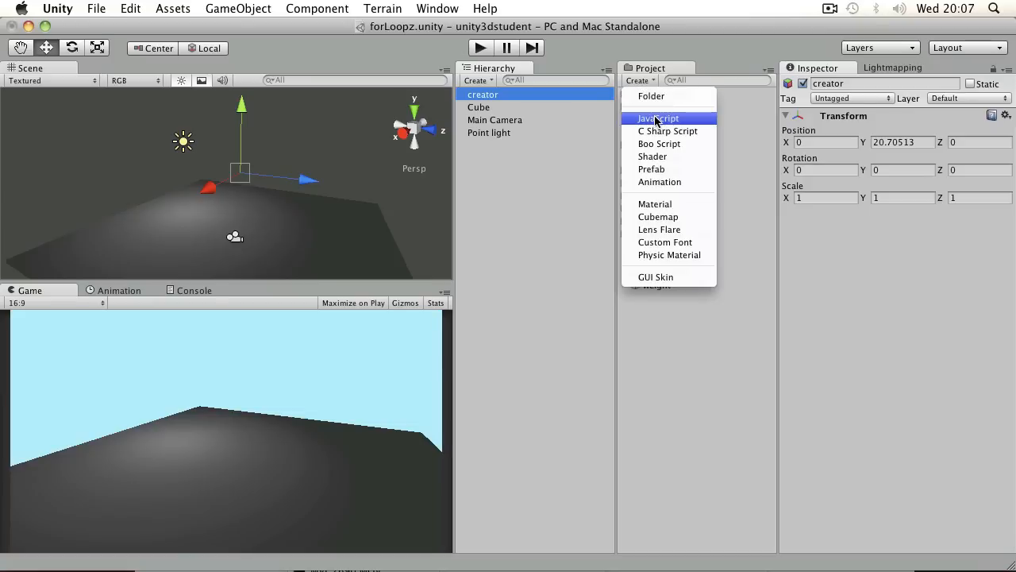
left_click(657, 118)
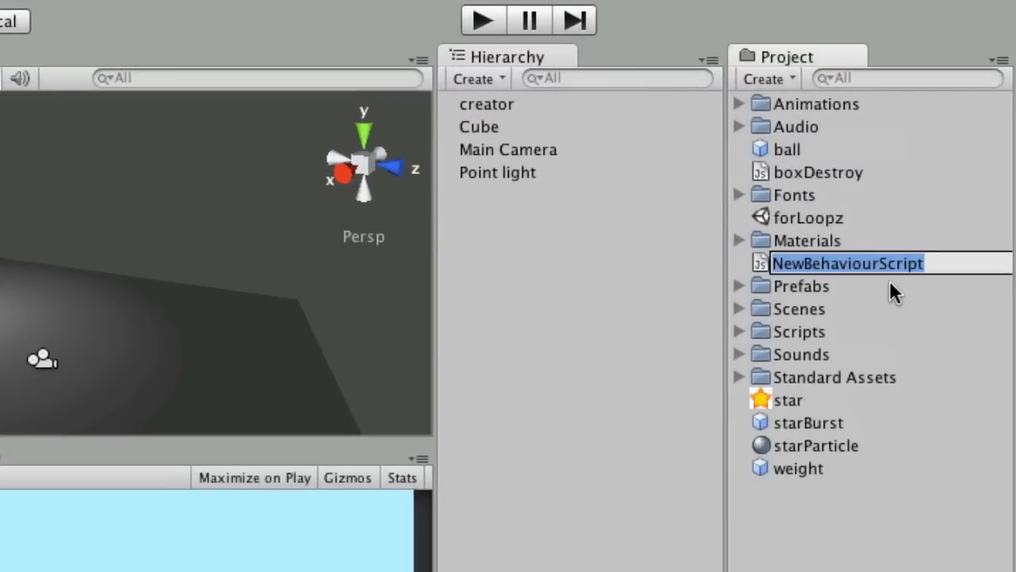
type("looper")
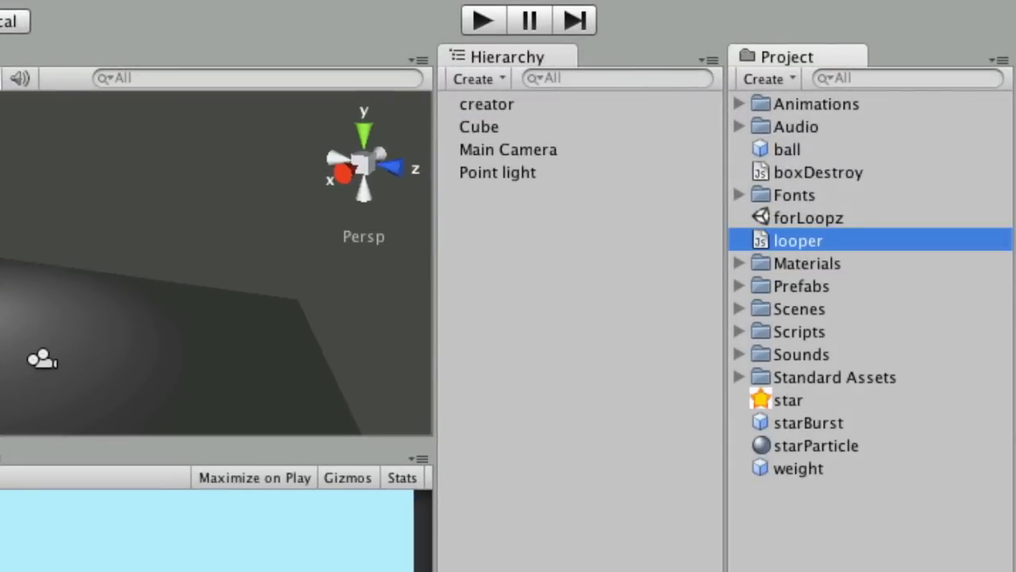
Open looper in Unitron and change its Update function to Start.
double_click(799, 240)
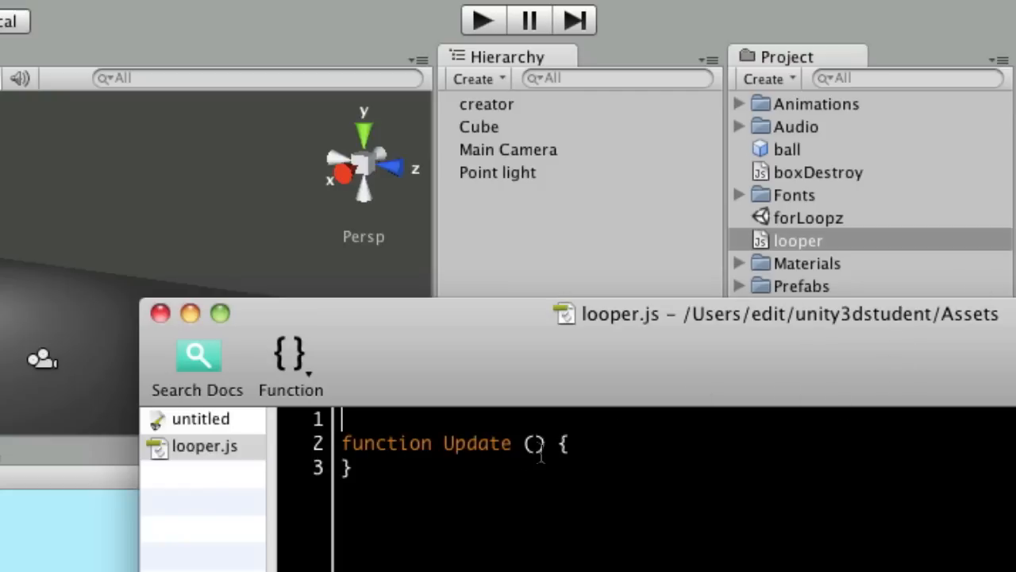
double_click(476, 444)
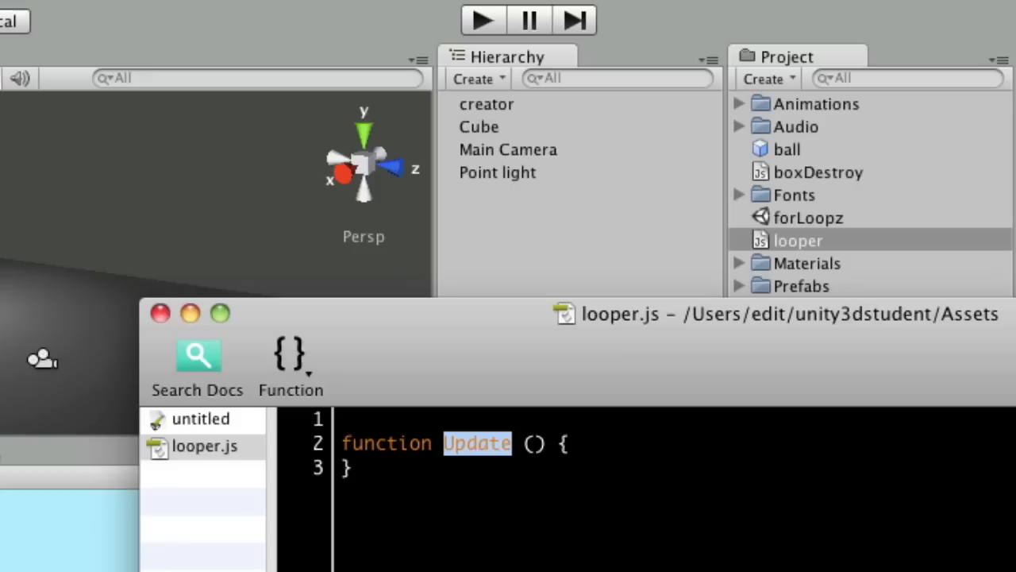
type("St")
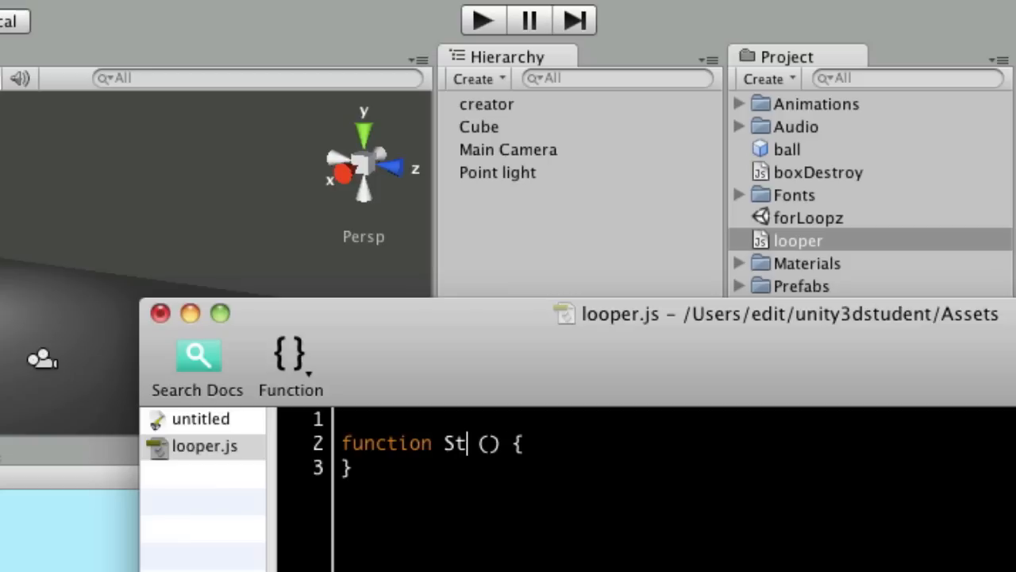
type("art")
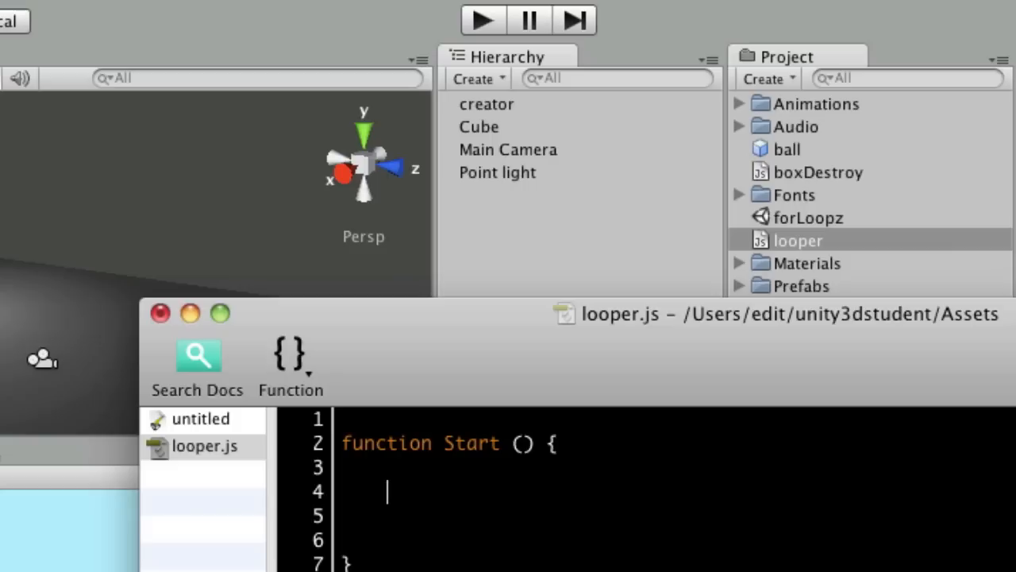
Declare var i : int = 0; inside the Start function.
type("v")
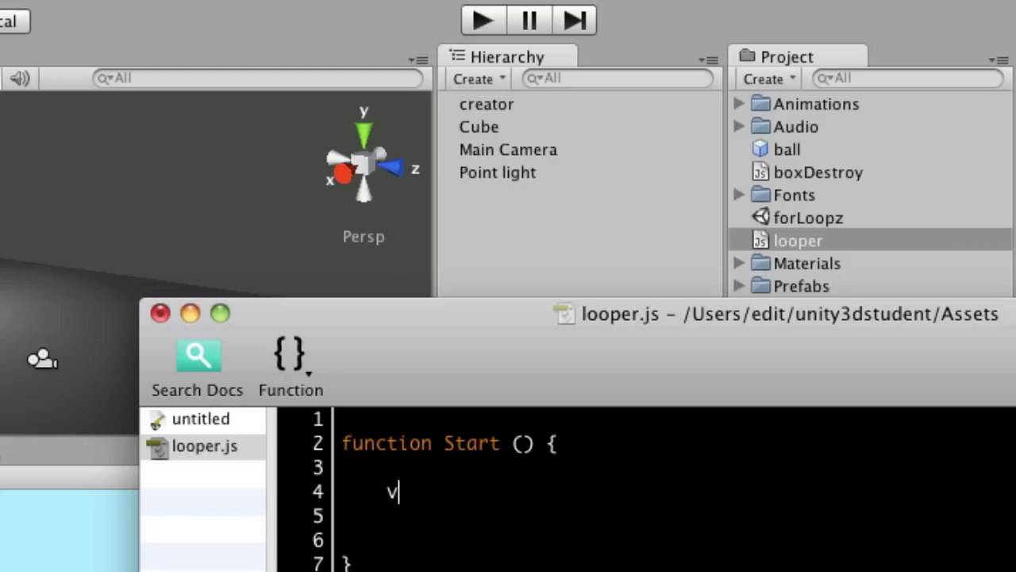
type("ar i")
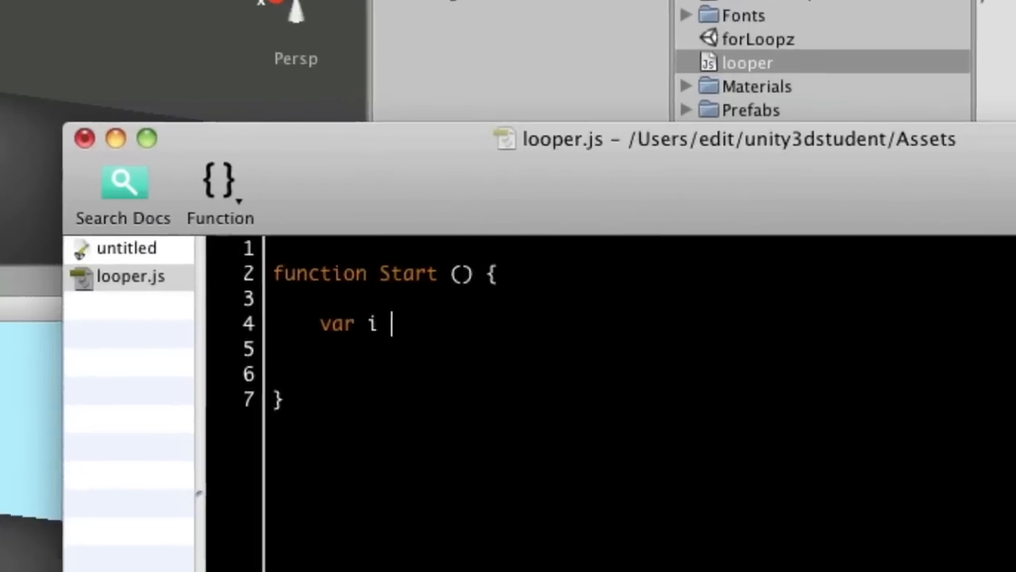
type(": in")
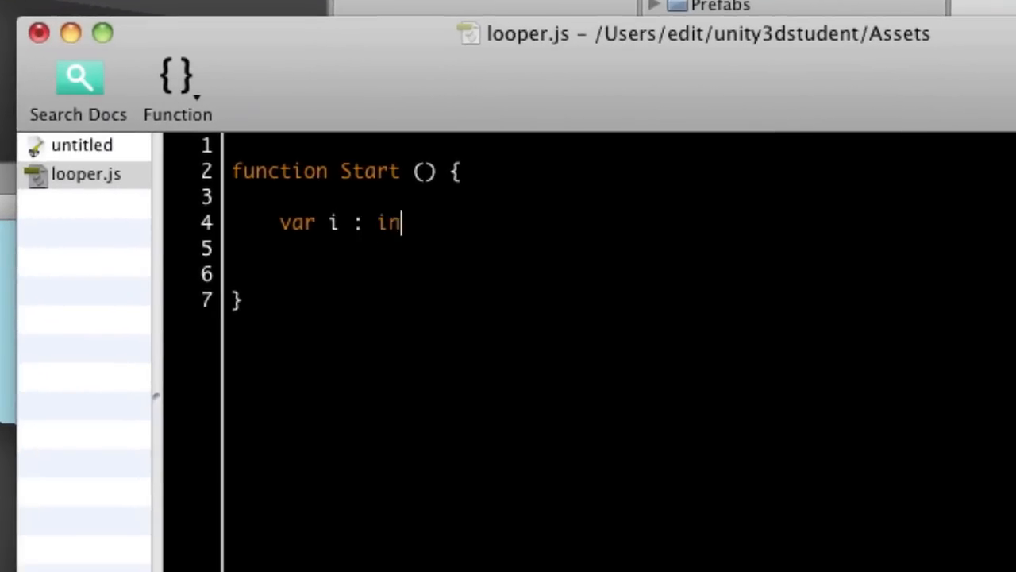
type("t = 0")
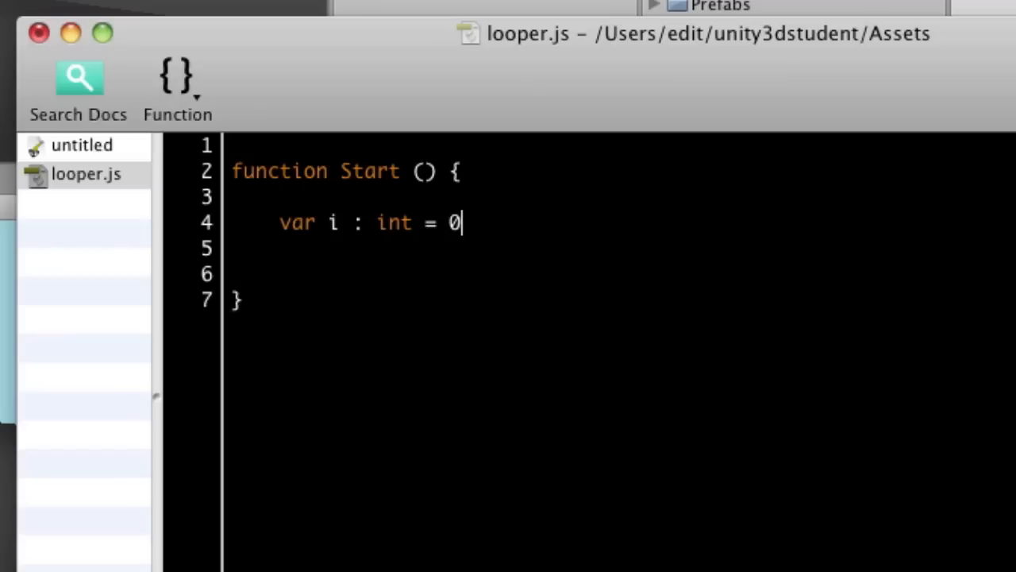
type(";")
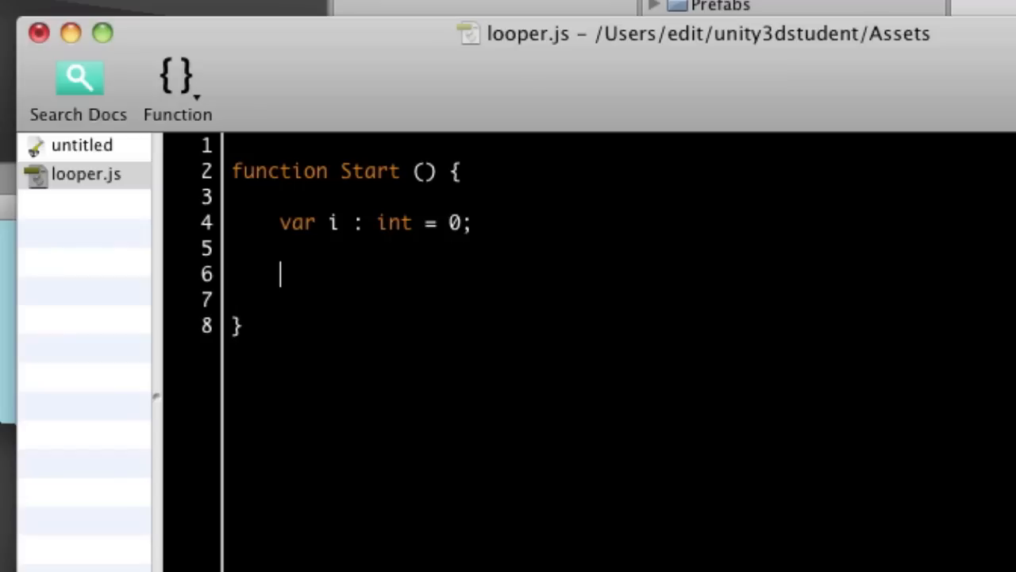
Write a for loop running i from 0 while i <= 3, incrementing each pass.
type("for")
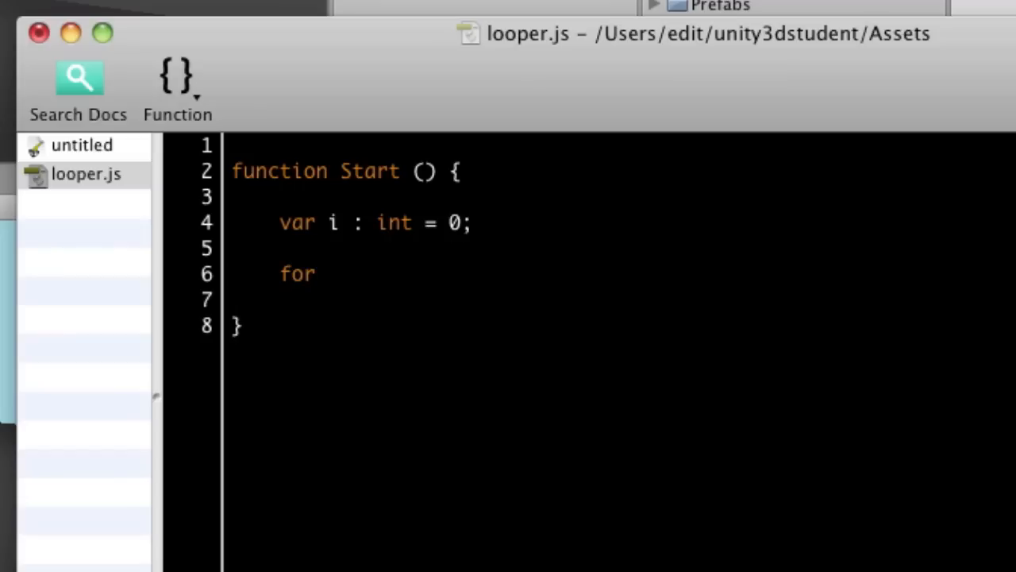
type("(i")
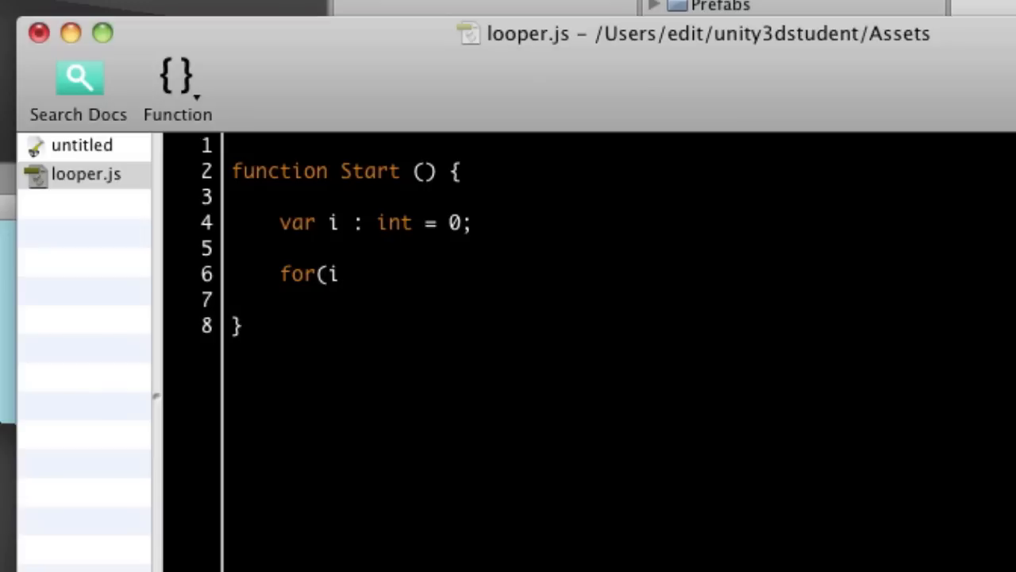
type("=0;")
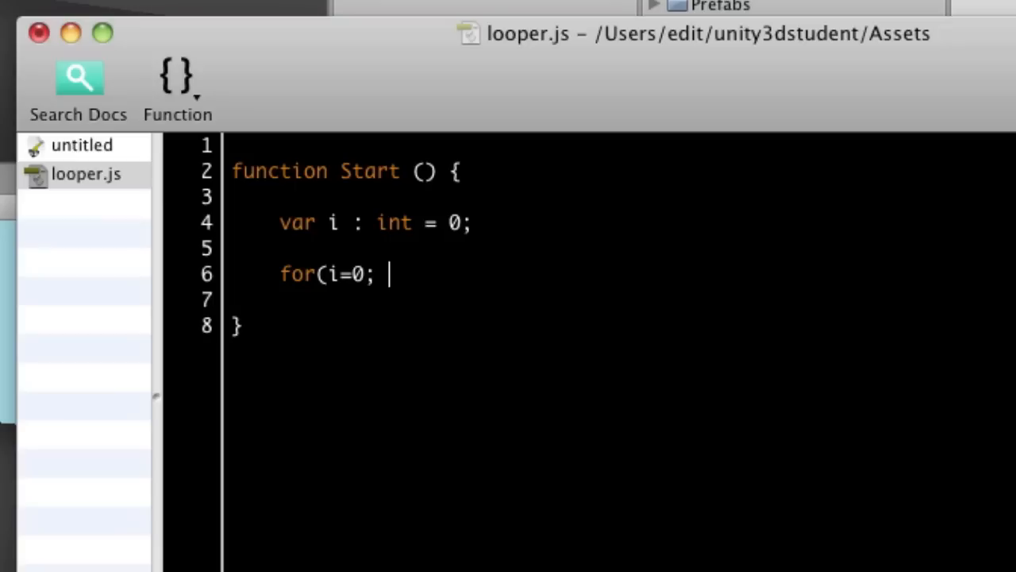
type("i")
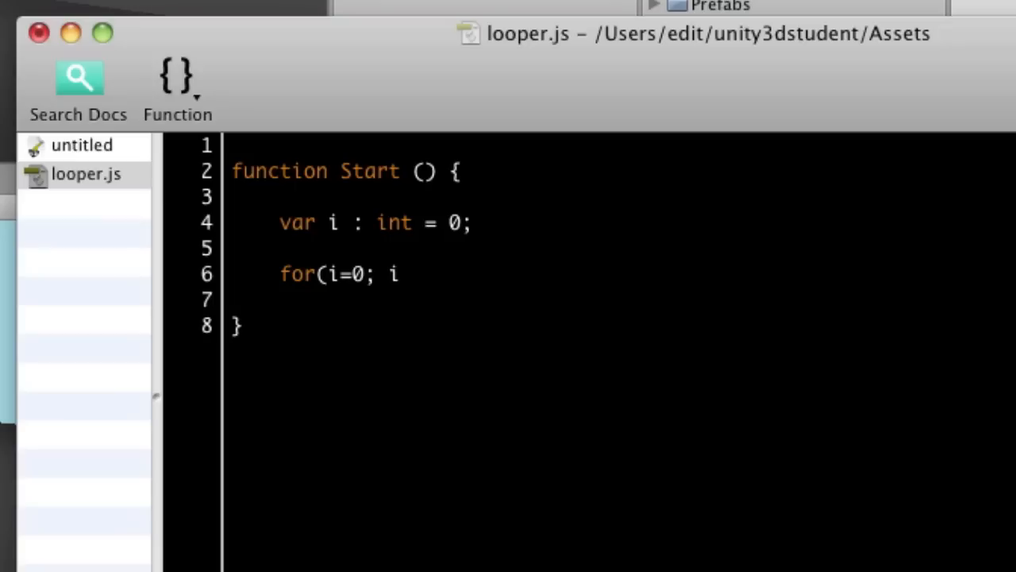
type("<")
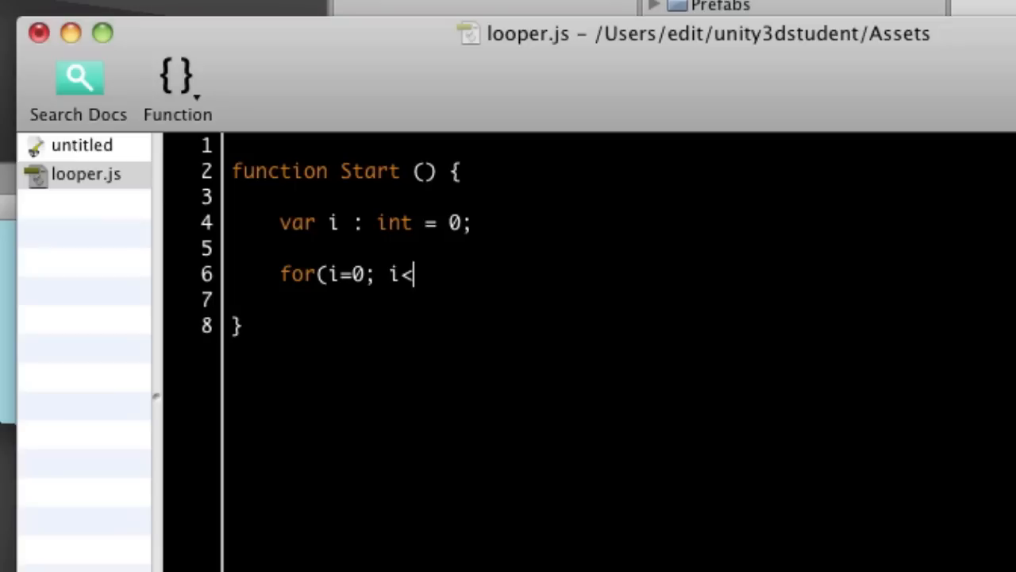
type("=3")
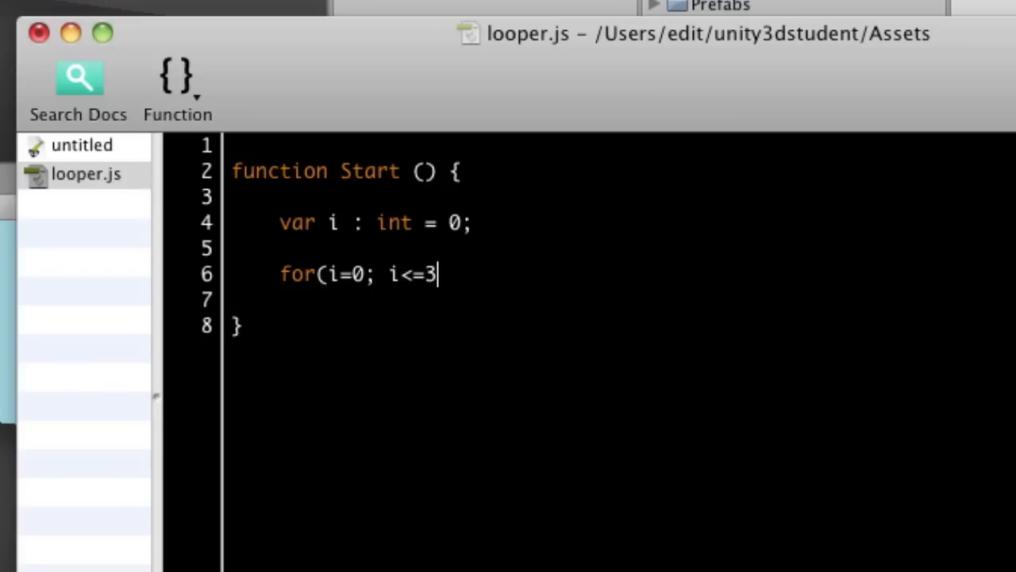
type(";")
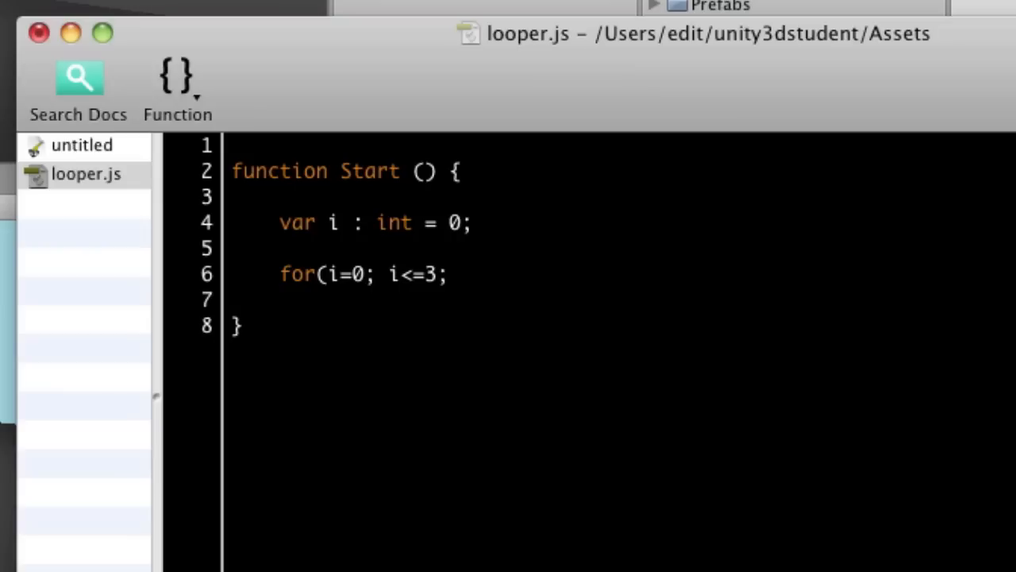
type("i")
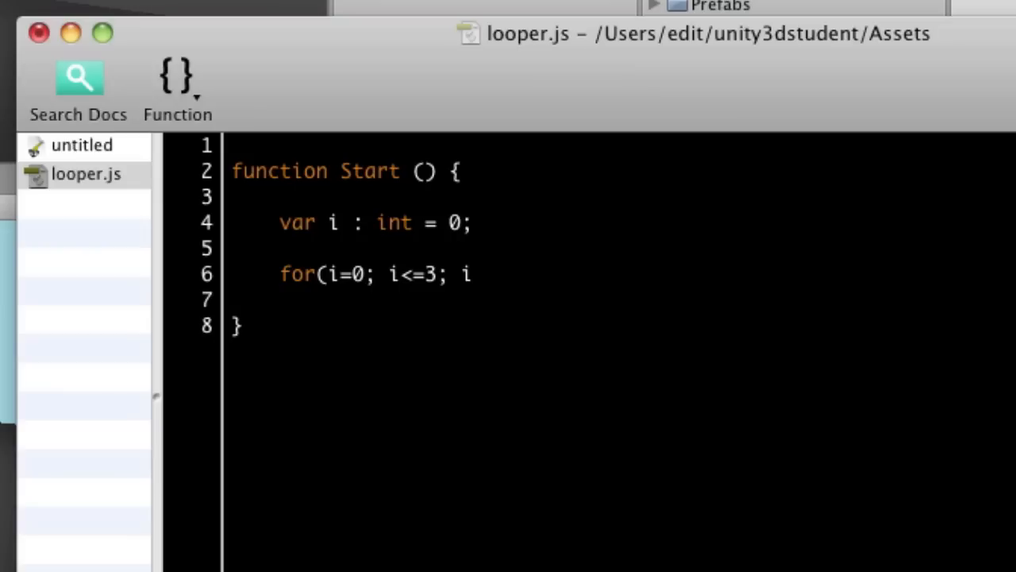
type("++){")
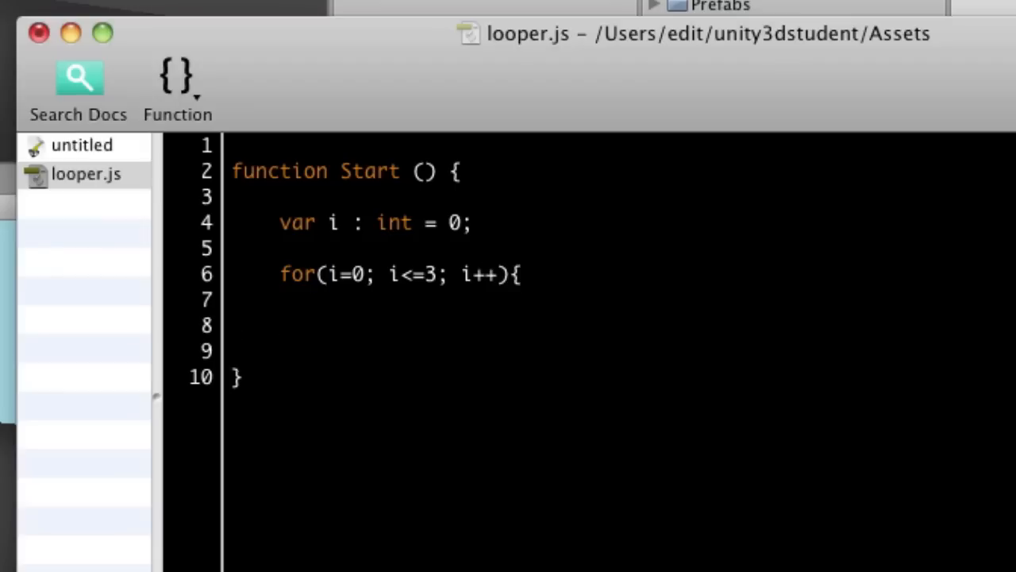
type("}")
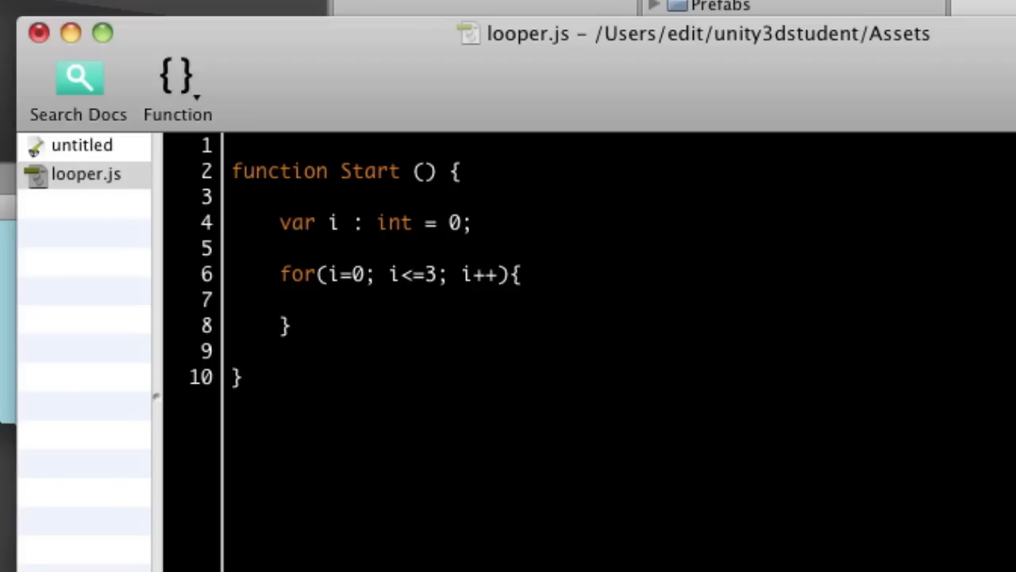
type("here")
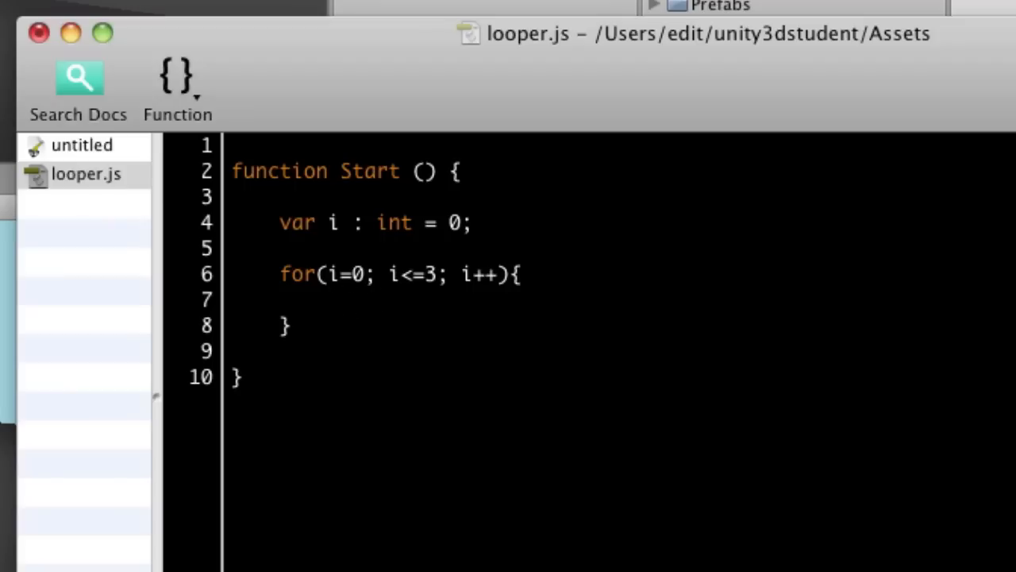
Inside the loop add Debug.Log("made ball "+i); to log each pass.
type("Debug")
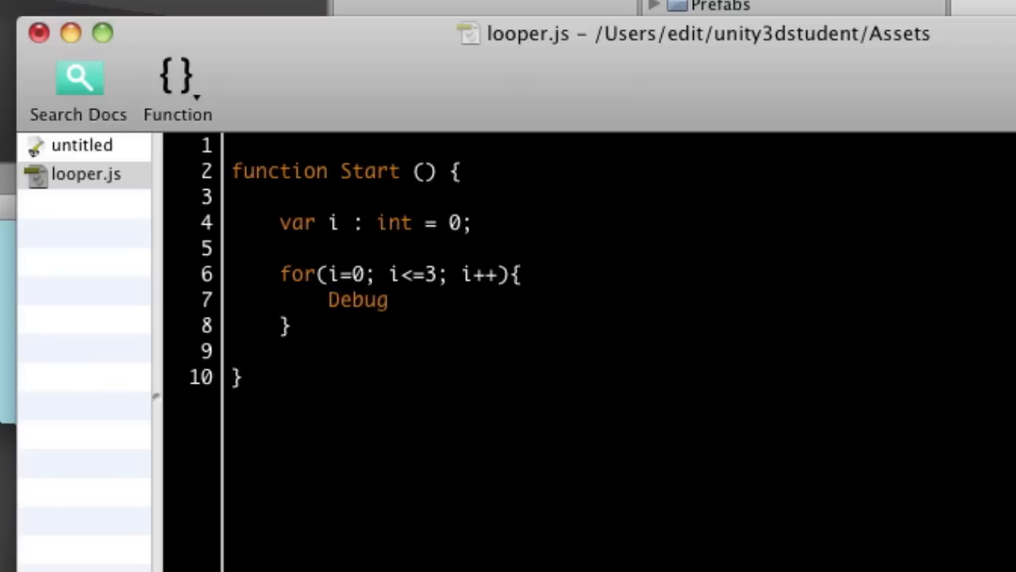
type(".Log")
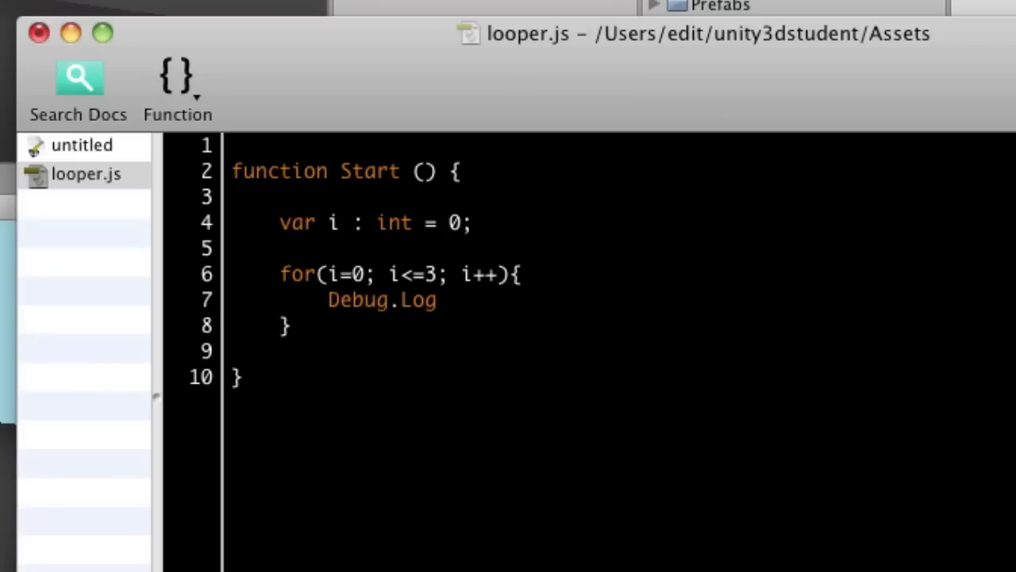
type("(\"")
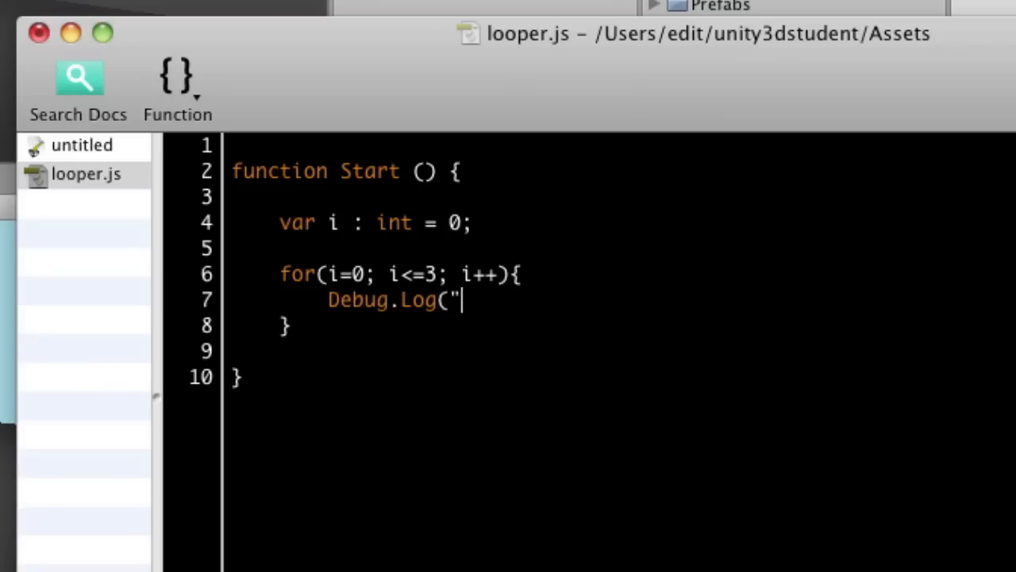
type("made ball")
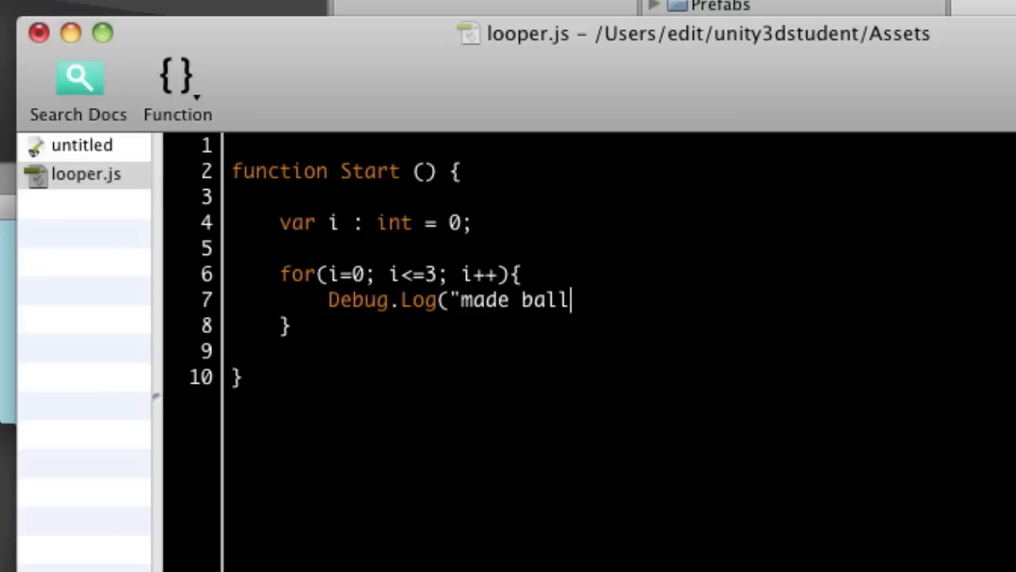
type("\"+")
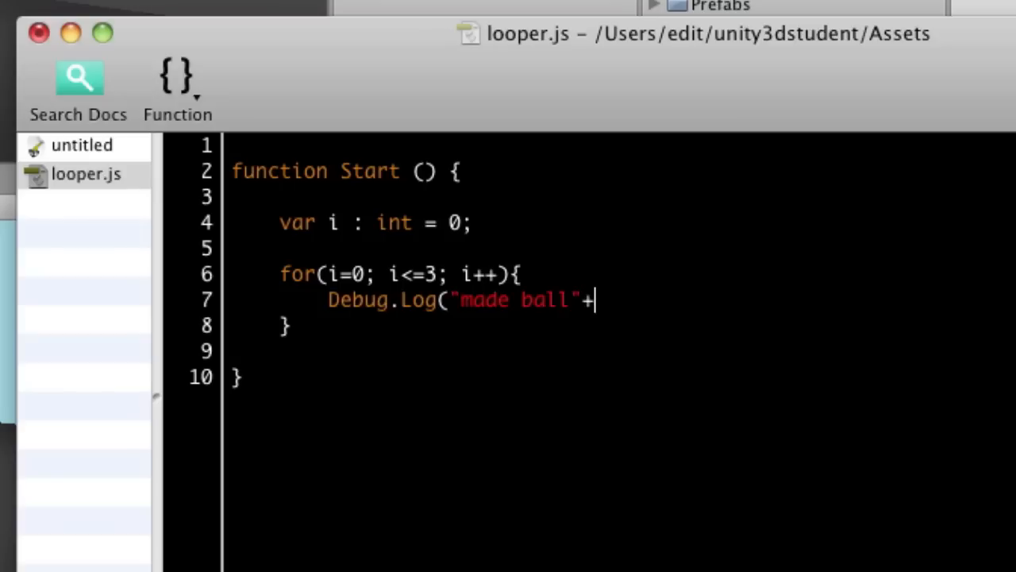
type("1")
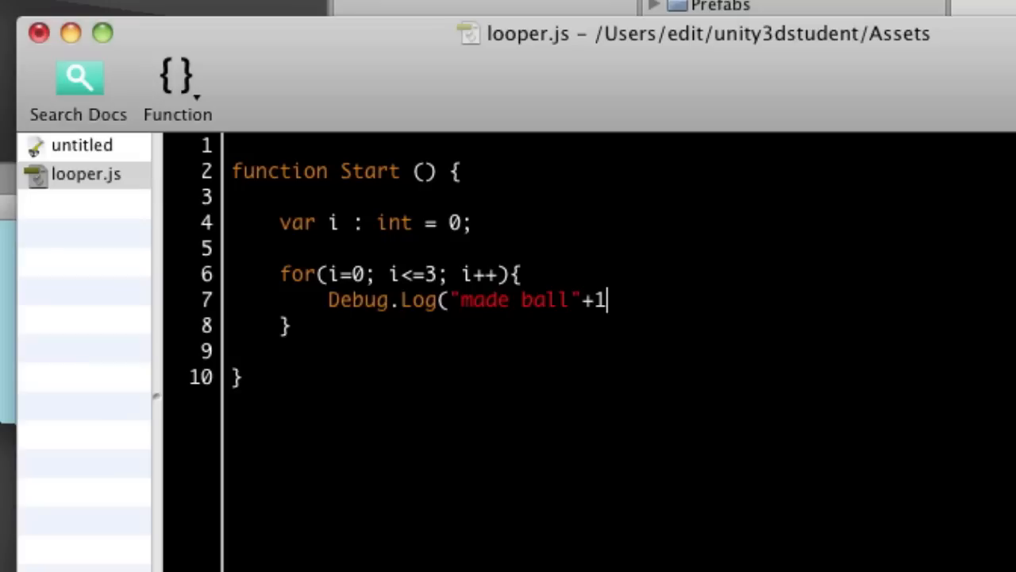
type("i")
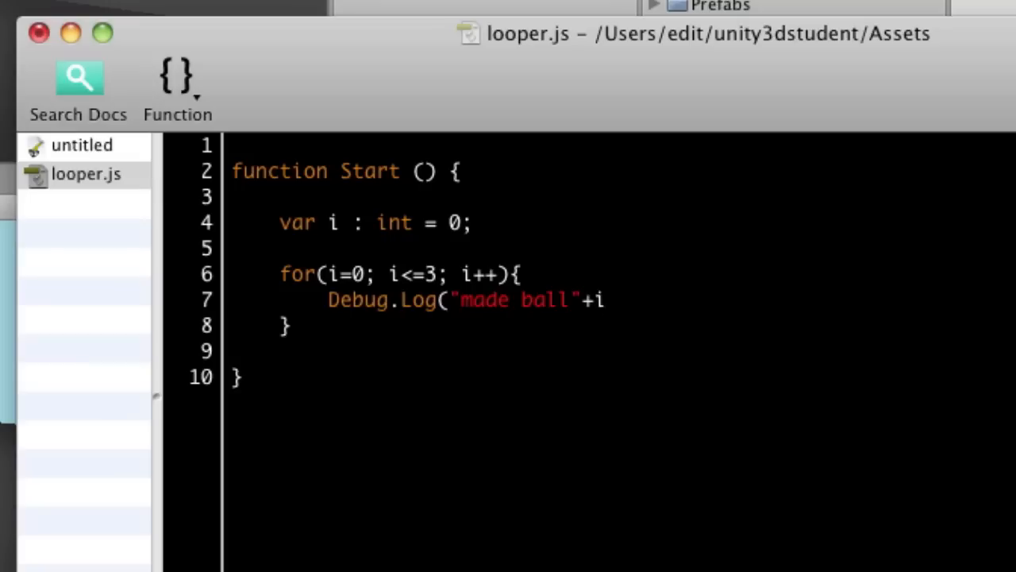
type(");")
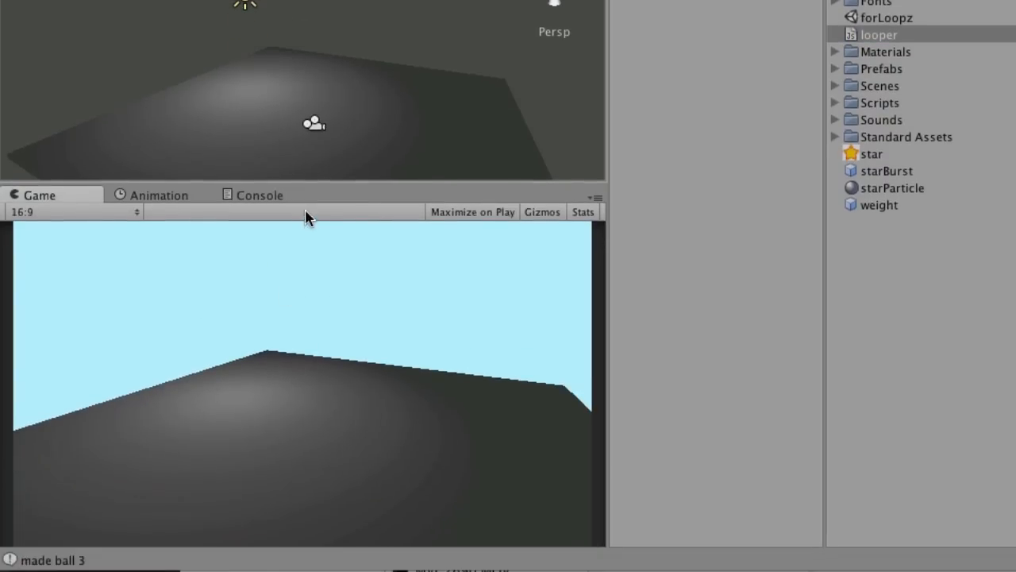
Show the Console listing made ball 0 through made ball 3 after playing the scene.
left_click(258, 193)
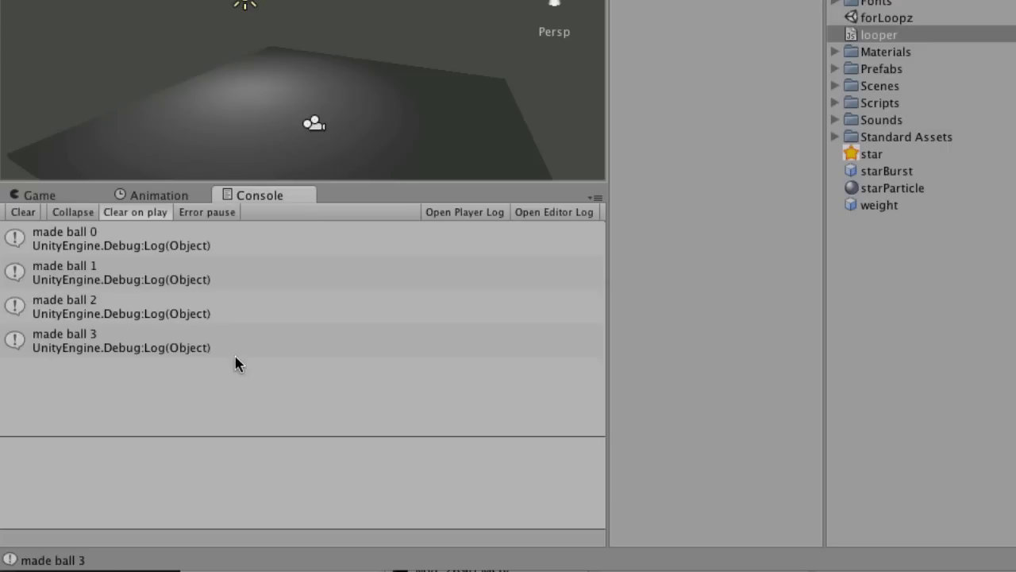
mouse_move(223, 321)
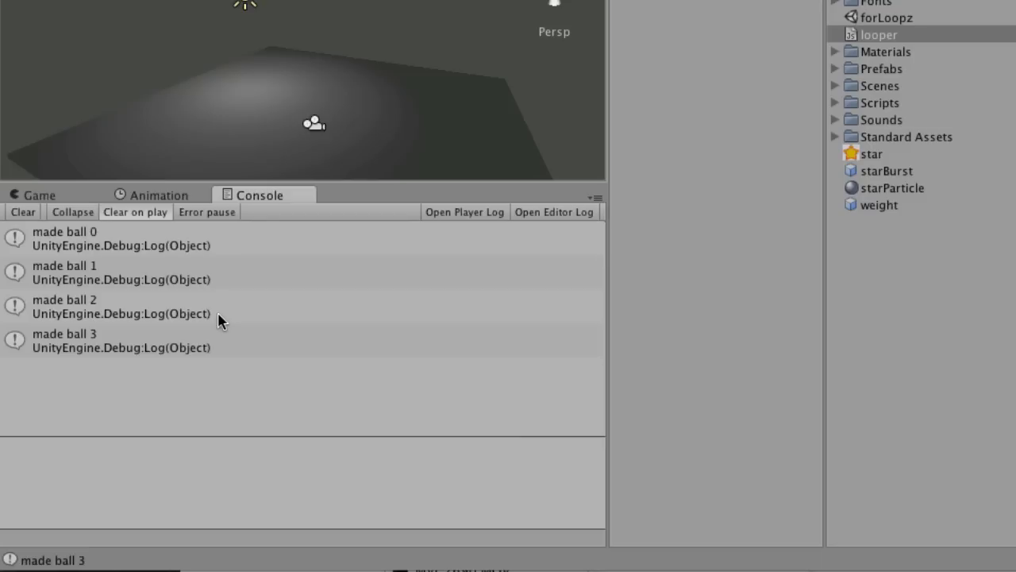
mouse_move(312, 221)
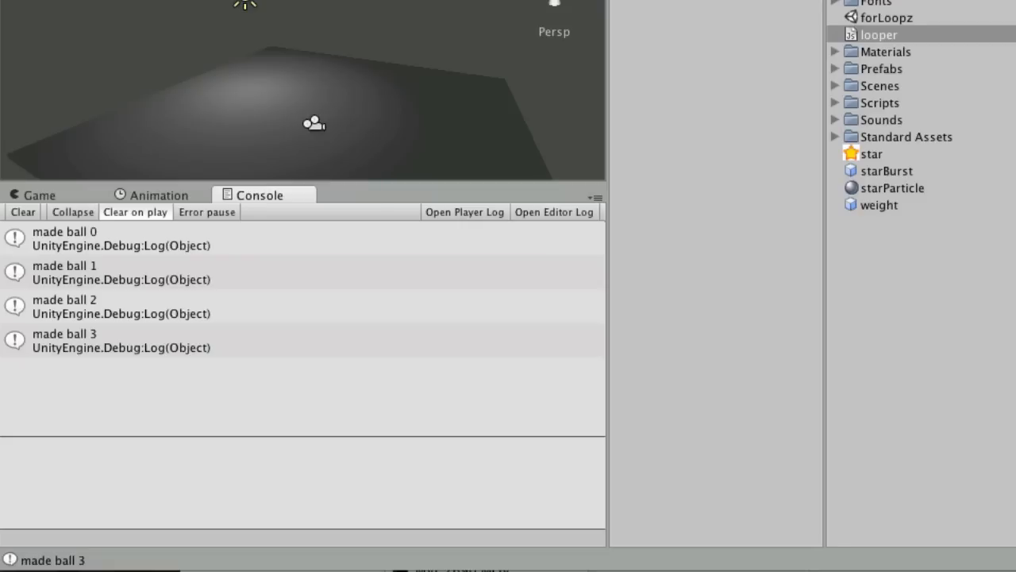
mouse_move(975, 251)
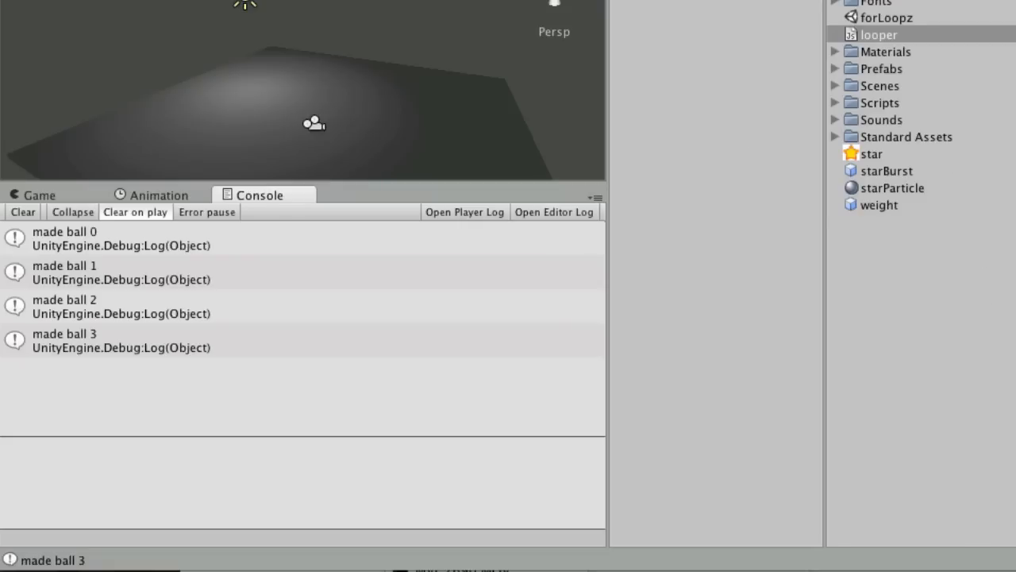
Reopen looper and begin an Instantiate(myPrefab call inside the loop.
double_click(878, 35)
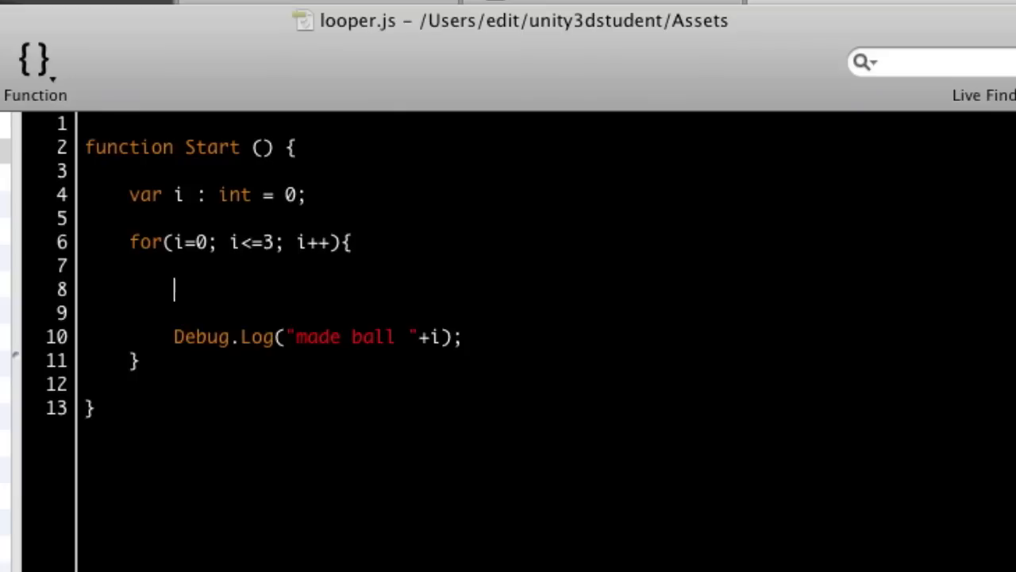
type("Instantiate")
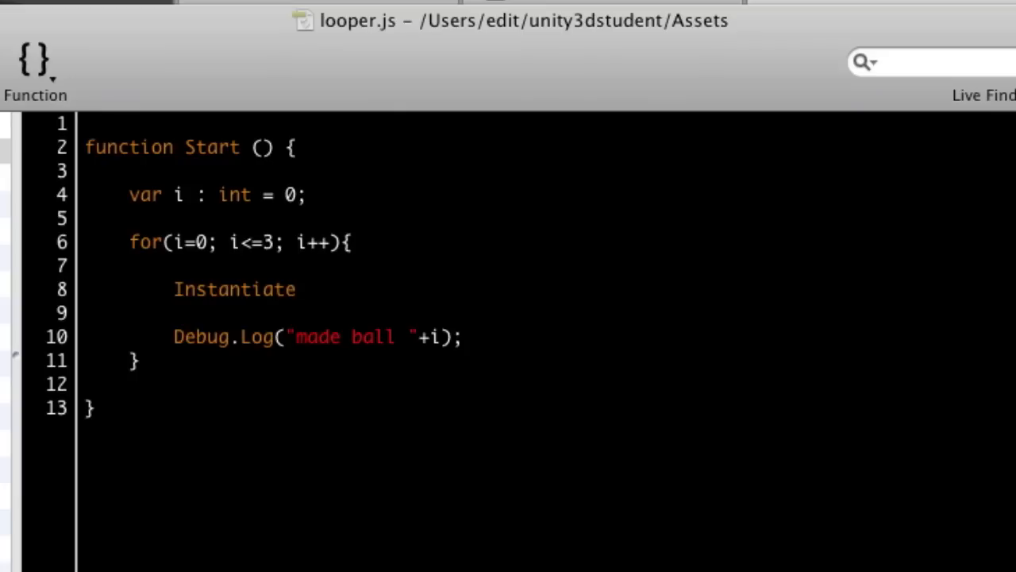
type("(m")
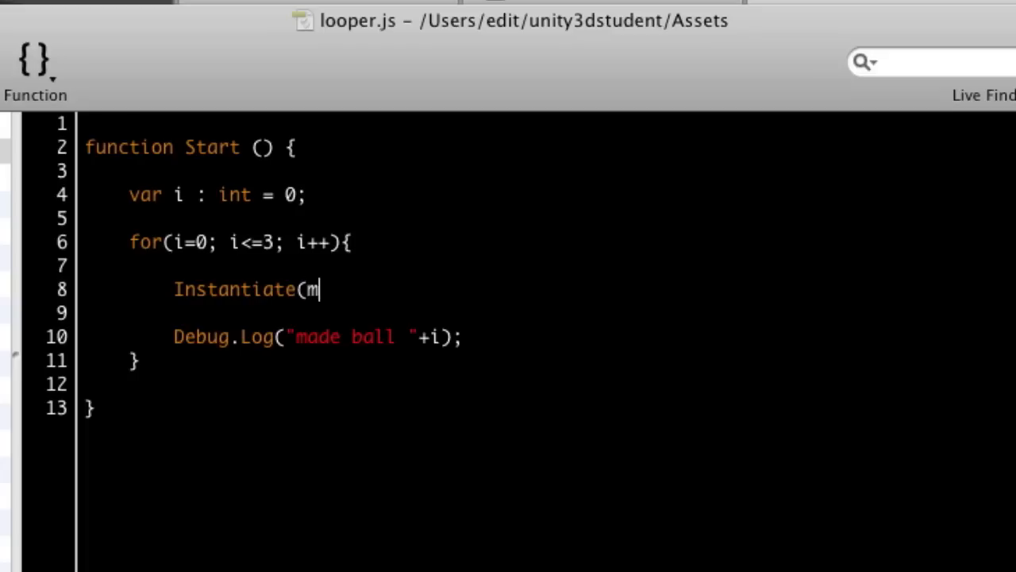
type("yPrefab")
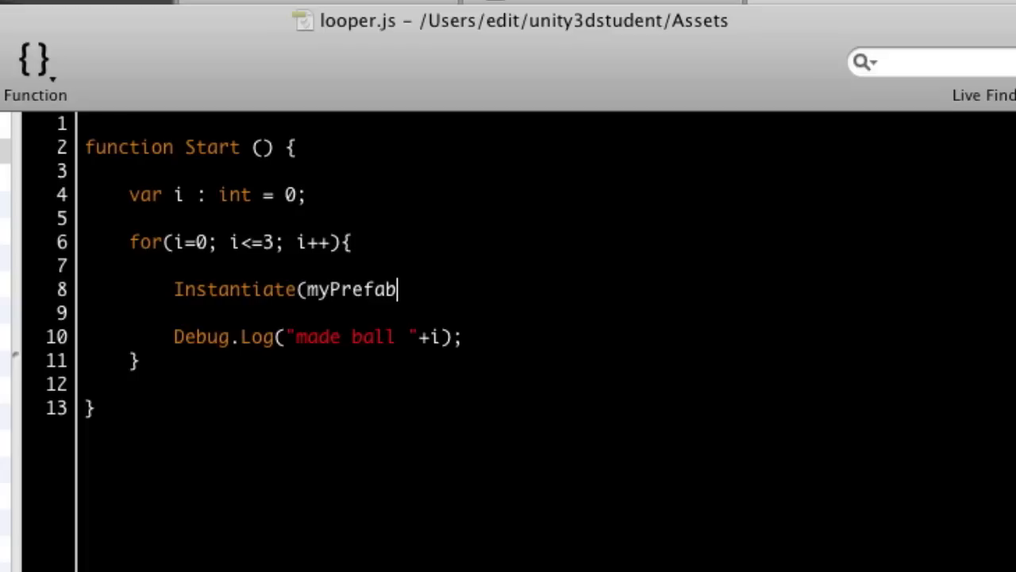
Declare var myPrefab : Rigidbody; at the top and add a comma after myPrefab in Instantiate.
left_click(87, 124)
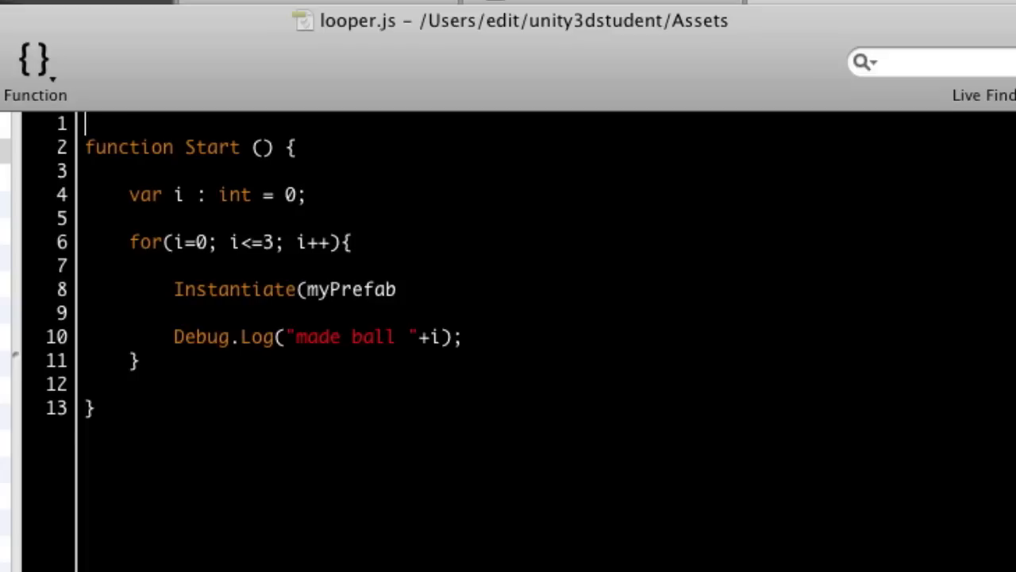
type("var")
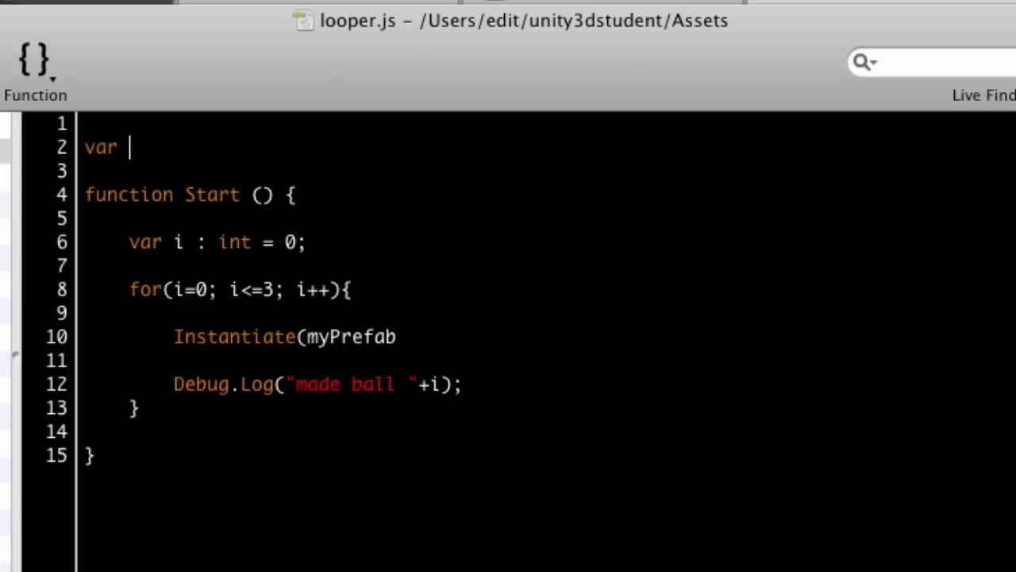
type("myPrefab :")
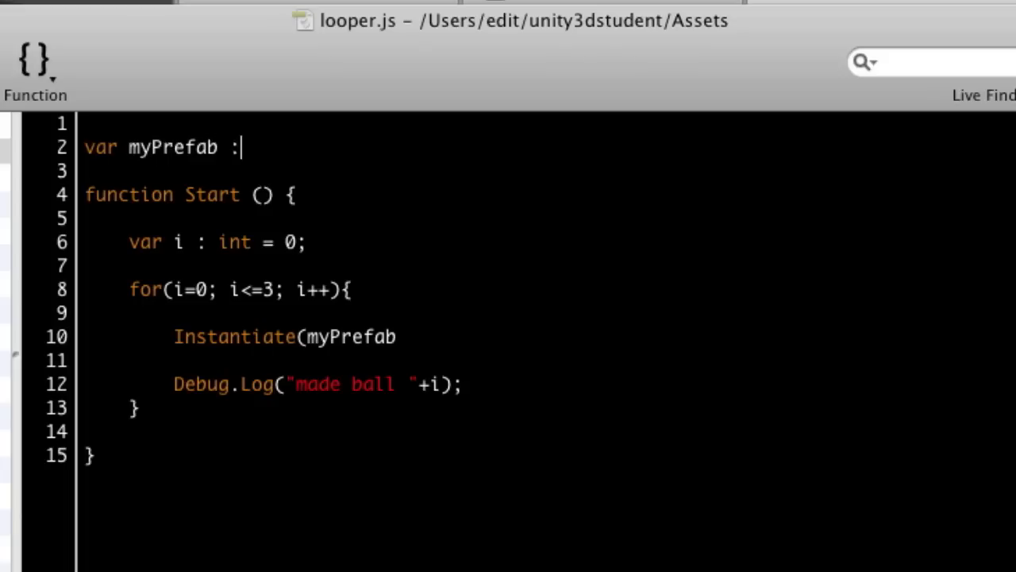
type("Rigidb")
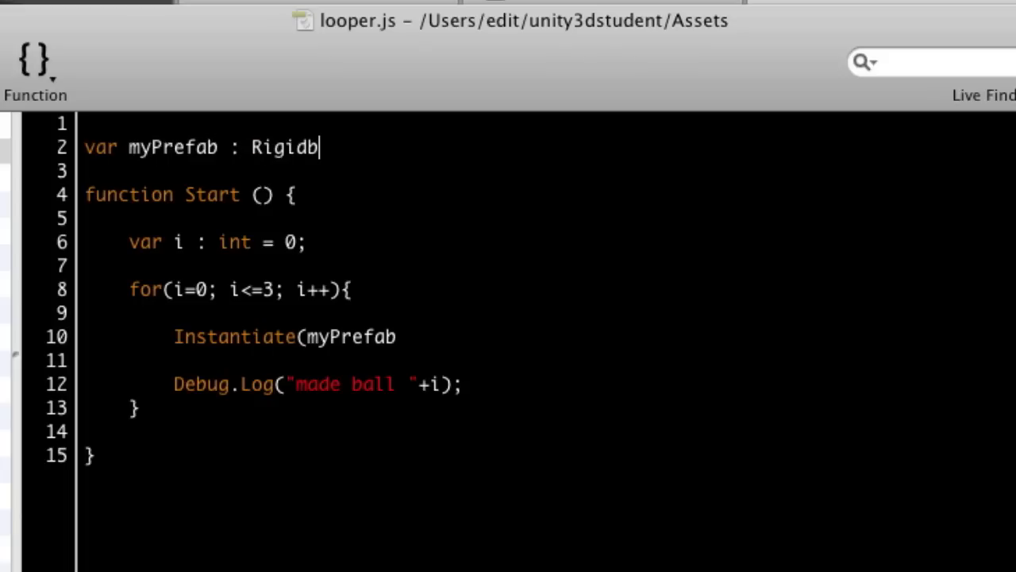
type("ody;")
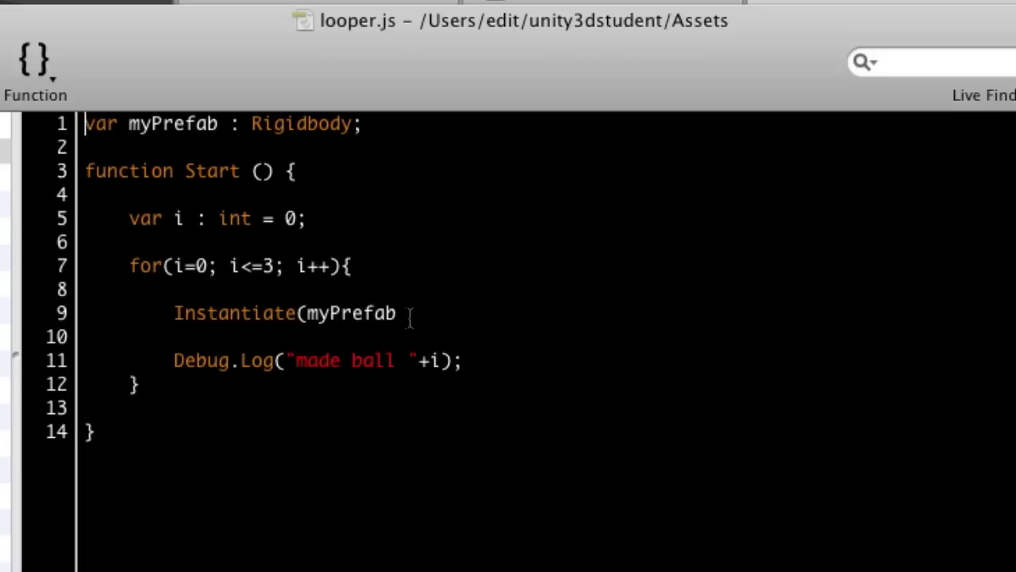
type(",")
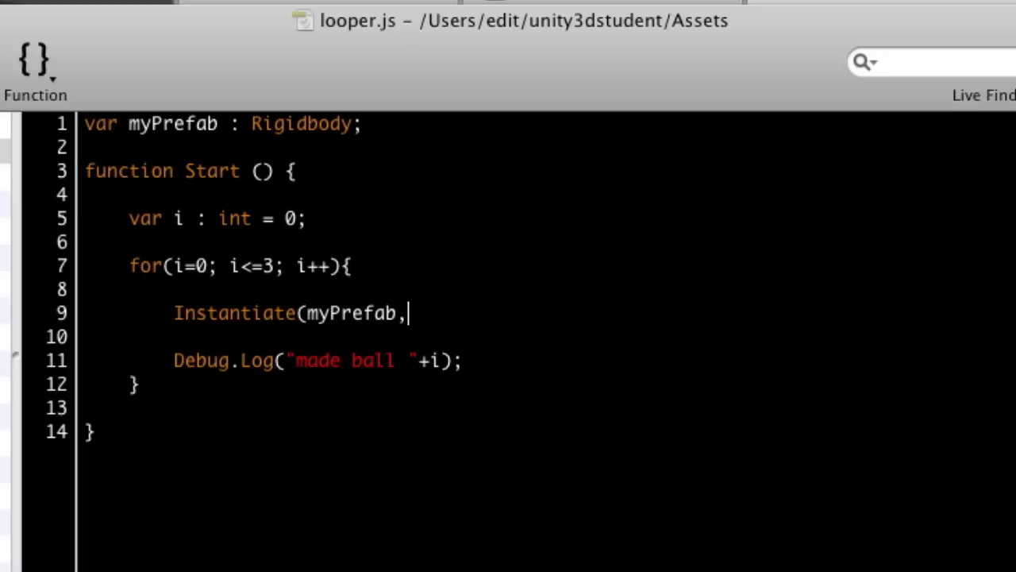
type("\" \"")
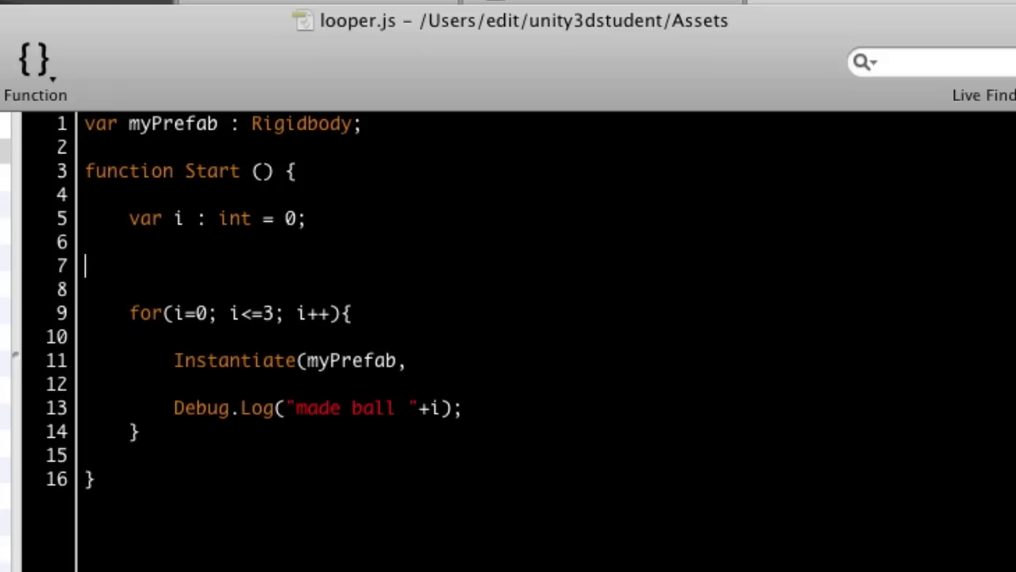
Declare var pos : Vector3 = transform.position; before the loop.
type("var")
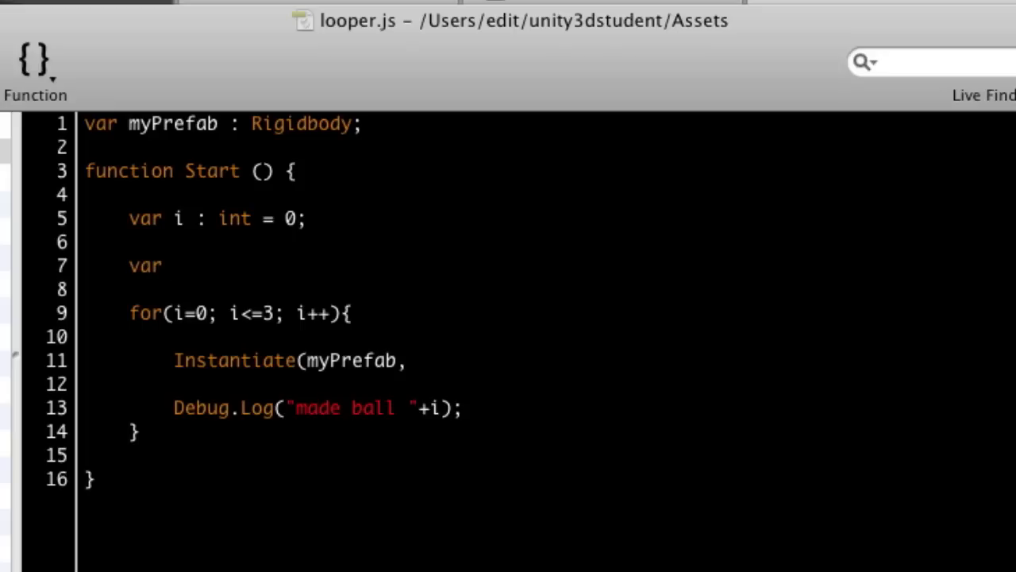
type("pos")
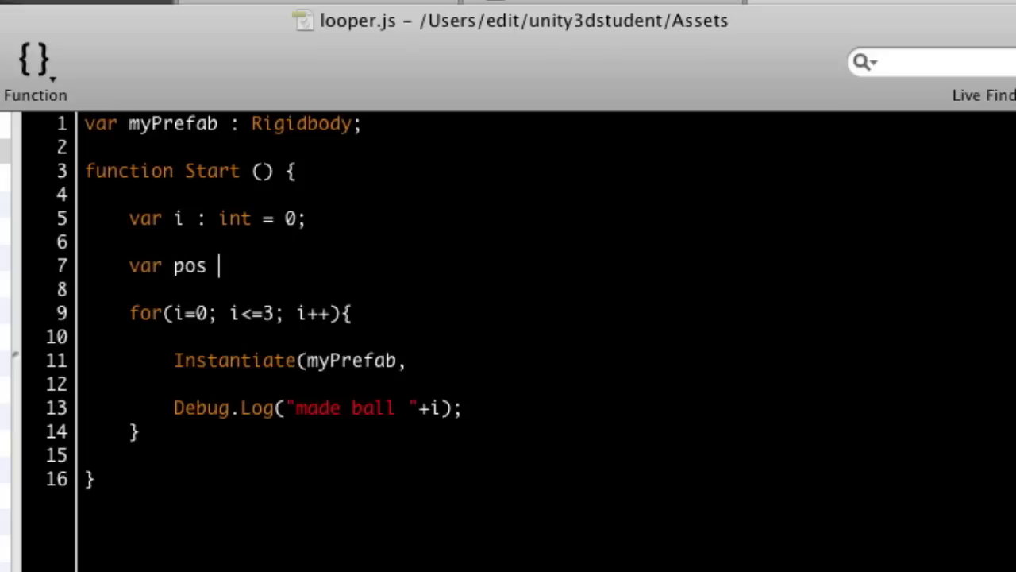
type(": Vector3")
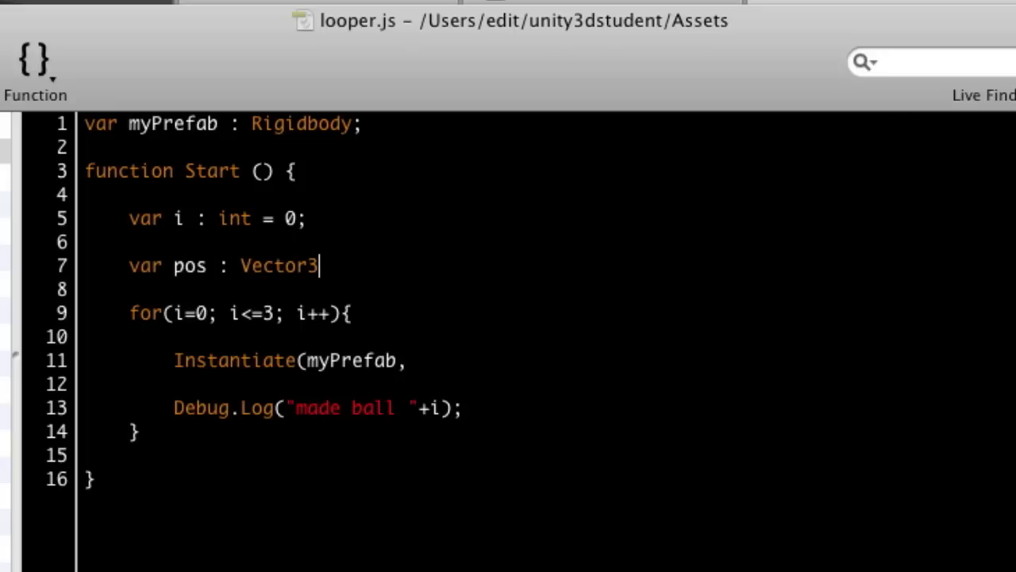
type("= tran")
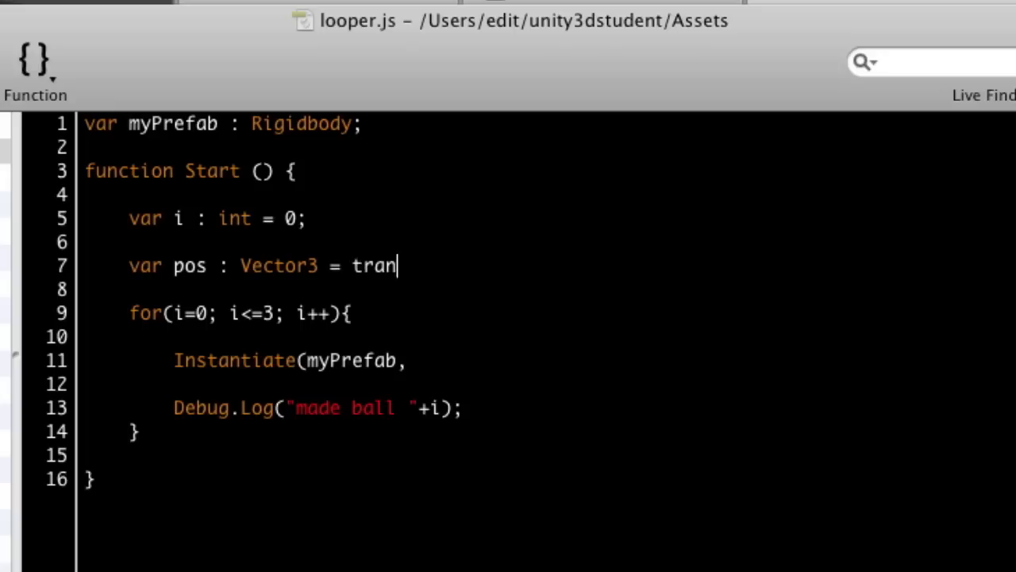
type("sform.pos")
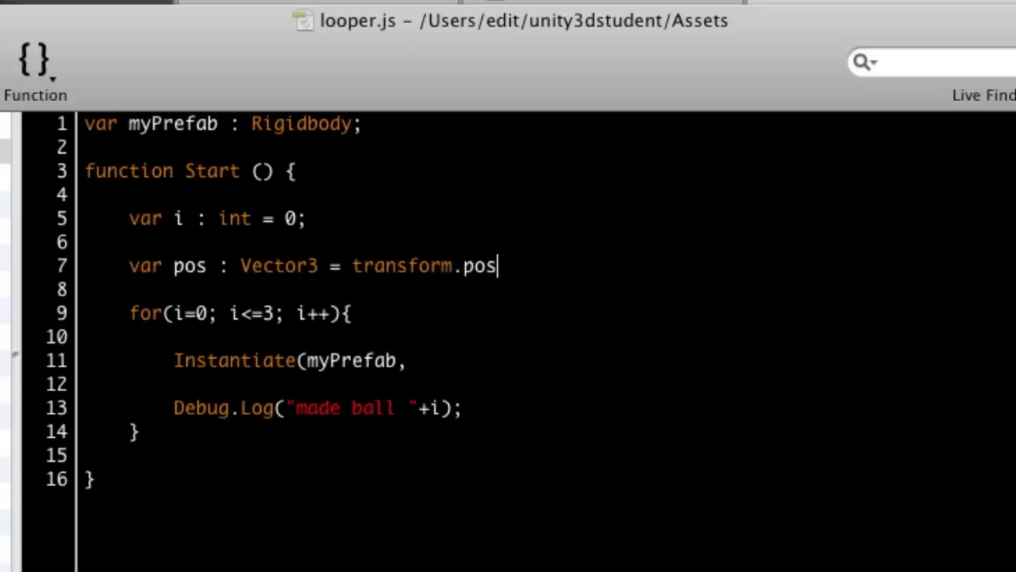
type("ition;")
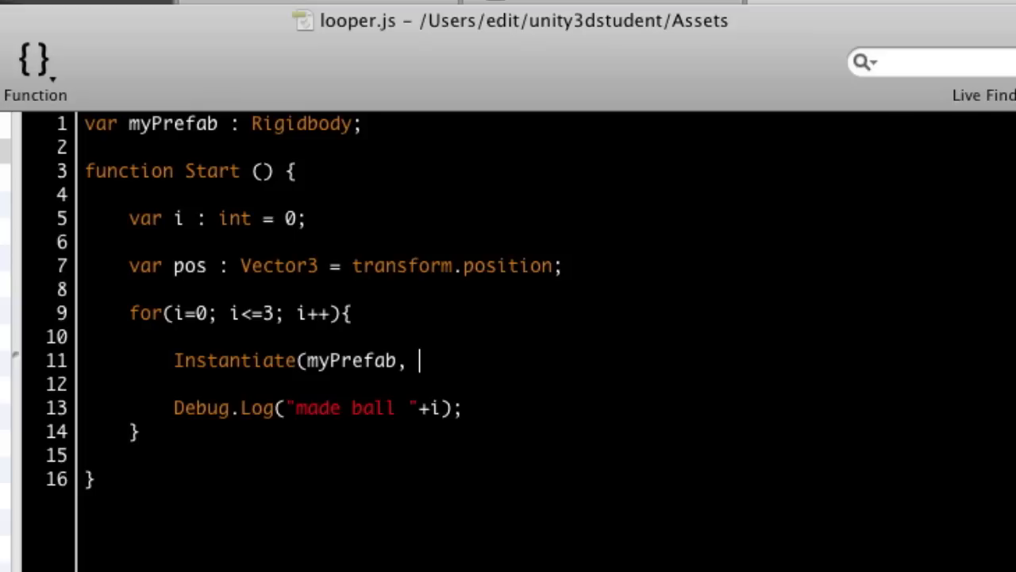
Complete Instantiate with Vector3(pos.x+i, pos.y, pos.z) and transform.rotation.
key("BackSpace")
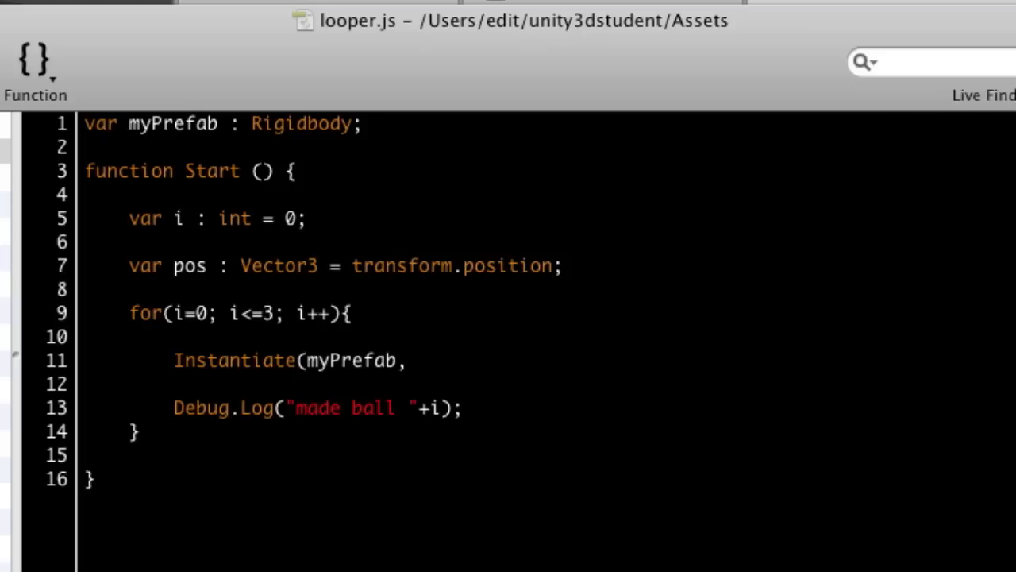
type("Vect")
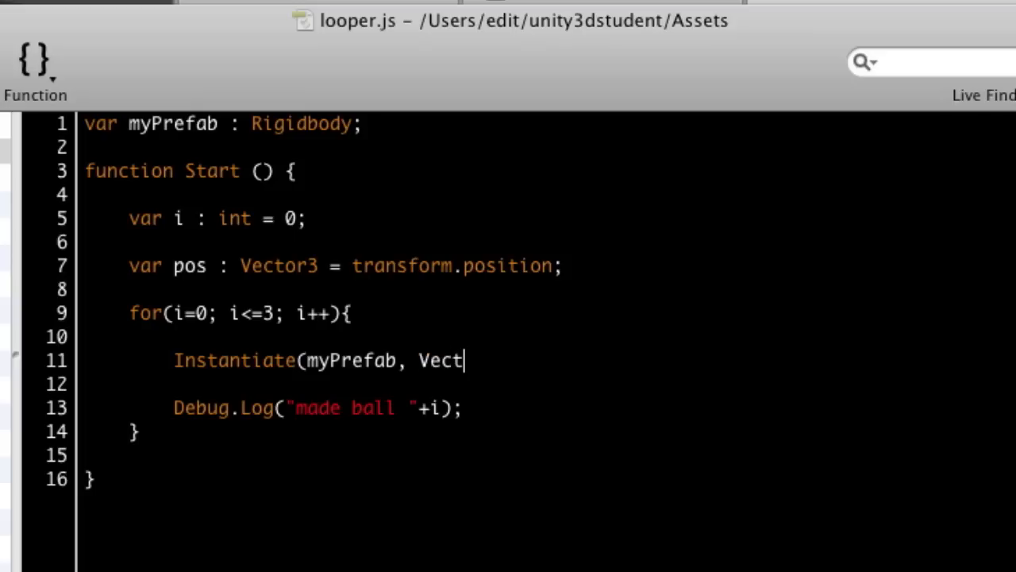
type("or")
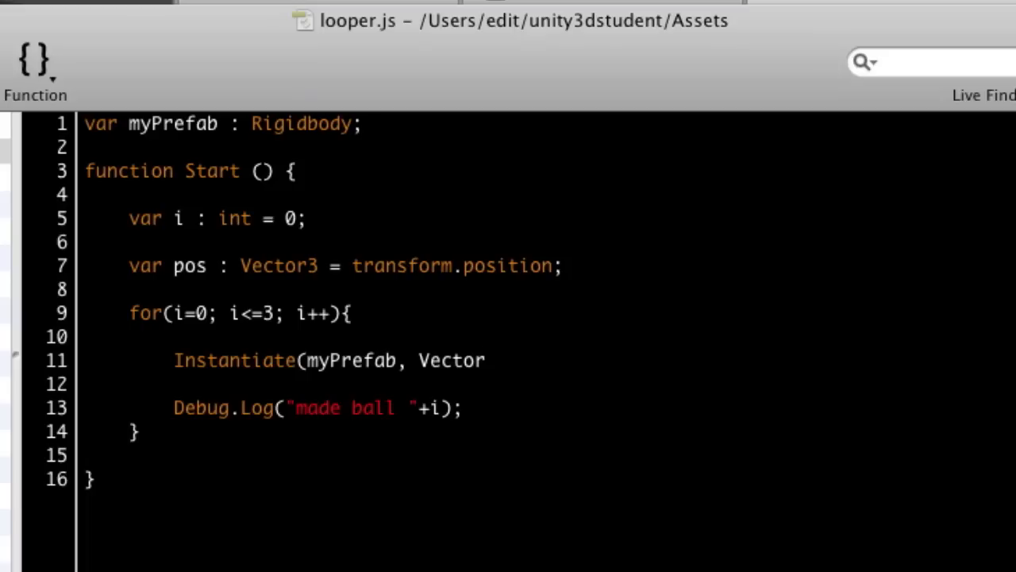
type("3)")
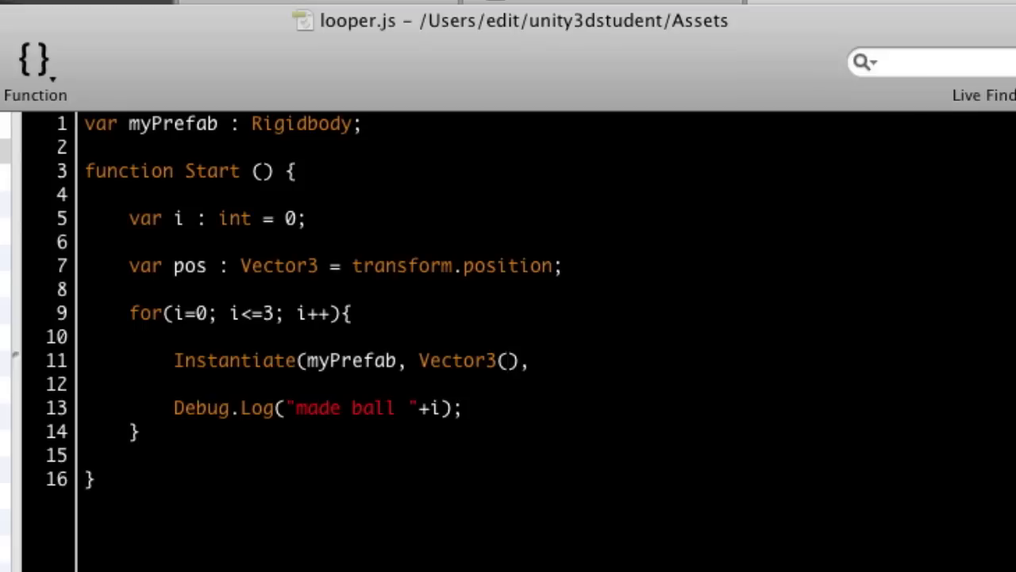
left_click(509, 359)
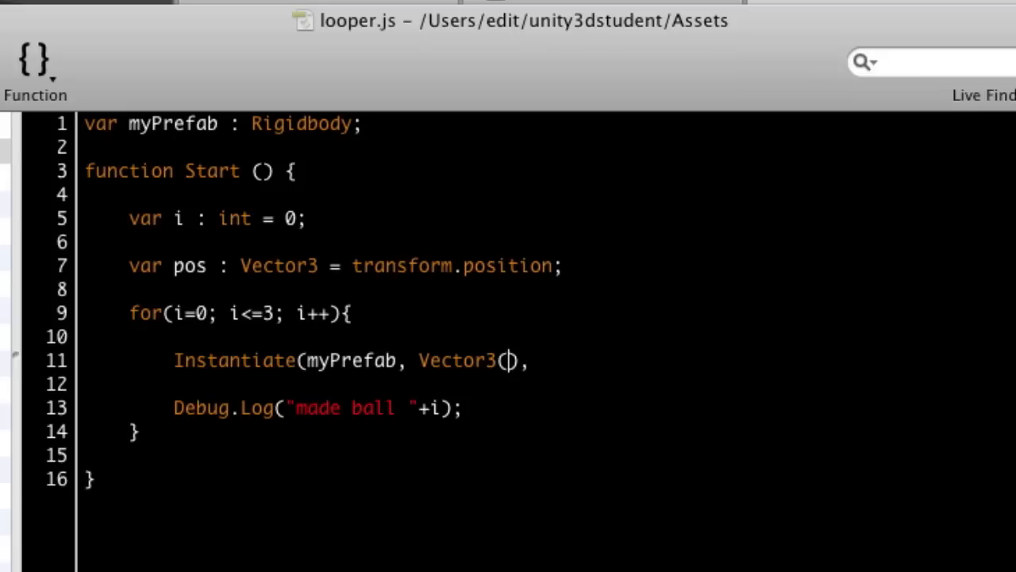
type("pos")
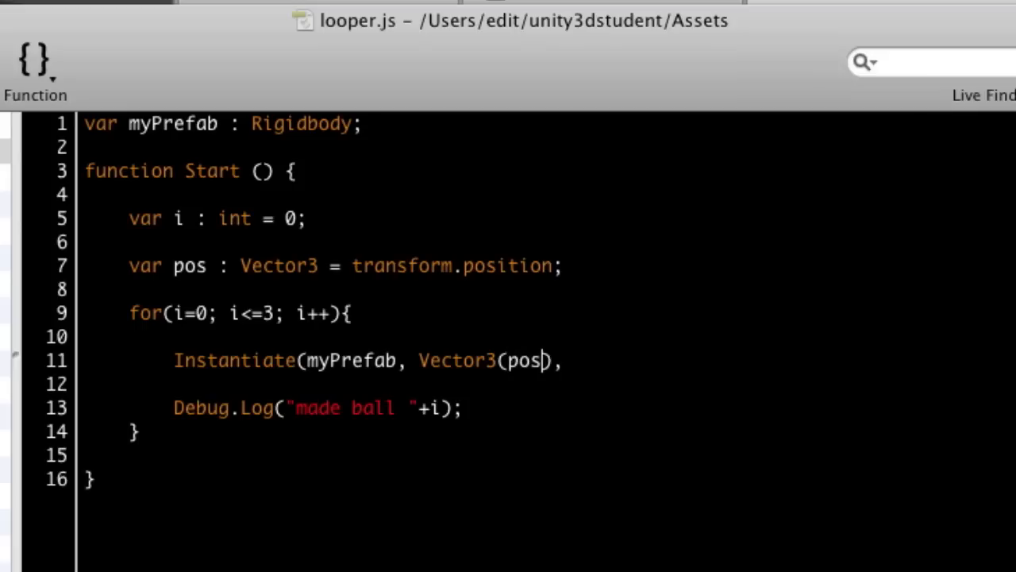
type(".x")
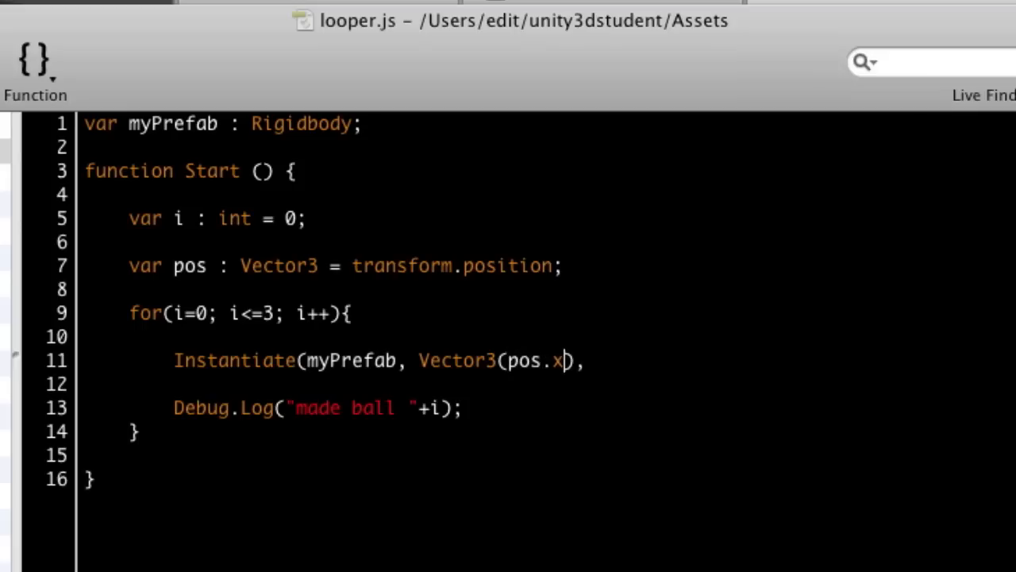
type("+")
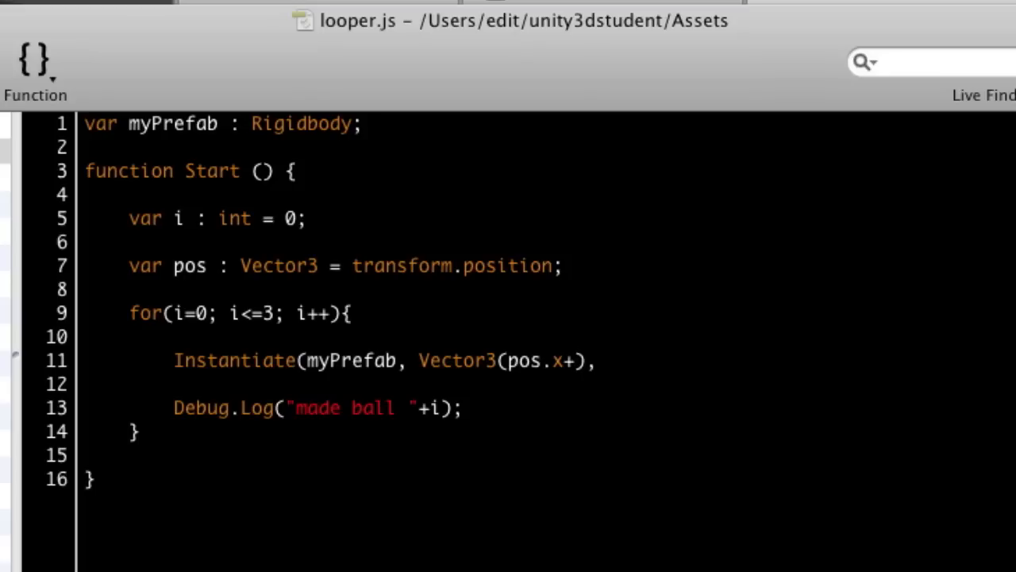
type("i")
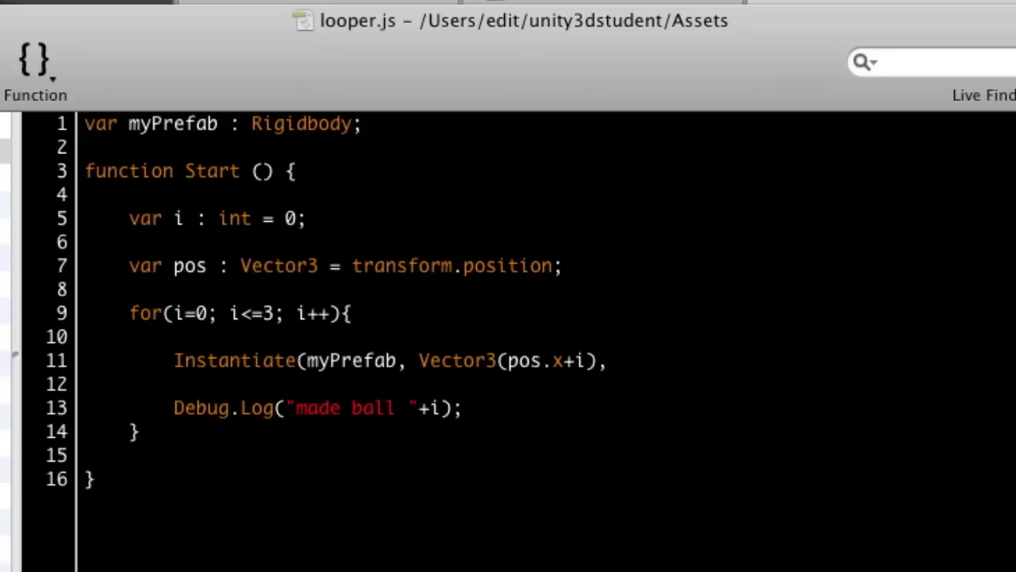
type(", pos.y, p")
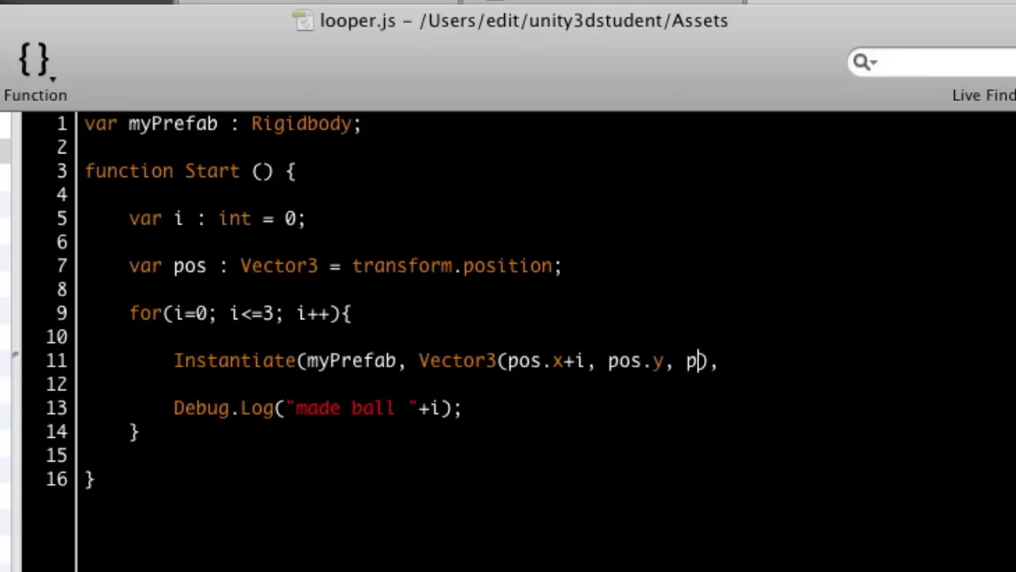
type("os.z")
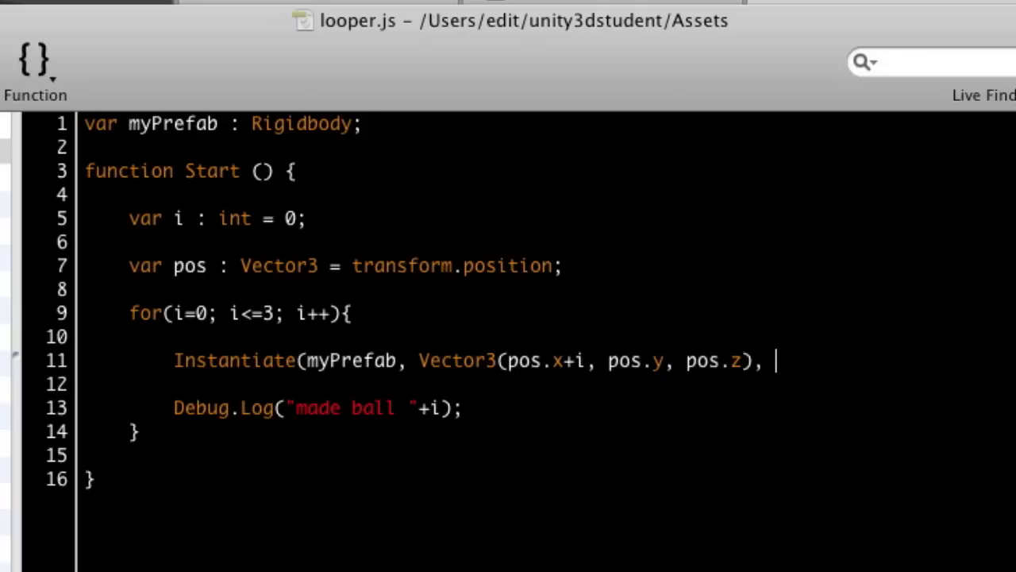
type("transform")
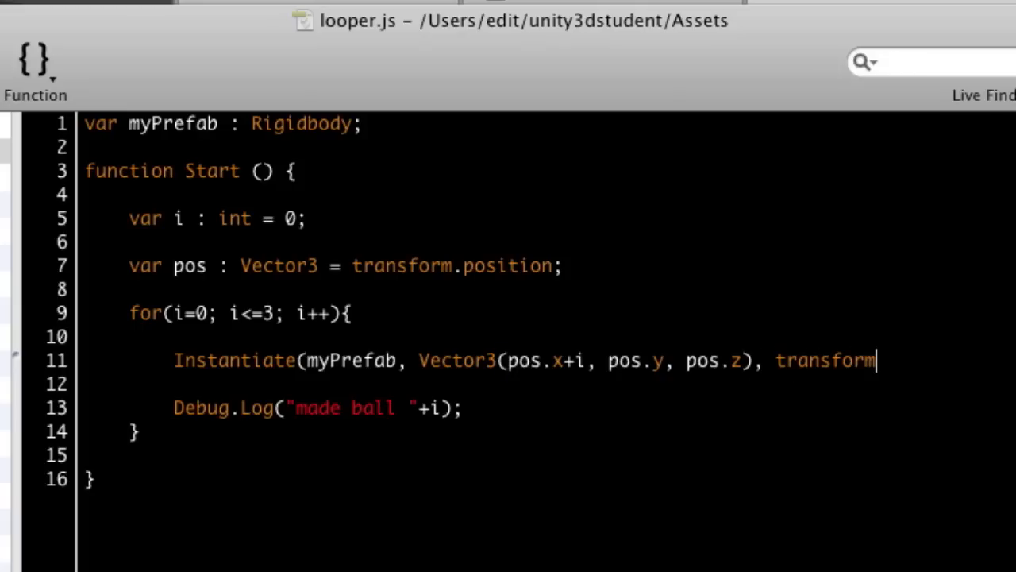
type(".rotation);")
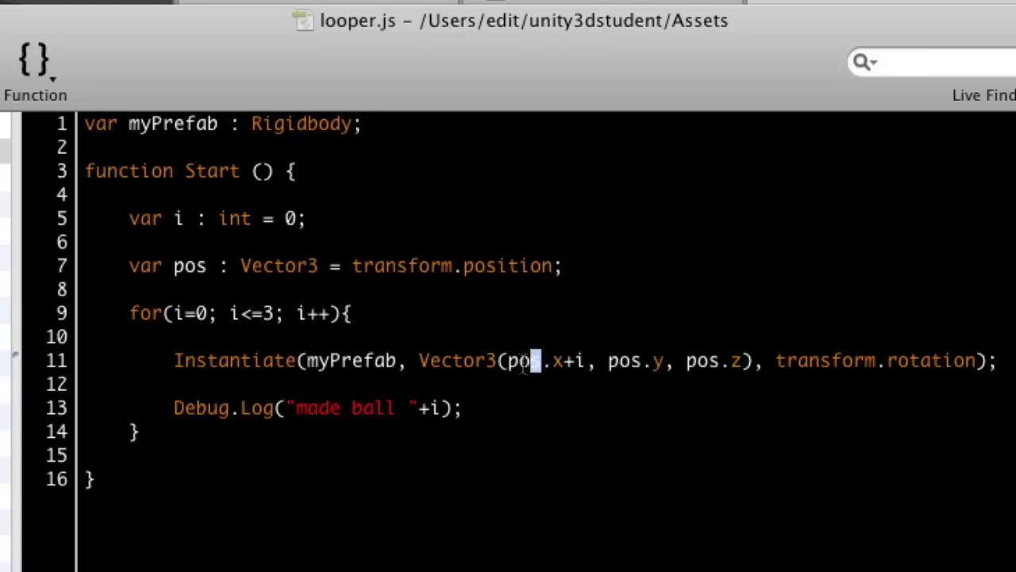
double_click(521, 359)
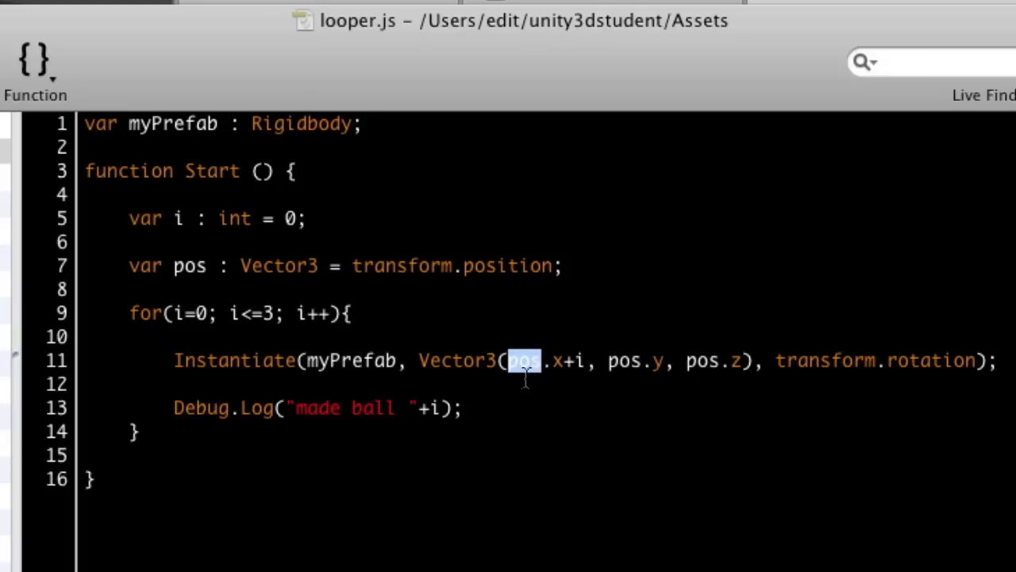
mouse_move(565, 360)
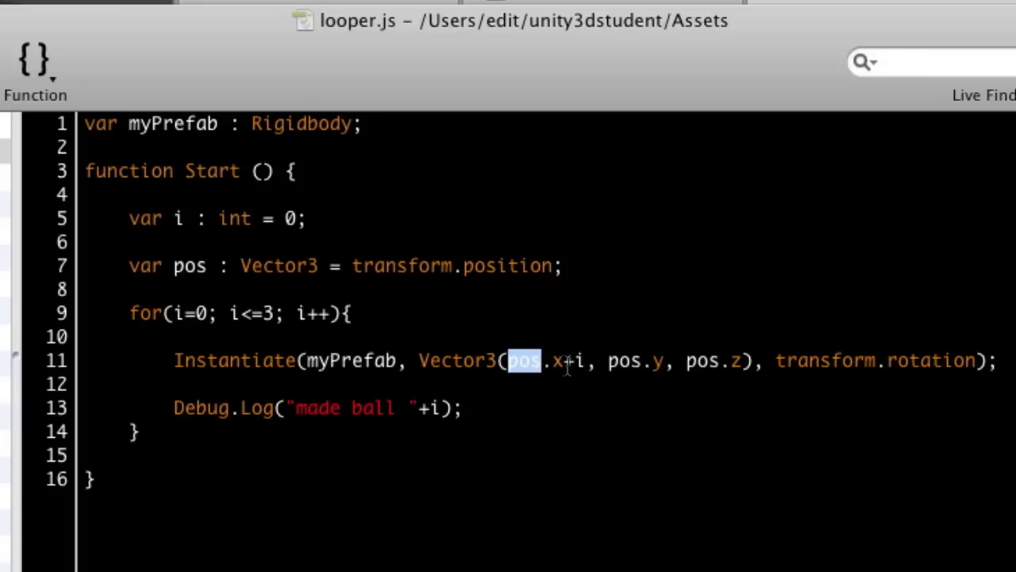
mouse_move(521, 359)
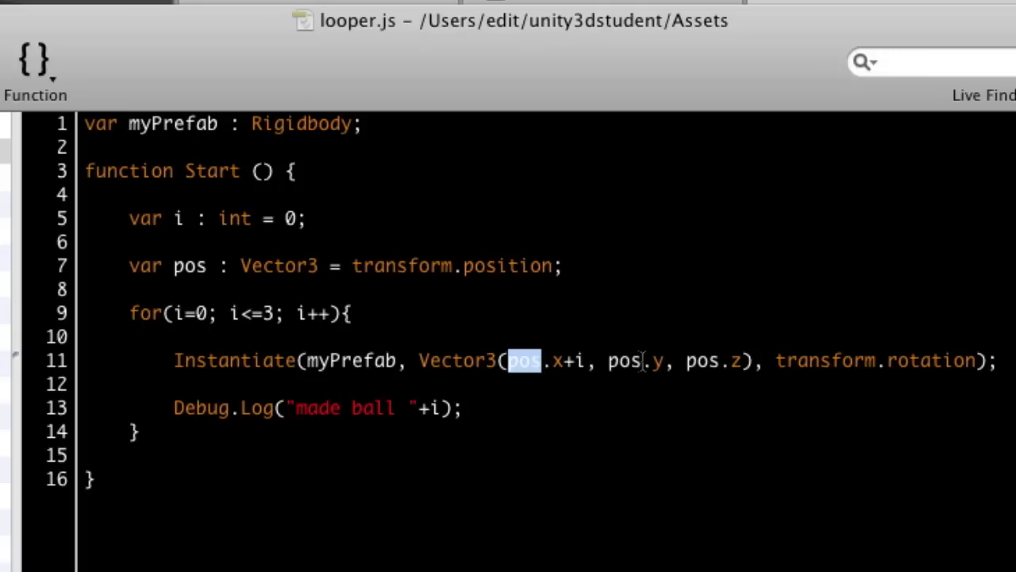
double_click(623, 361)
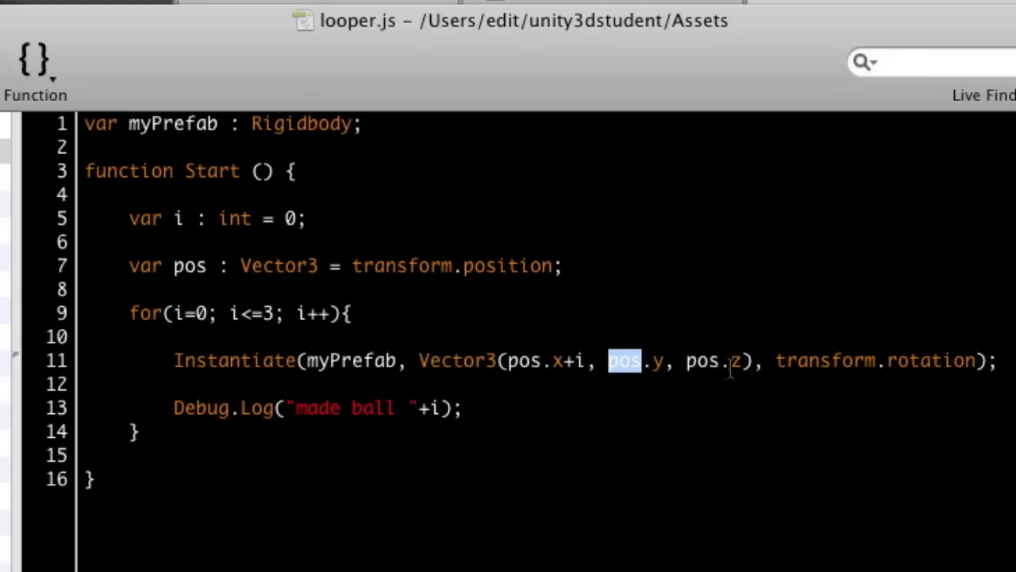
mouse_move(714, 430)
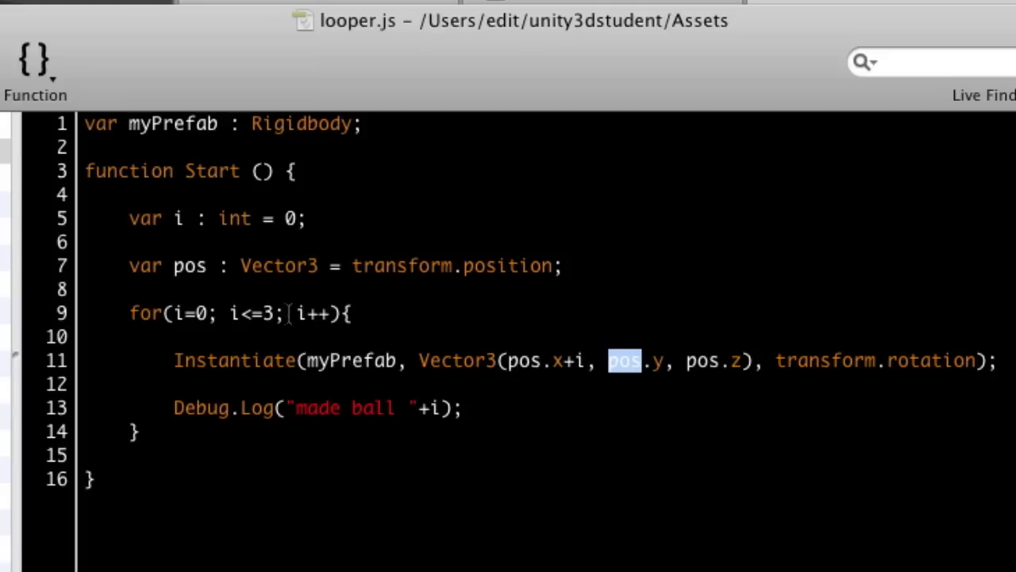
double_click(267, 313)
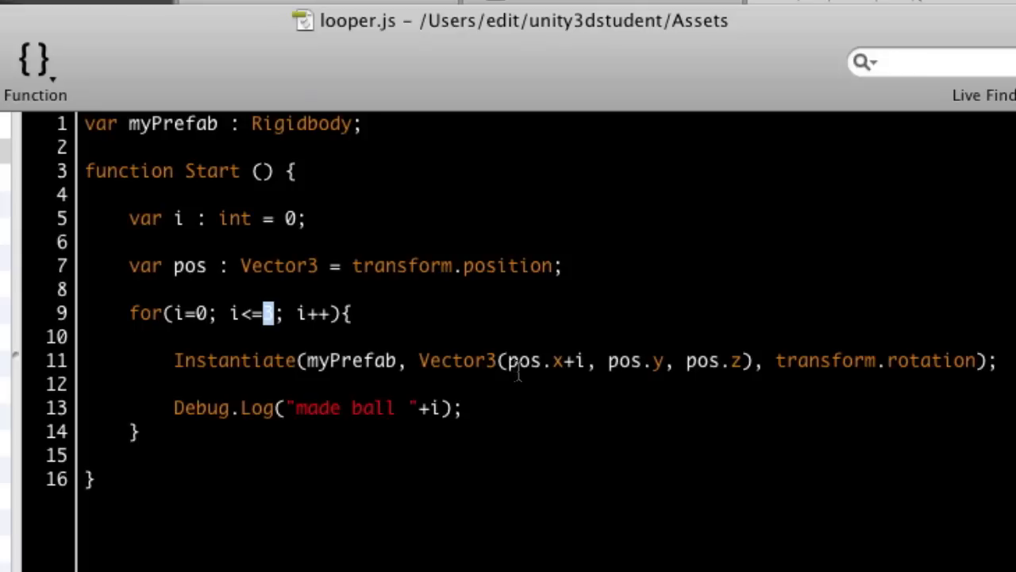
mouse_move(384, 314)
type("3")
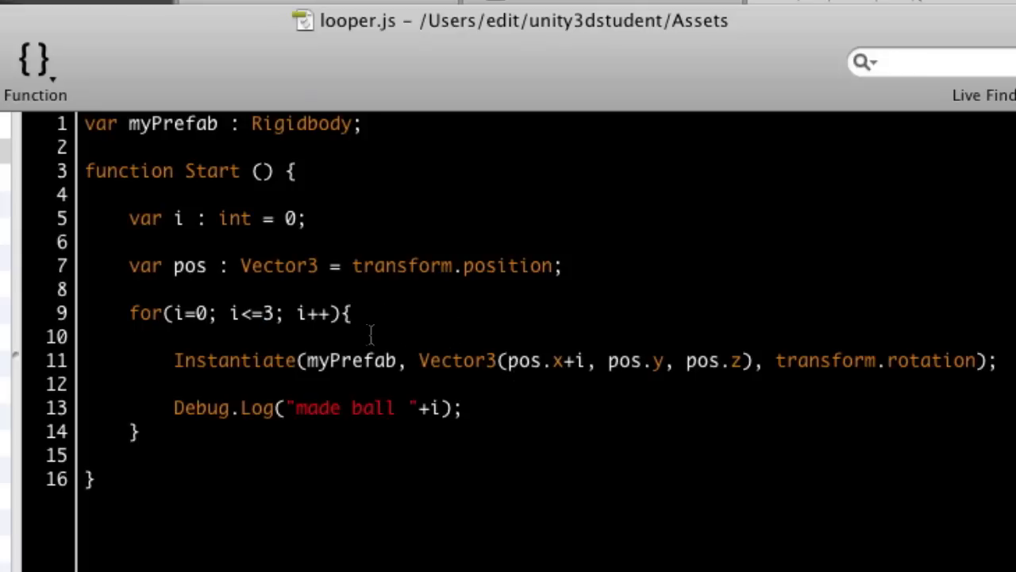
Select creator and assign the ball prefab to the looper script's My Prefab slot.
left_click(349, 313)
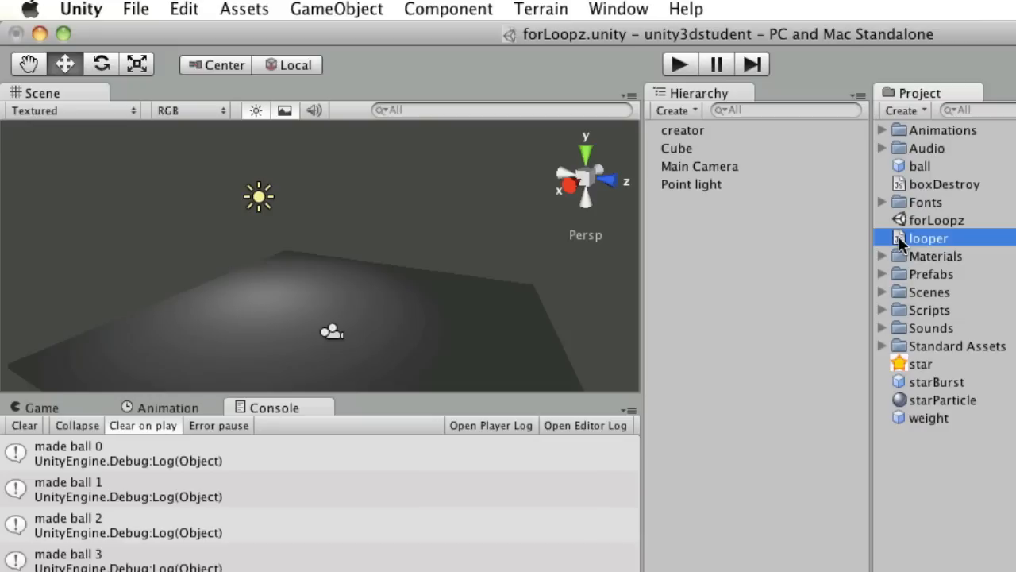
left_click(683, 131)
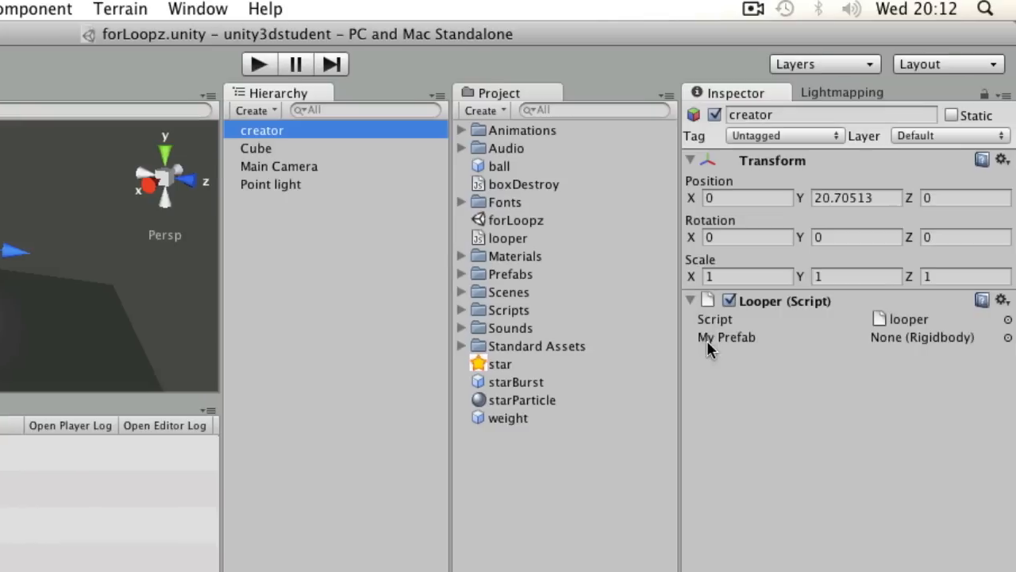
mouse_move(498, 238)
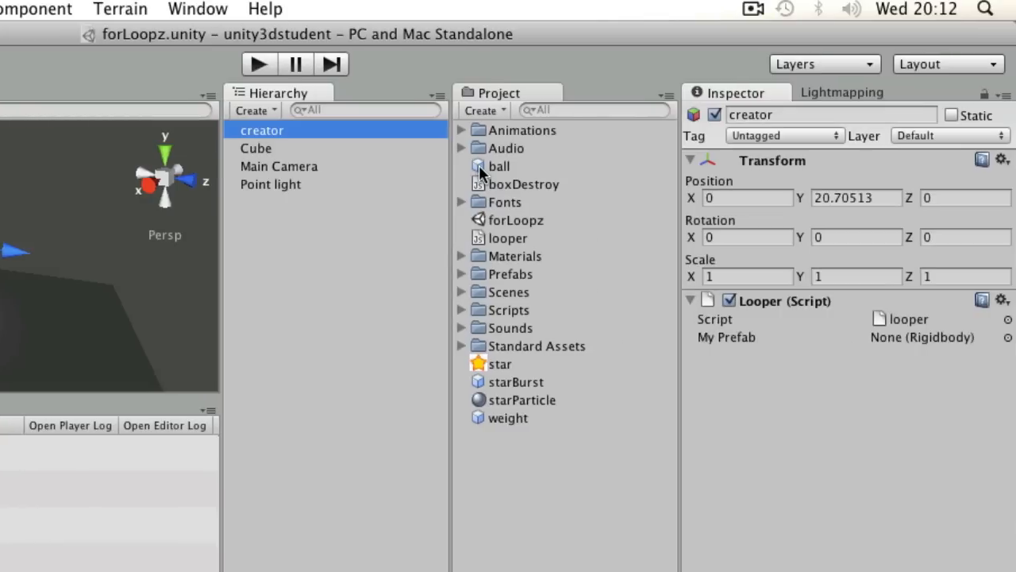
left_click(498, 167)
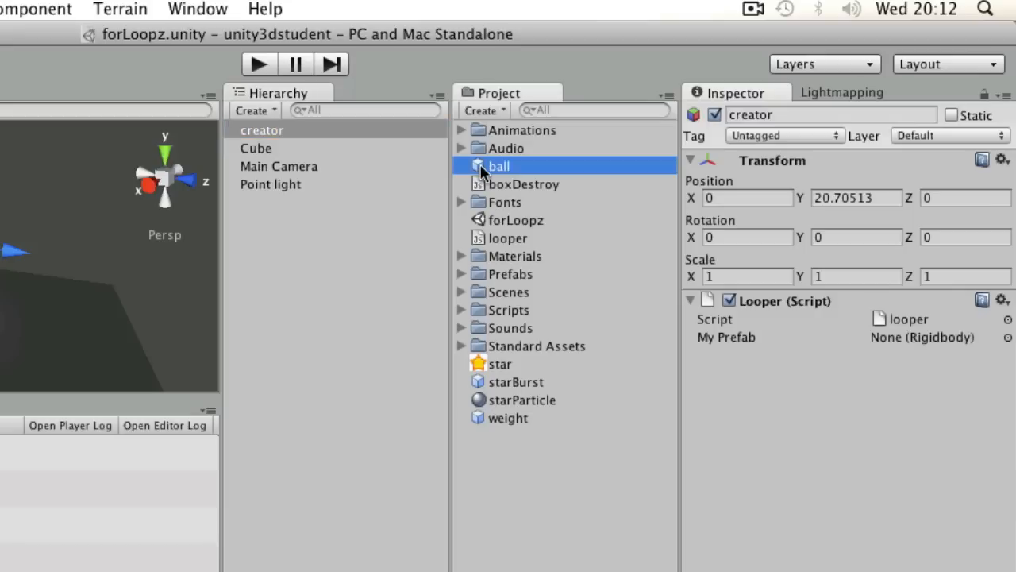
left_click_drag(499, 165, 940, 336)
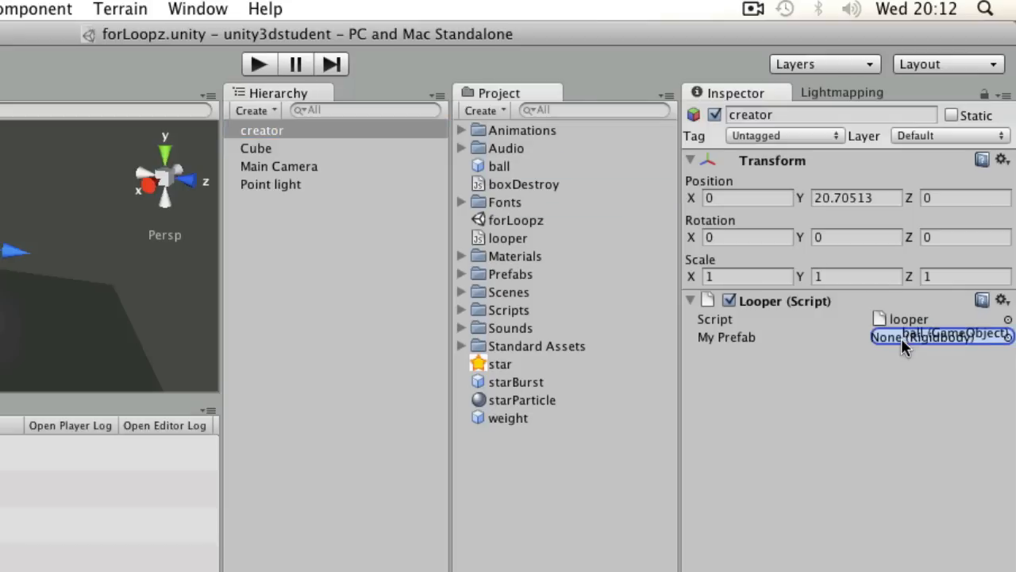
left_click(940, 337)
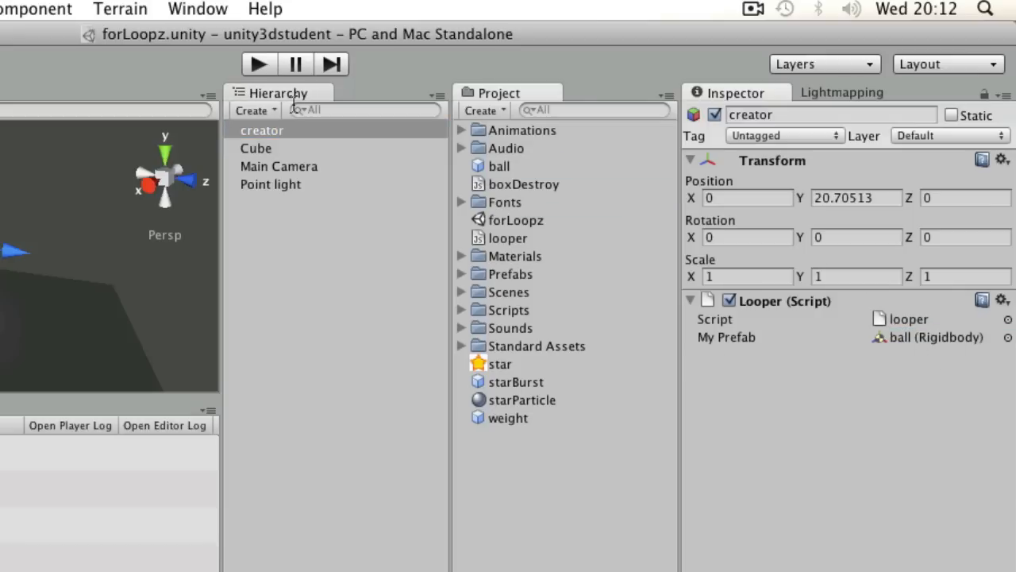
Play the scene to spawn four ball clones, stop it, and select looper again.
left_click(259, 64)
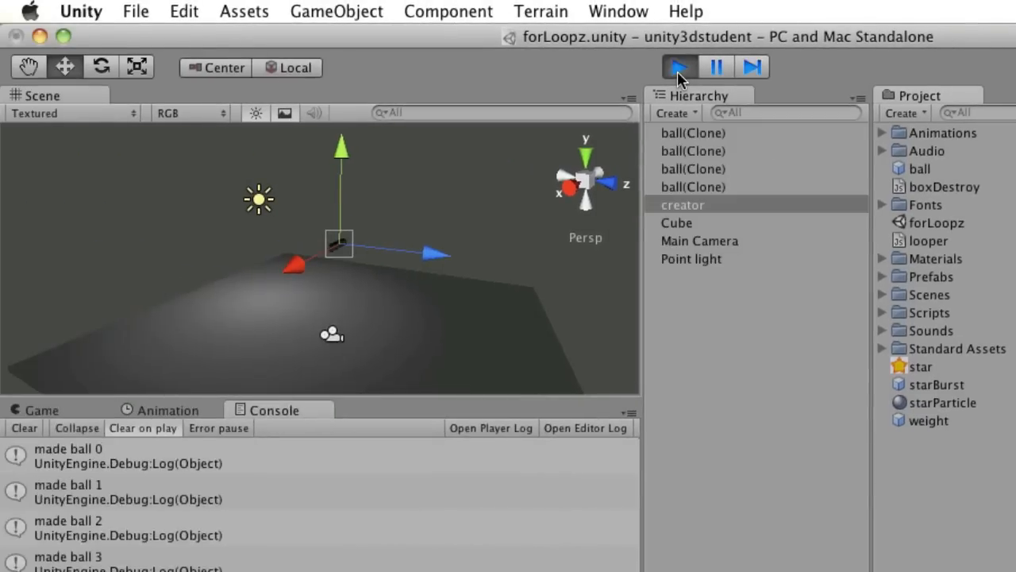
left_click(41, 409)
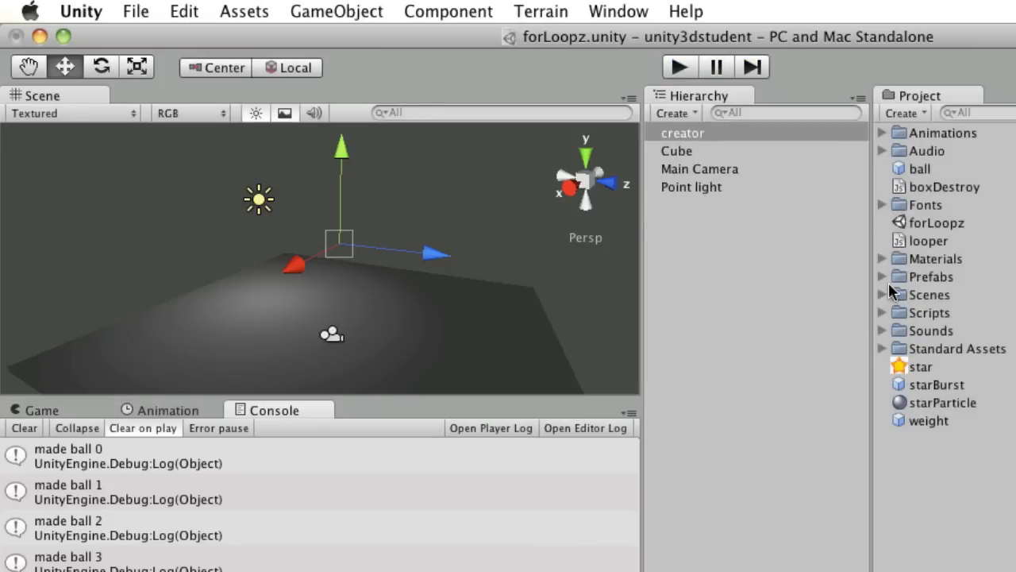
mouse_move(999, 289)
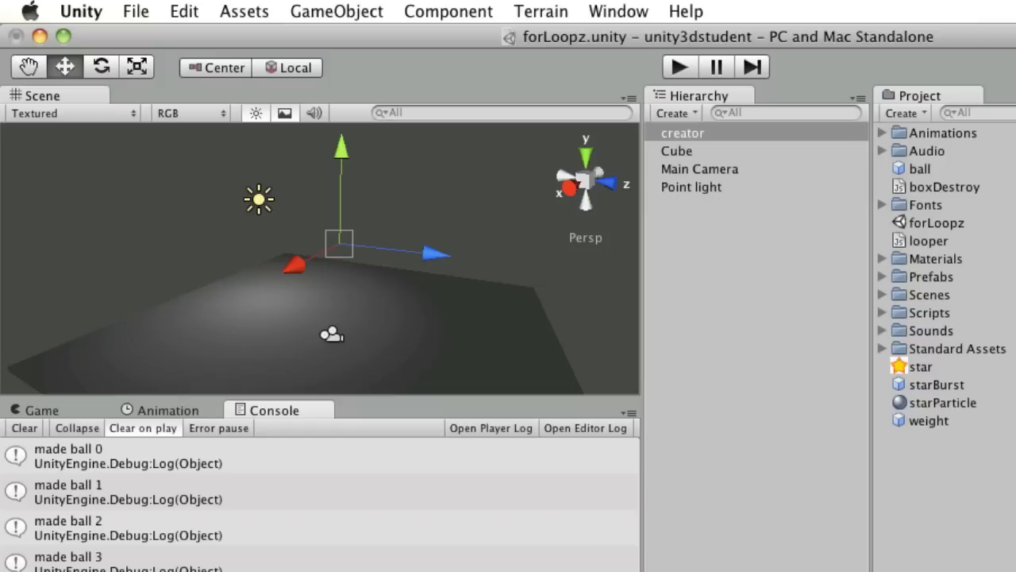
left_click(928, 242)
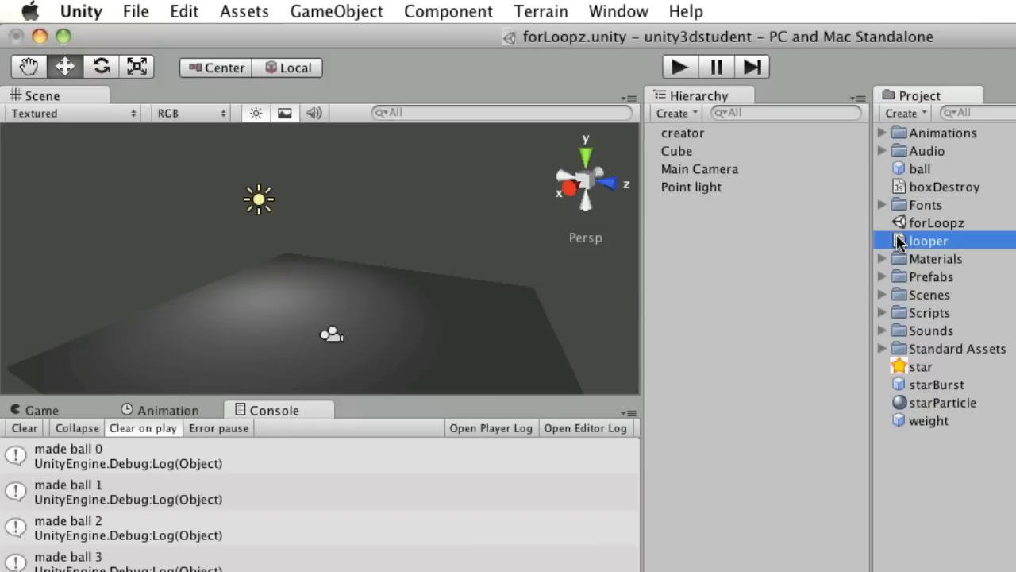
Multiply the x offset i by distanceMultiplier in the Instantiate call.
double_click(927, 239)
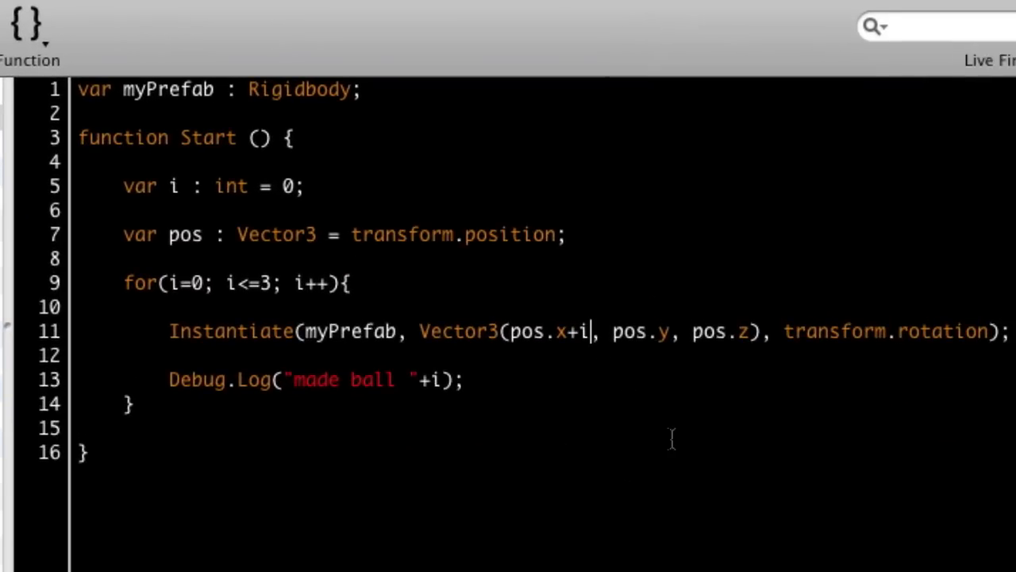
type("*")
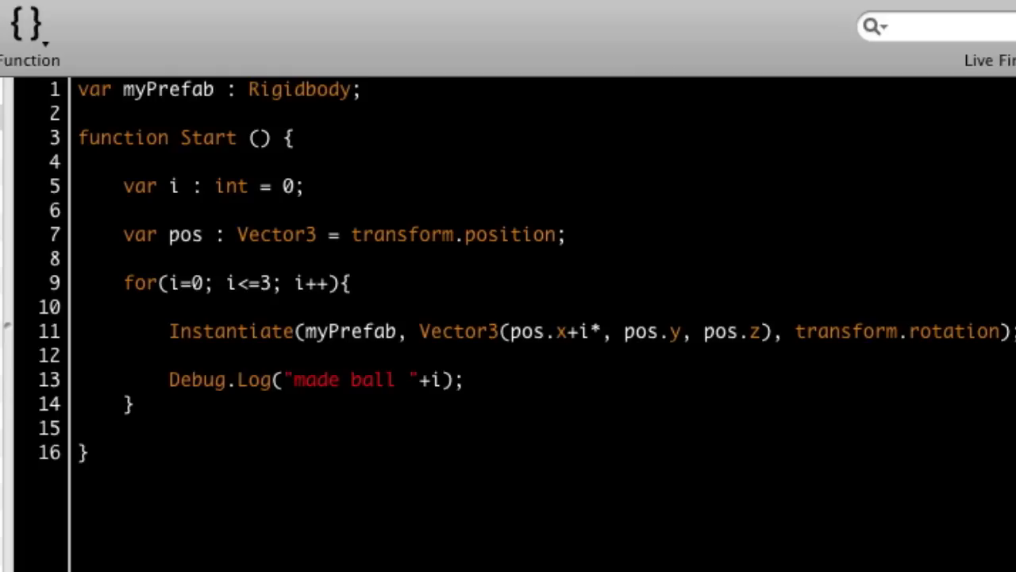
type("d")
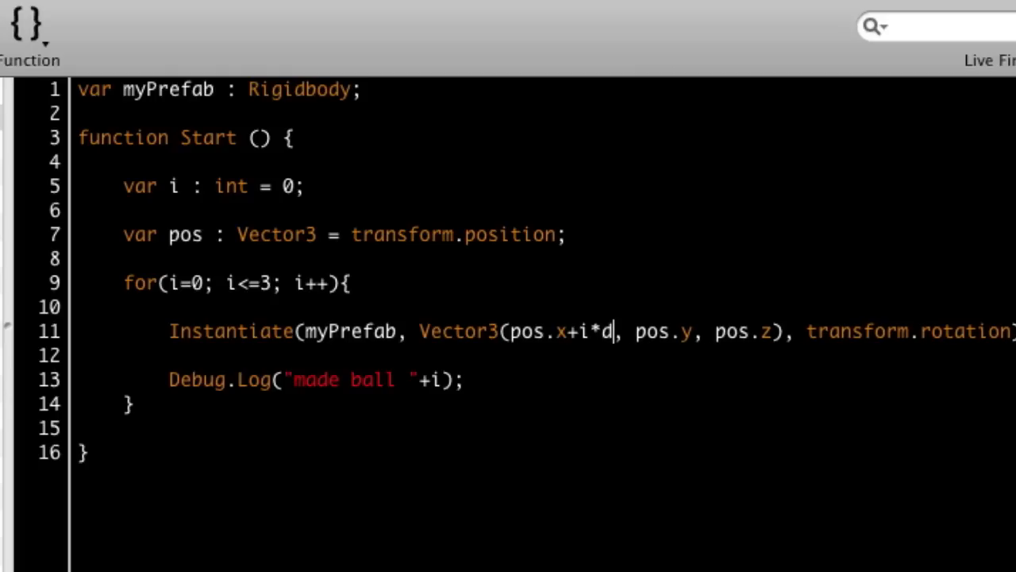
type("istance")
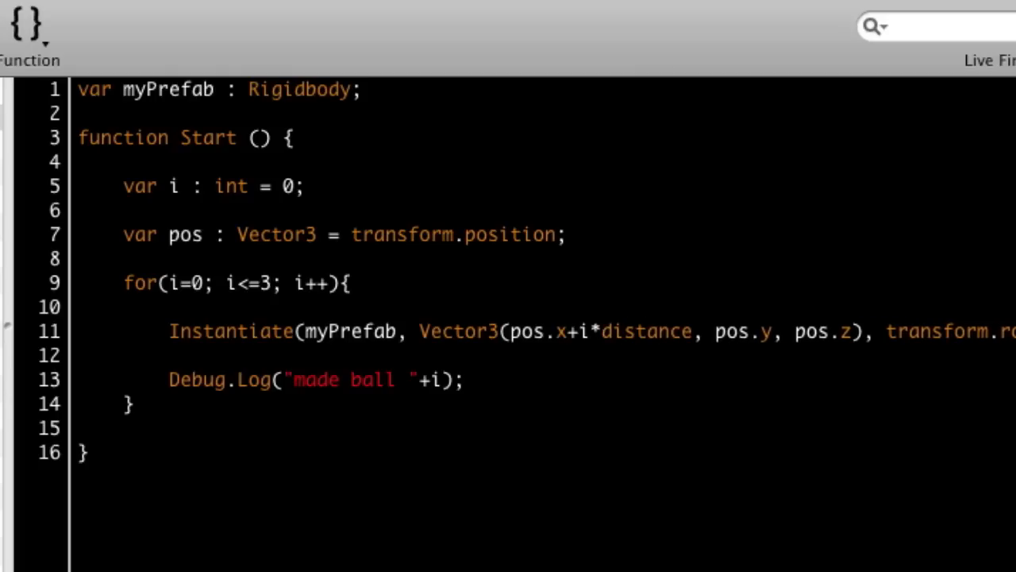
type("Multiplier")
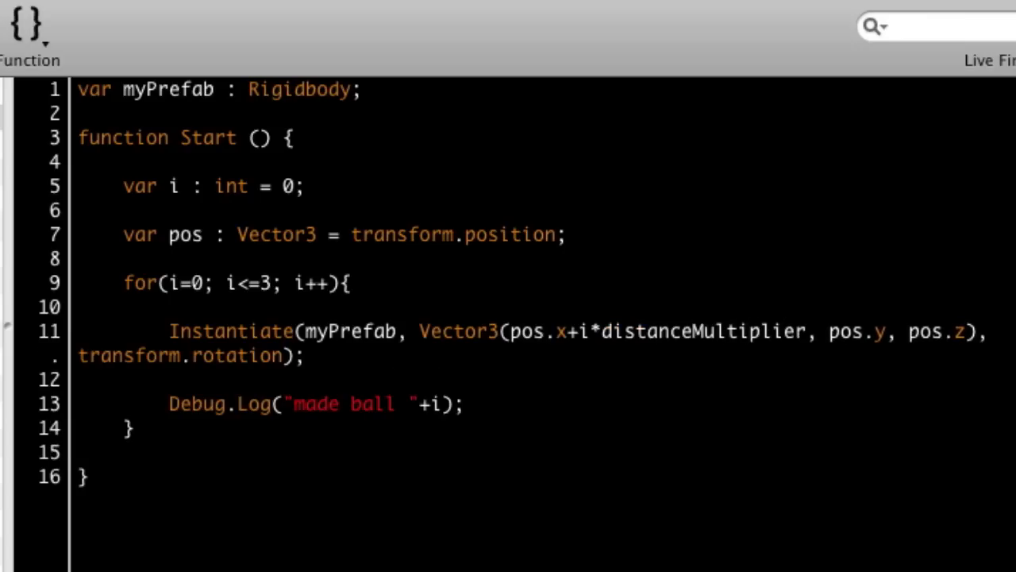
Declare var distanceMultiplier : float = 2; beneath the prefab variable.
type("v")
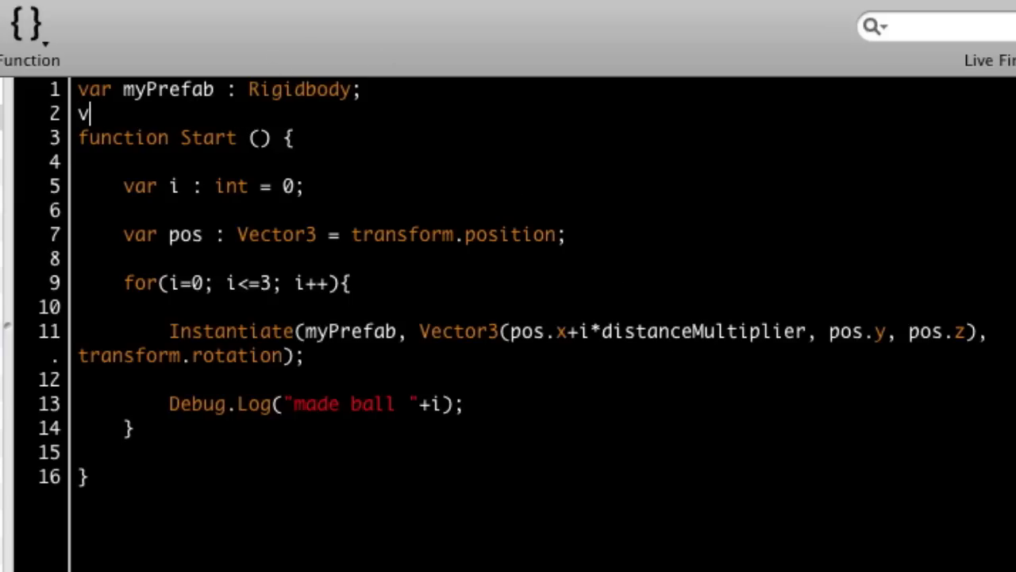
type("ar distanceMul")
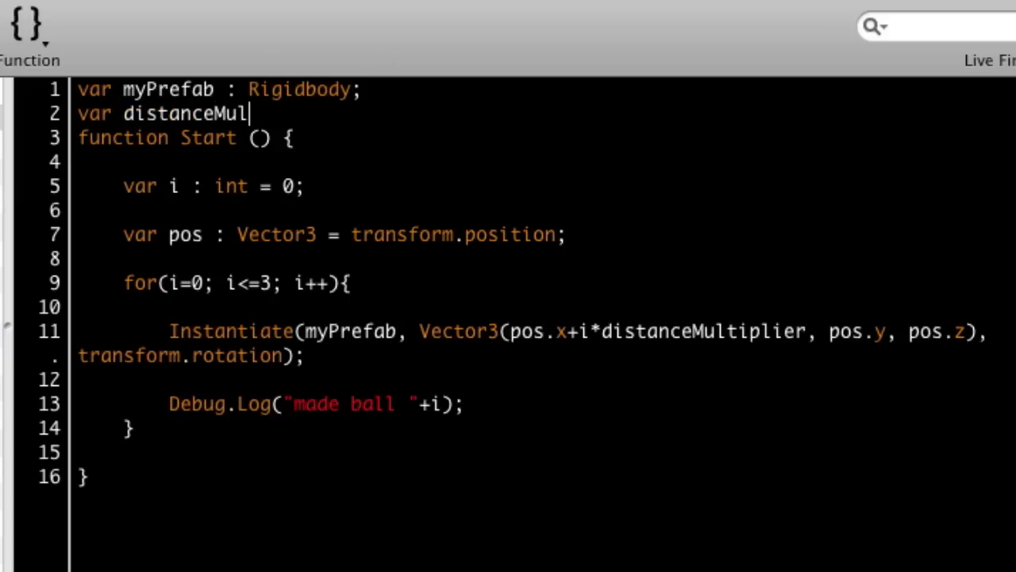
type("tiplier :")
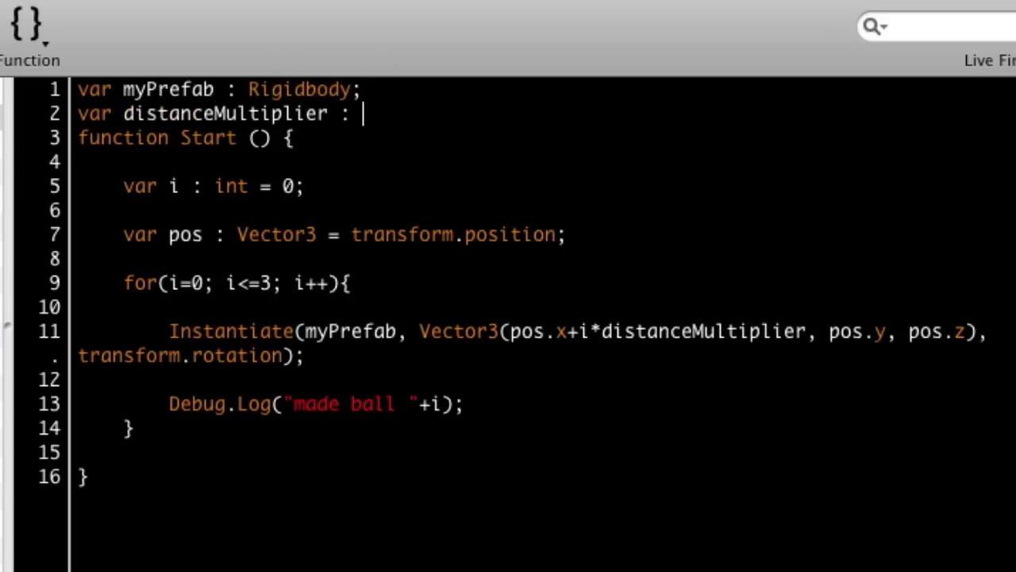
type("float")
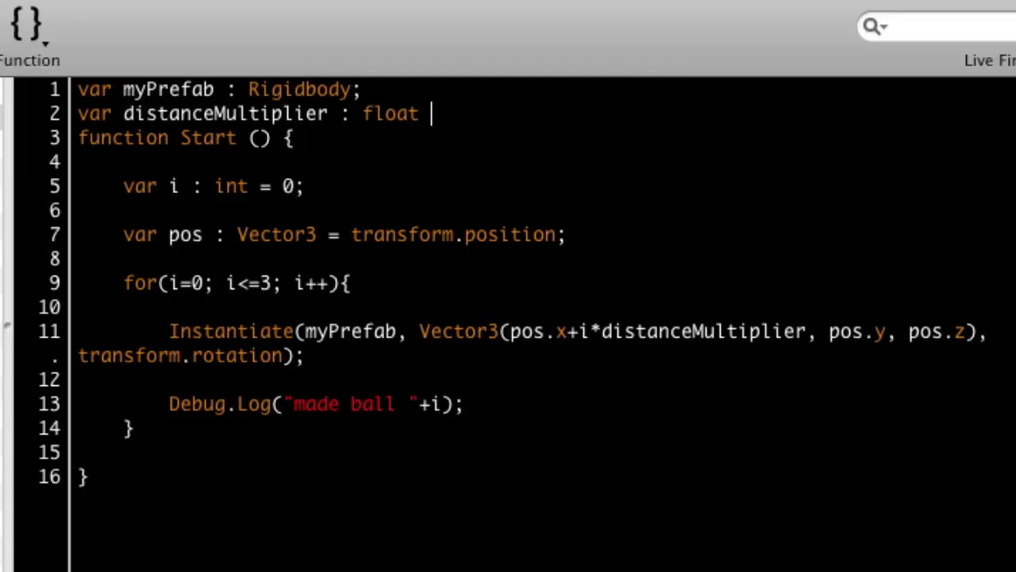
type("= 2;")
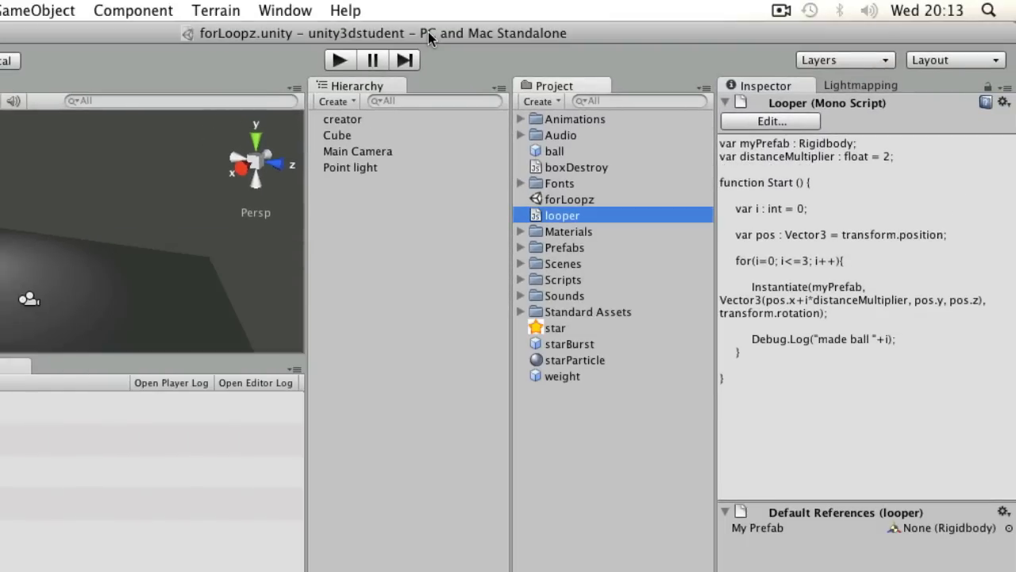
Select creator and run the scene with the multiplier applied.
left_click(343, 118)
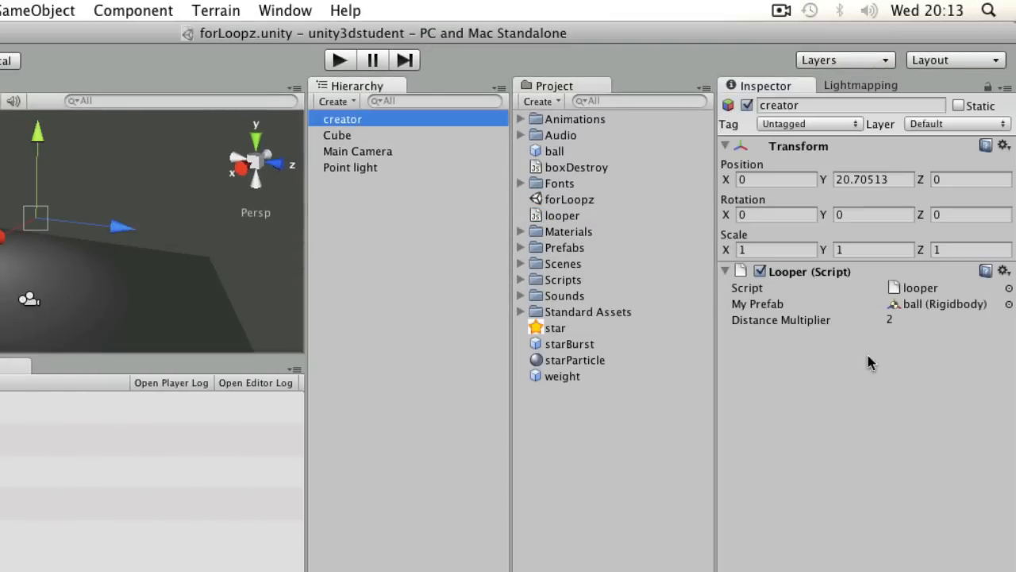
mouse_move(880, 325)
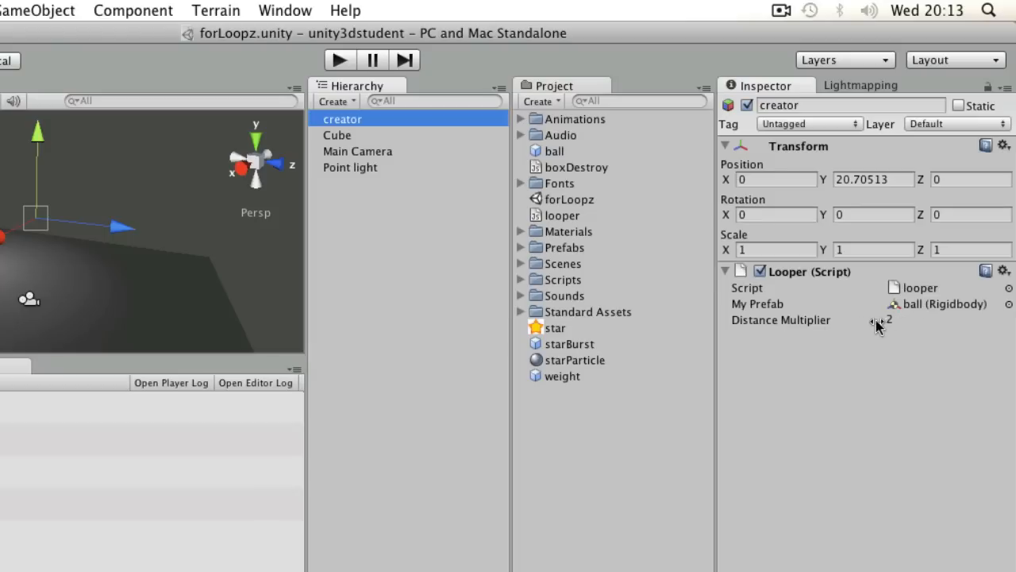
mouse_move(863, 326)
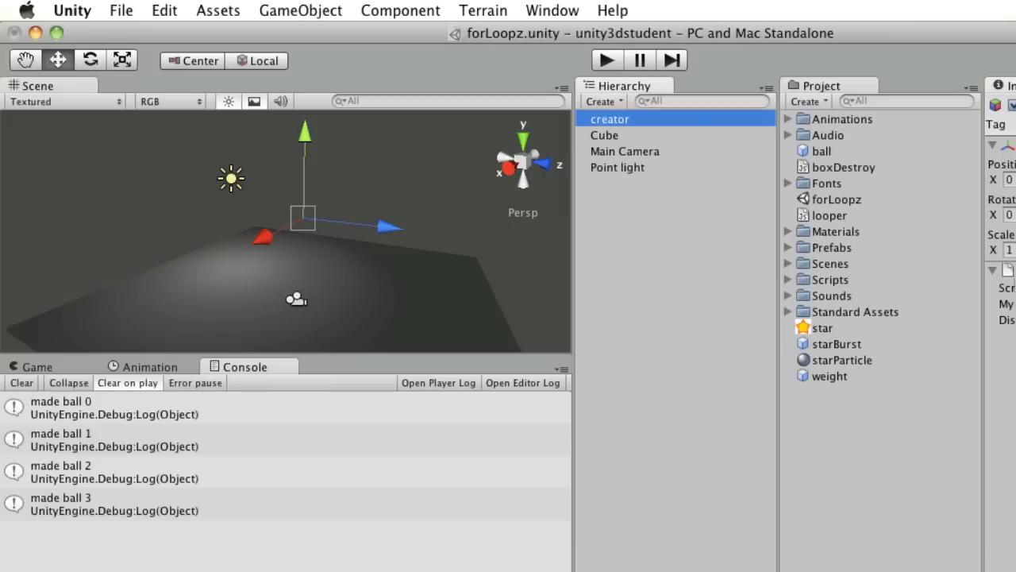
left_click(607, 61)
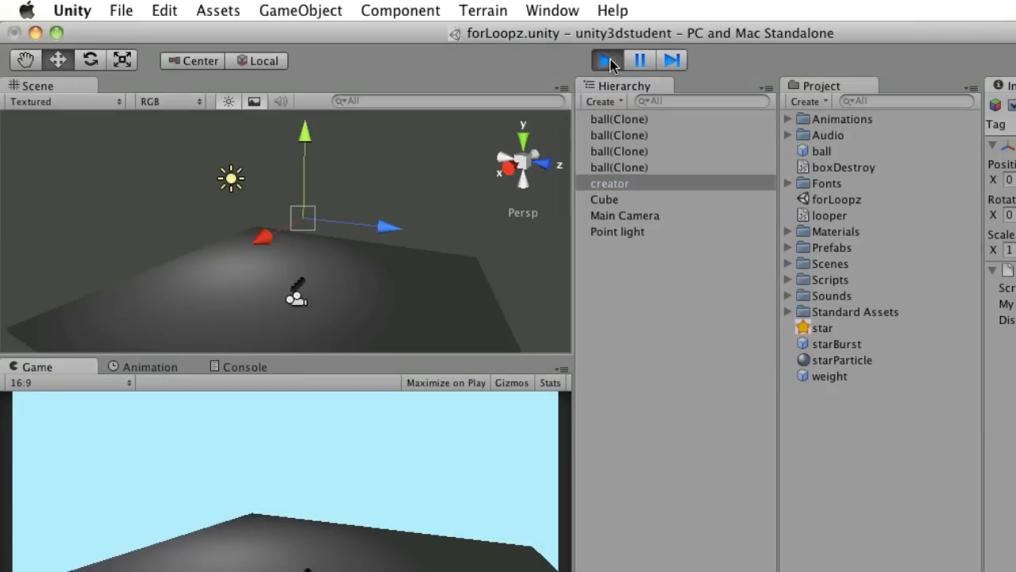
left_click(607, 61)
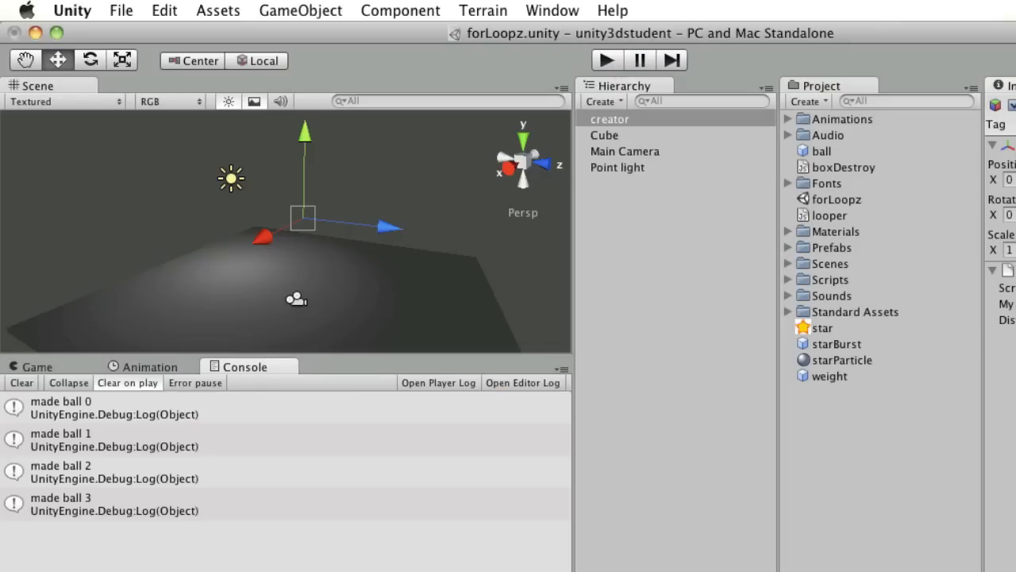
left_click(606, 61)
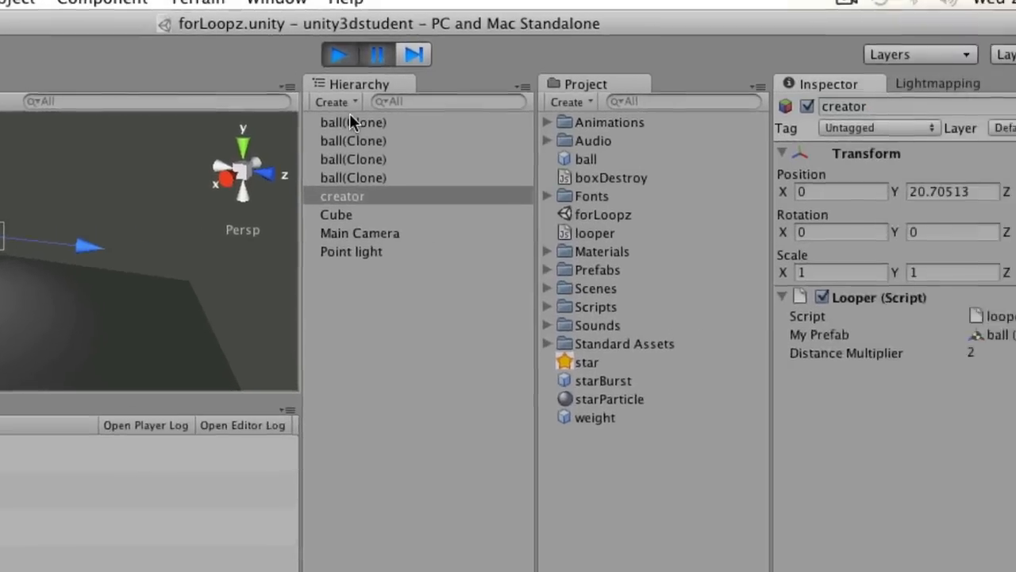
Inspect each ball clone's Transform X reading 6, 4, 2 and 0, then stop the scene.
left_click(353, 121)
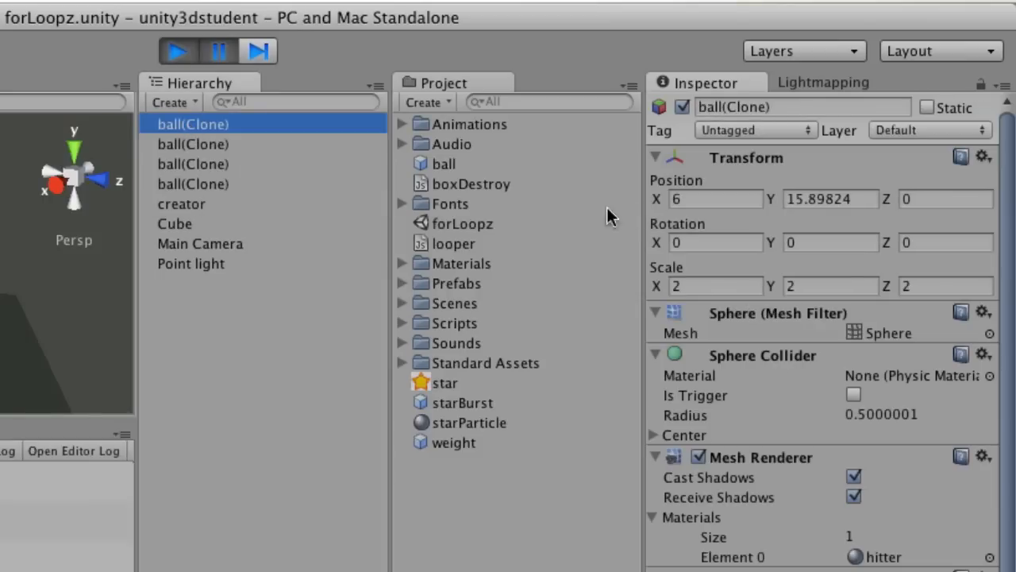
left_click(192, 143)
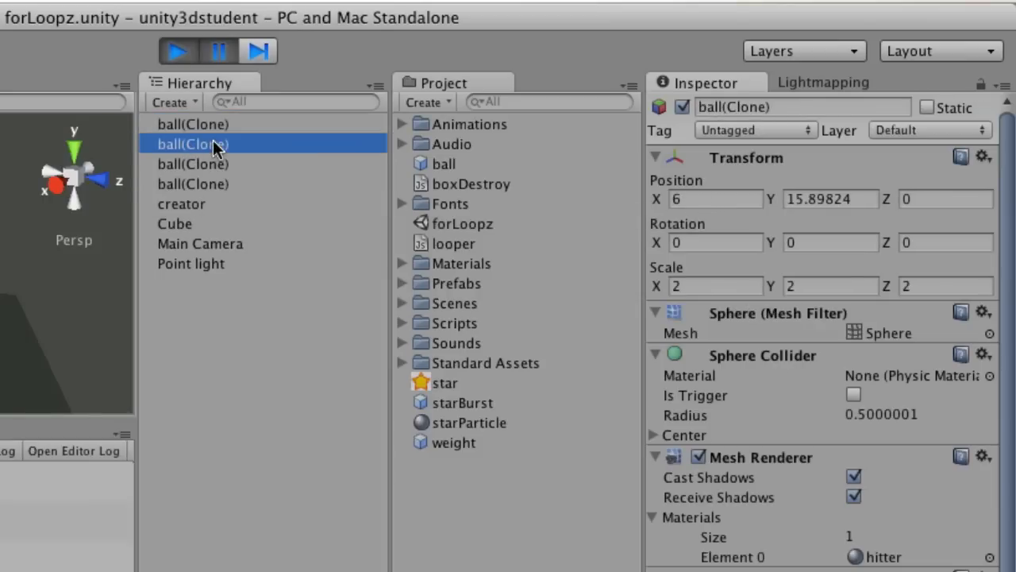
left_click(193, 163)
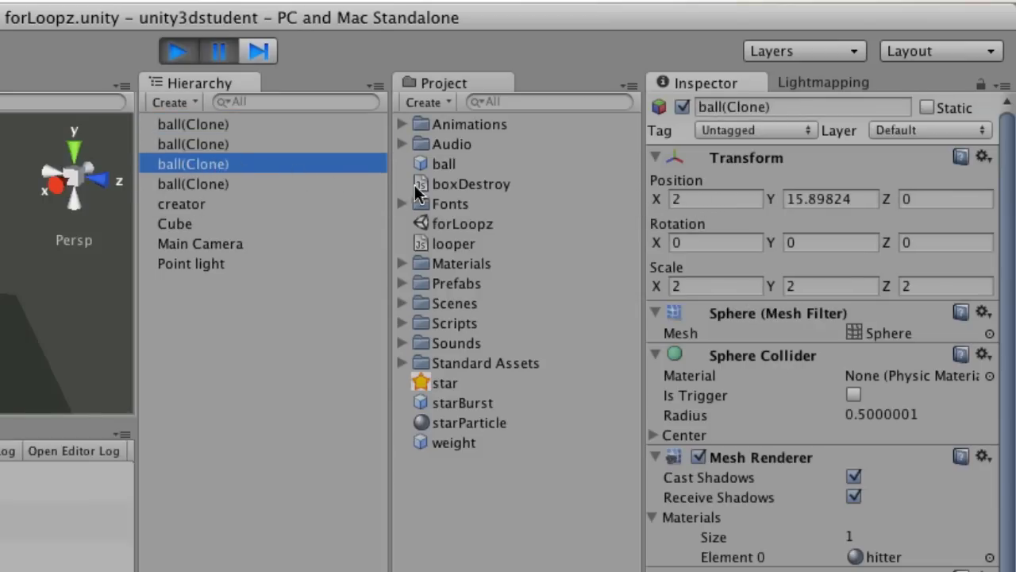
left_click(193, 184)
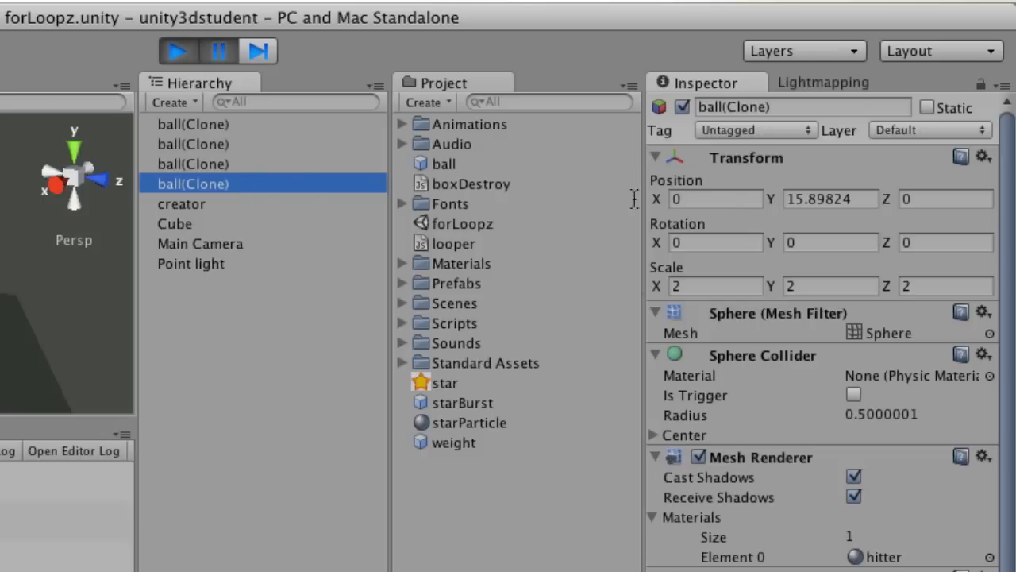
left_click(192, 143)
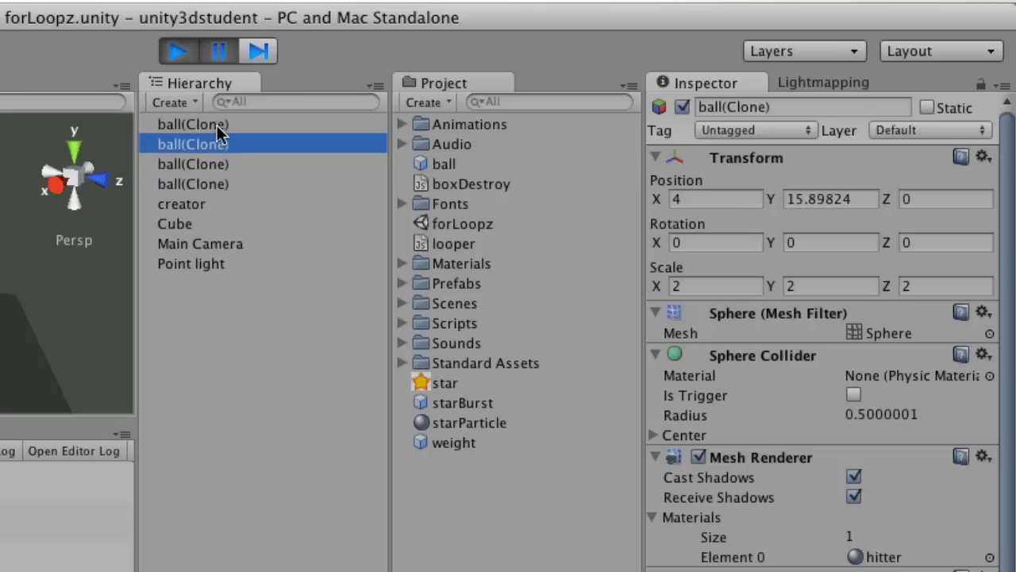
left_click(176, 51)
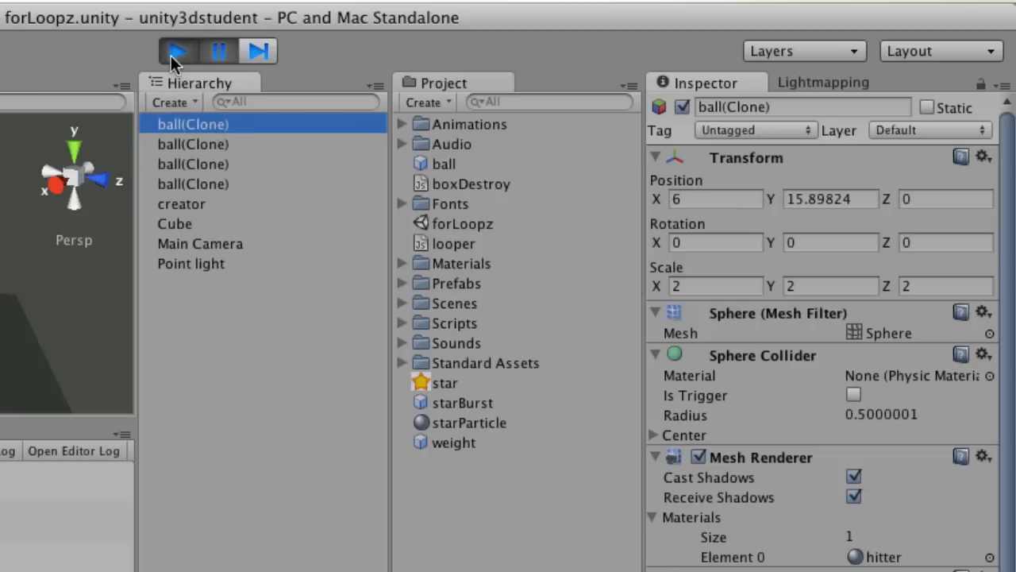
left_click(177, 51)
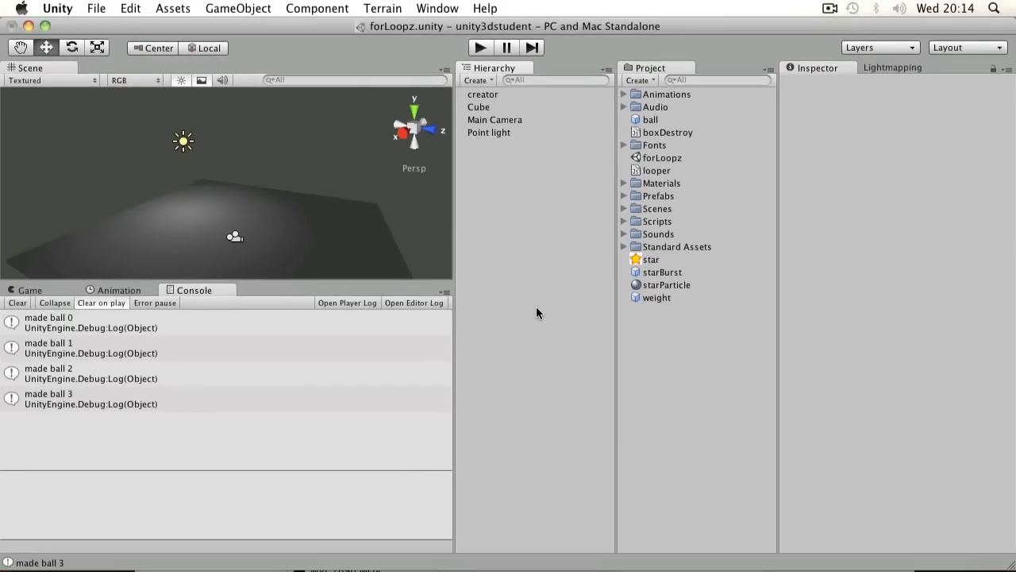
mouse_move(540, 310)
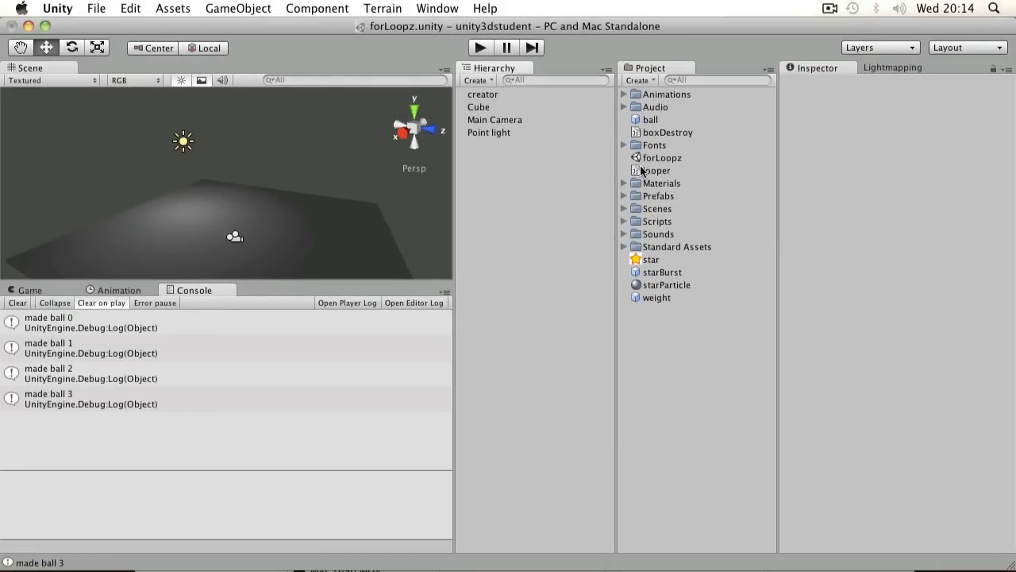
Add yield WaitForSeconds(0.5); on a new line after the Instantiate call.
left_click(658, 170)
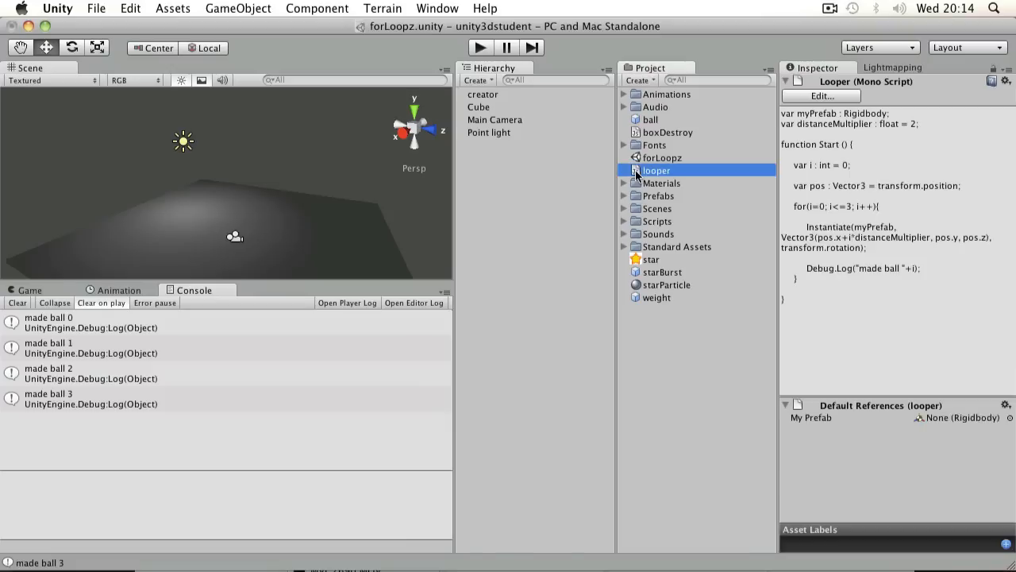
double_click(655, 170)
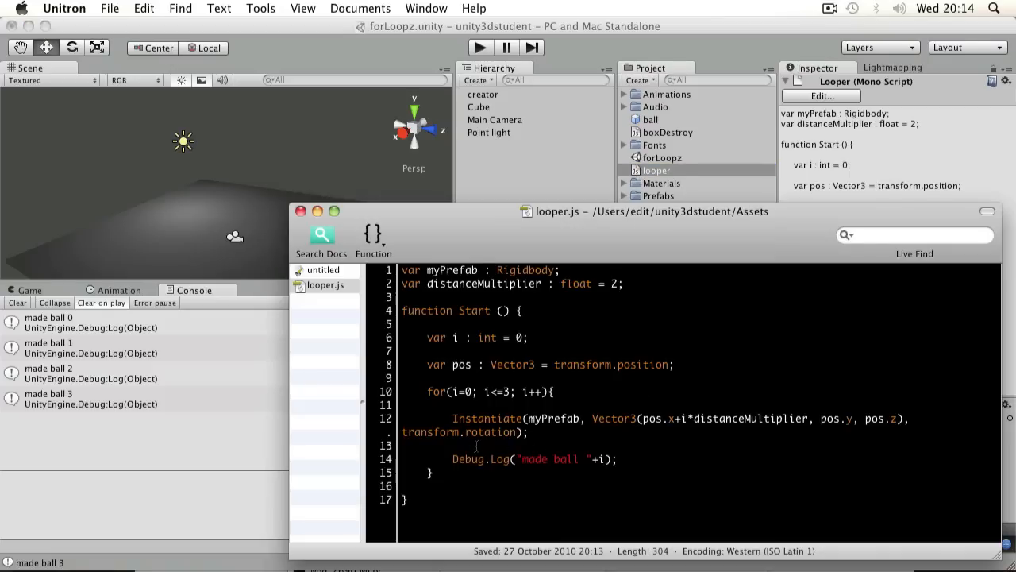
left_click(334, 210)
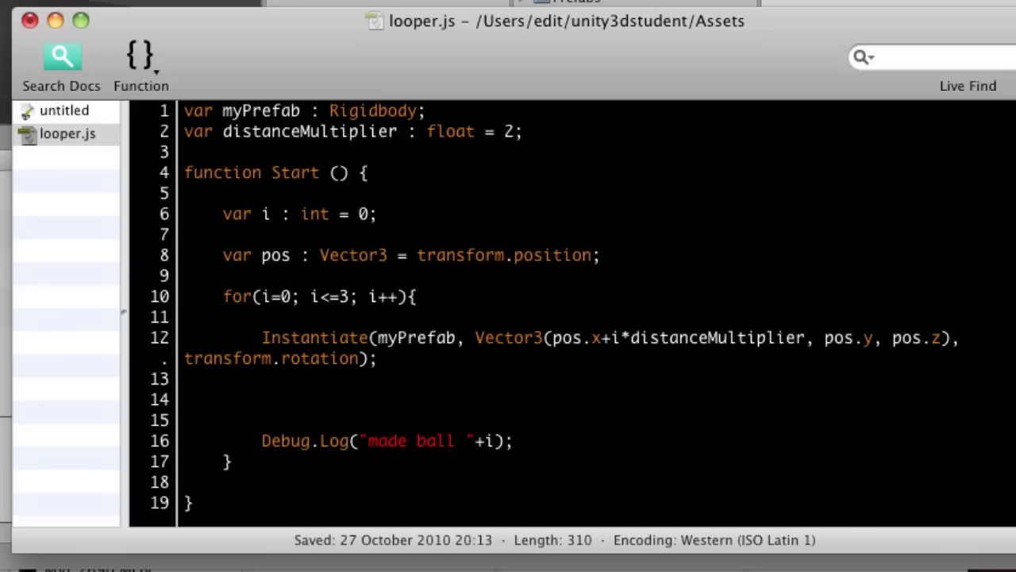
type("yield")
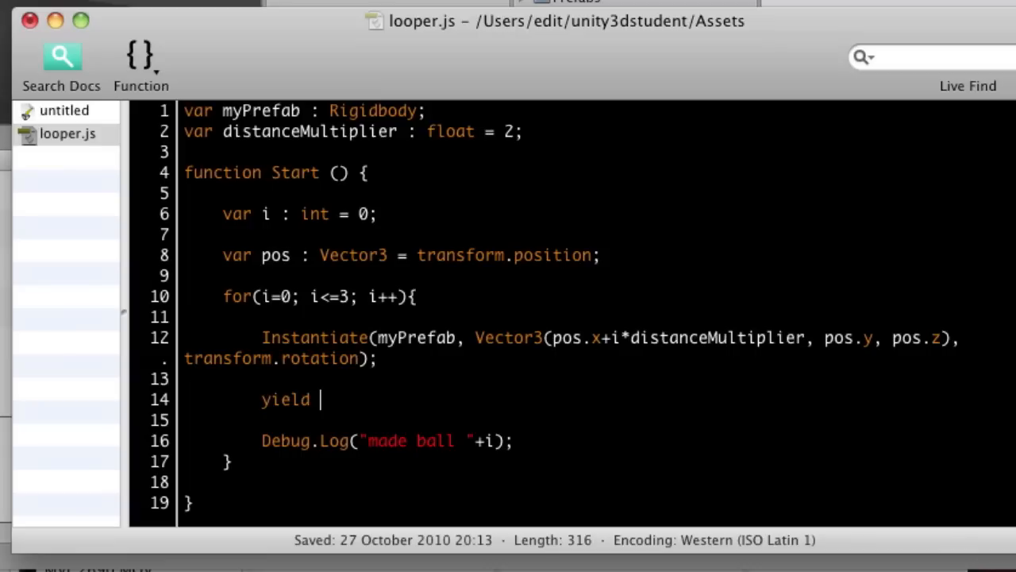
type("WaitFor")
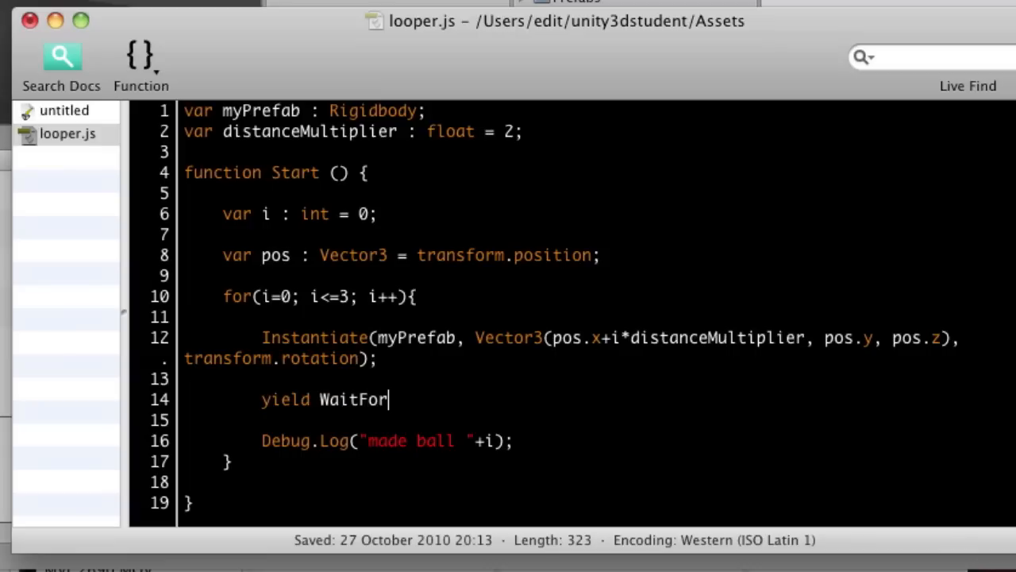
type("Seconds")
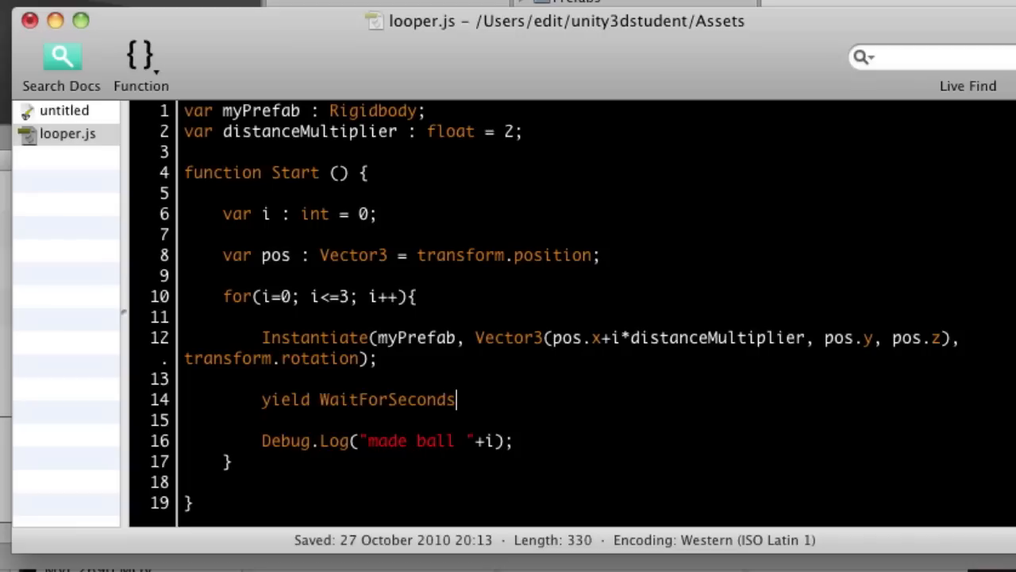
type("(0.5")
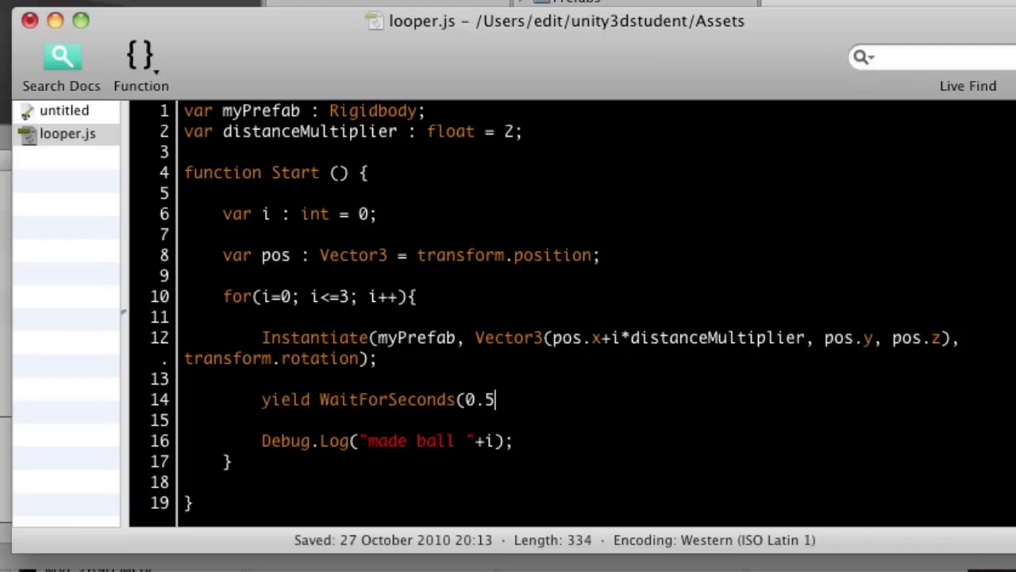
type(");")
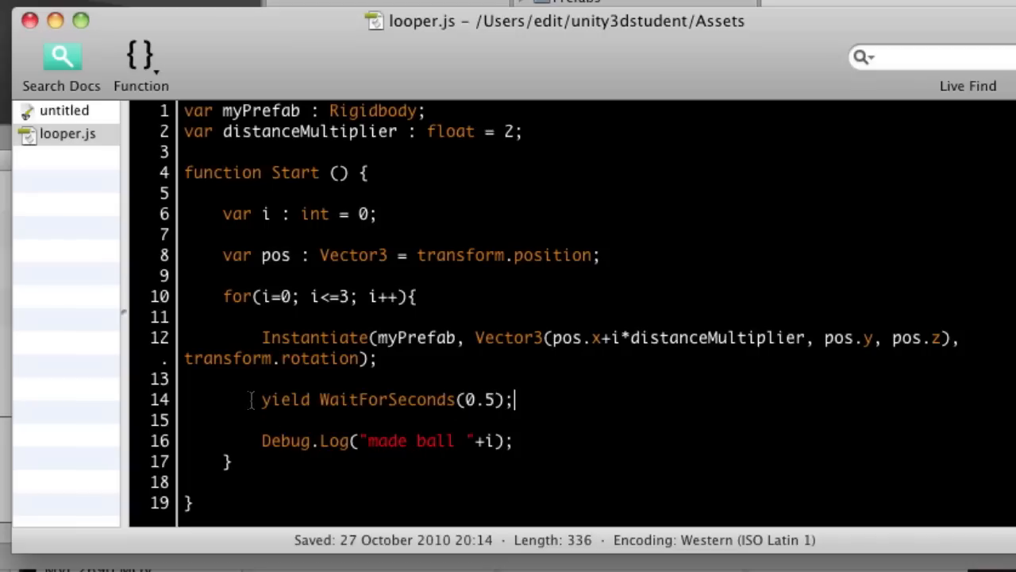
Run the scene to watch four ball clones spawn with a half-second delay, then stop play.
left_click(734, 73)
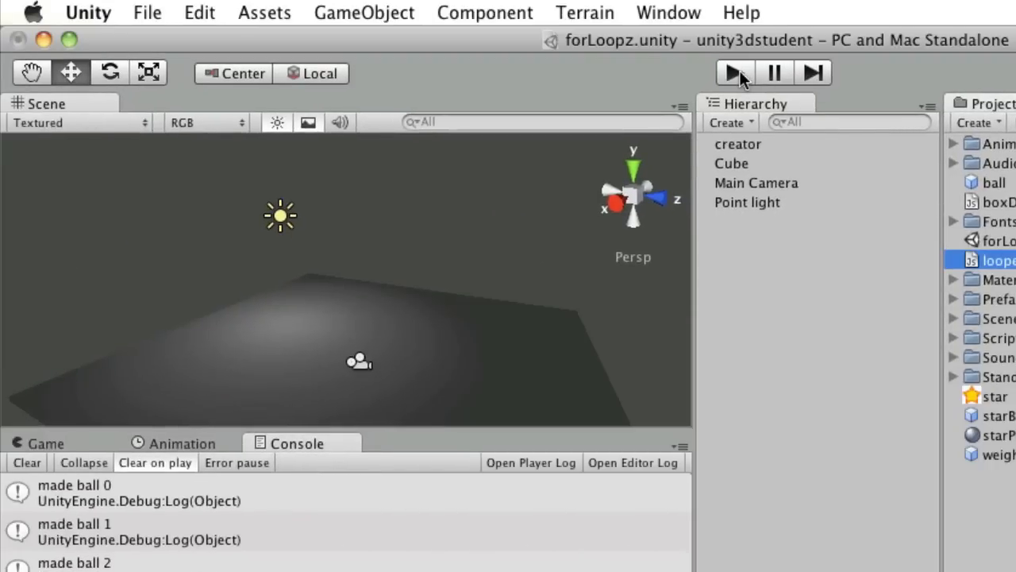
left_click(733, 73)
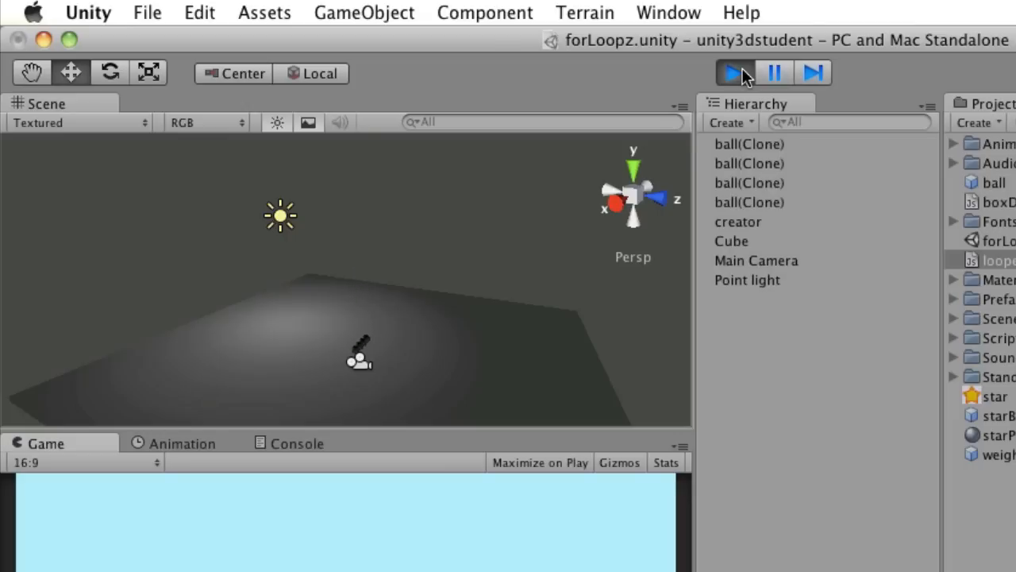
left_click(733, 73)
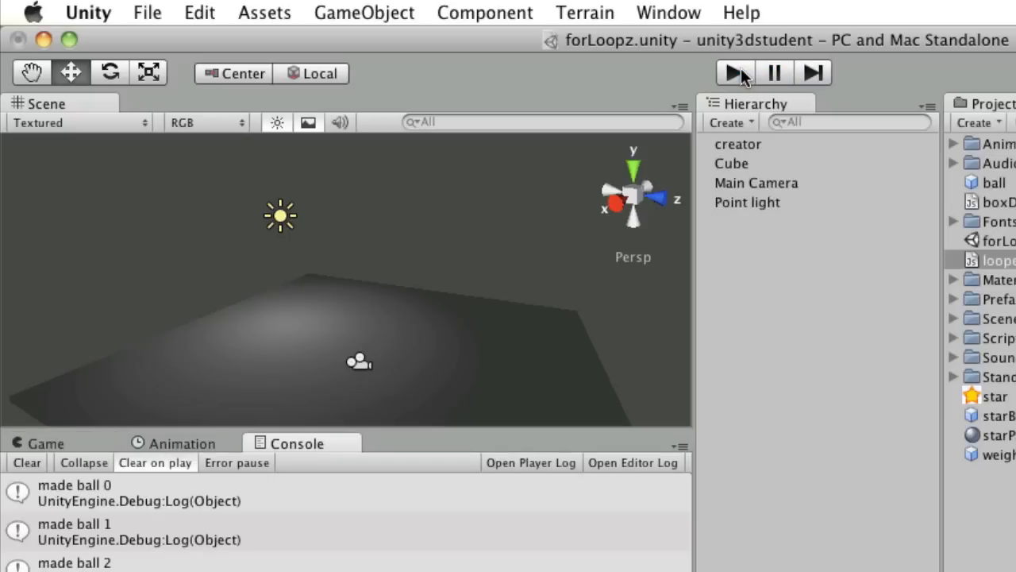